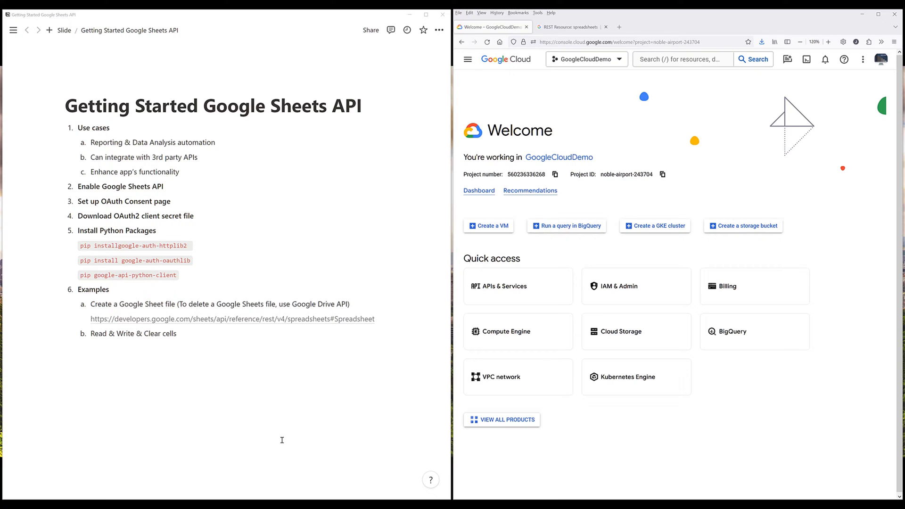
{"action": "mouse_move", "coordinate": [306, 177]}
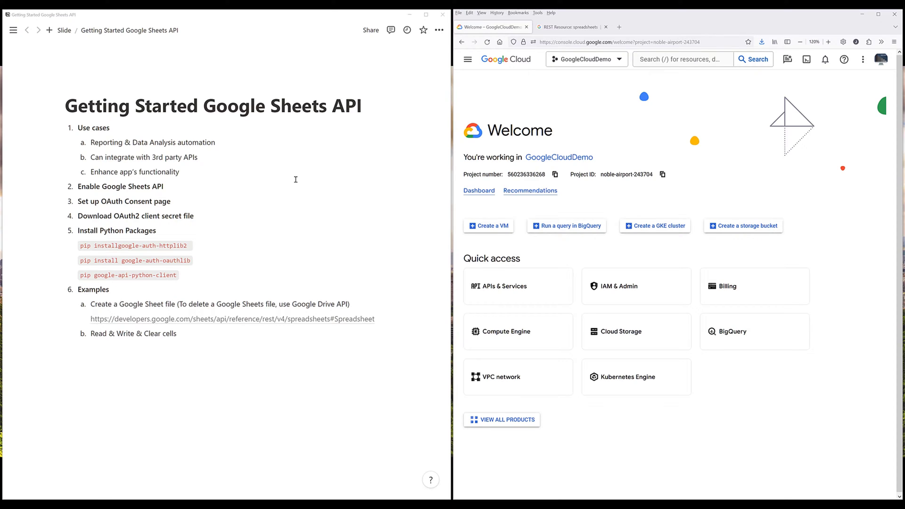
Enlarge the Firefox window so the Google Cloud Welcome page fills most of the screen
{"action": "left_click", "coordinate": [101, 127]}
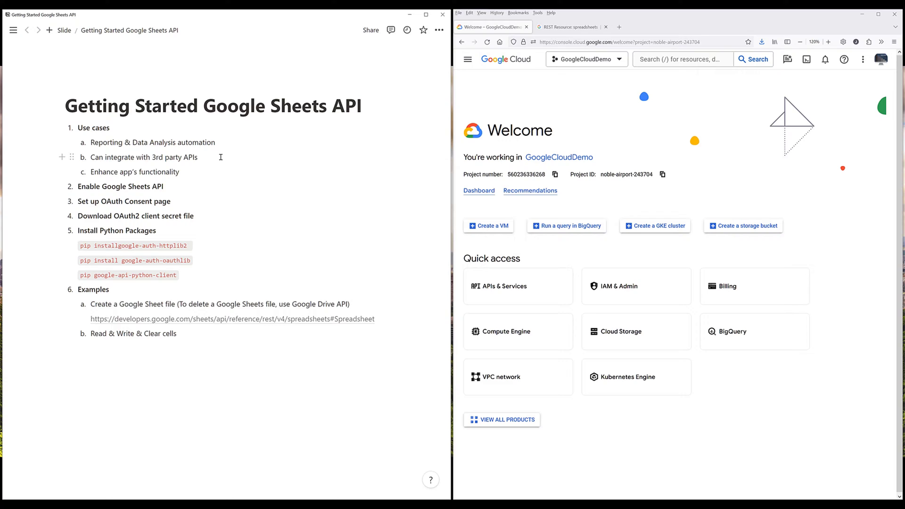
{"action": "left_click", "coordinate": [196, 157]}
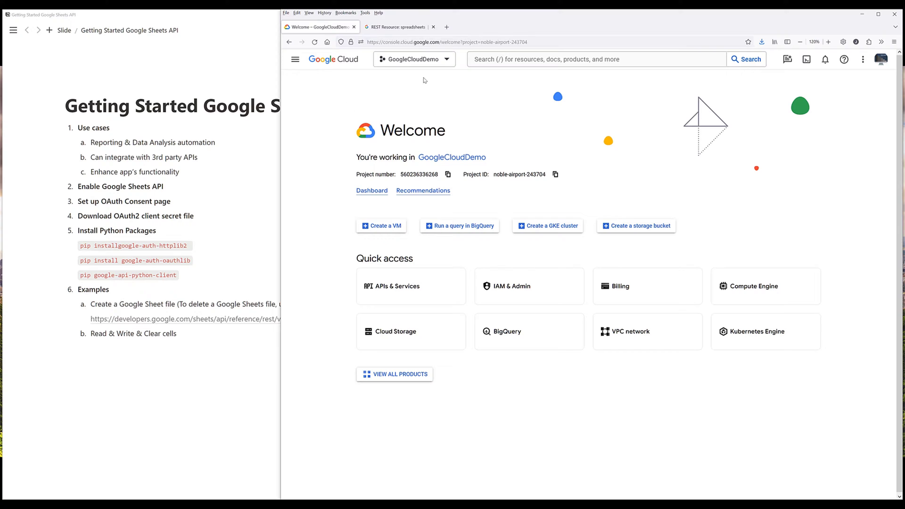
From the API Library, search 'google s' and bring up the Google Sheets API details page
{"action": "left_click", "coordinate": [413, 58]}
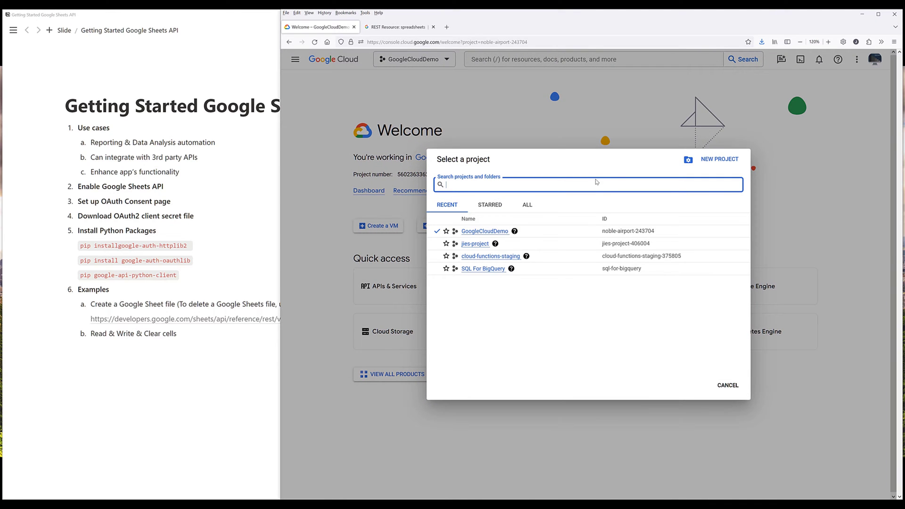
{"action": "mouse_move", "coordinate": [431, 56]}
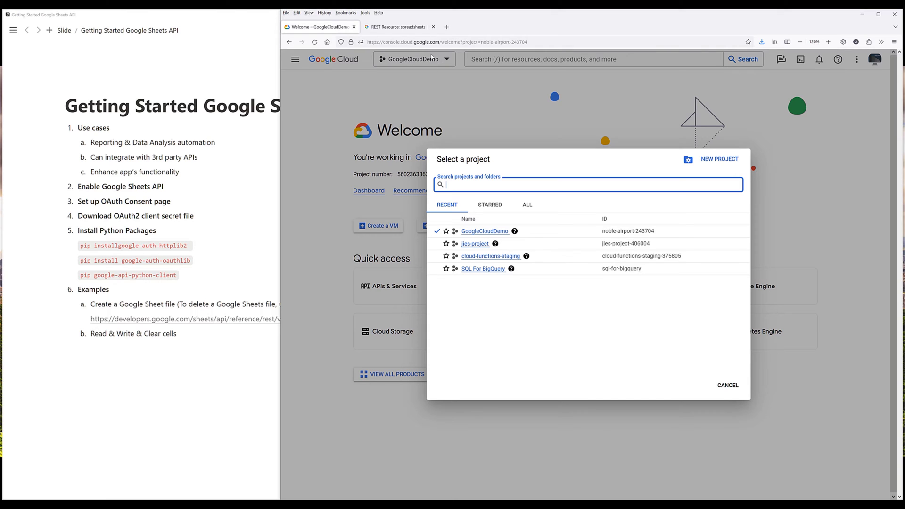
{"action": "mouse_move", "coordinate": [705, 213]}
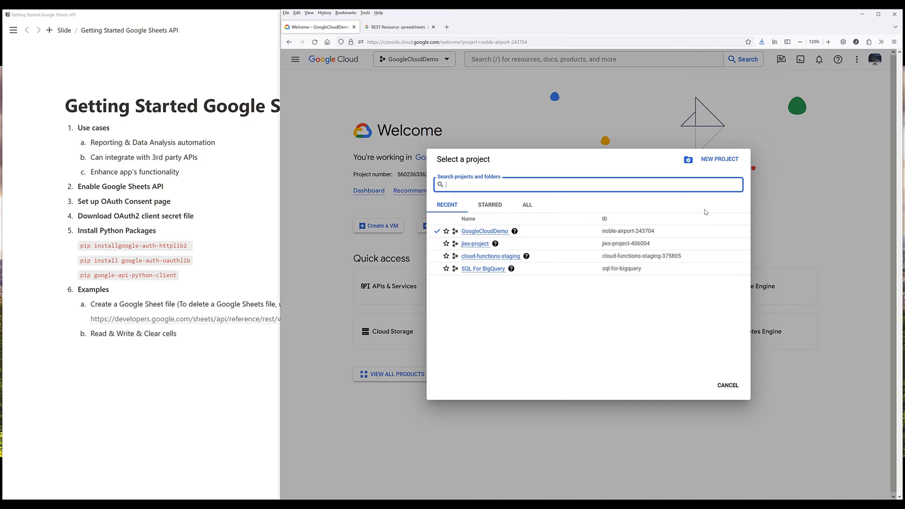
{"action": "left_click", "coordinate": [727, 385]}
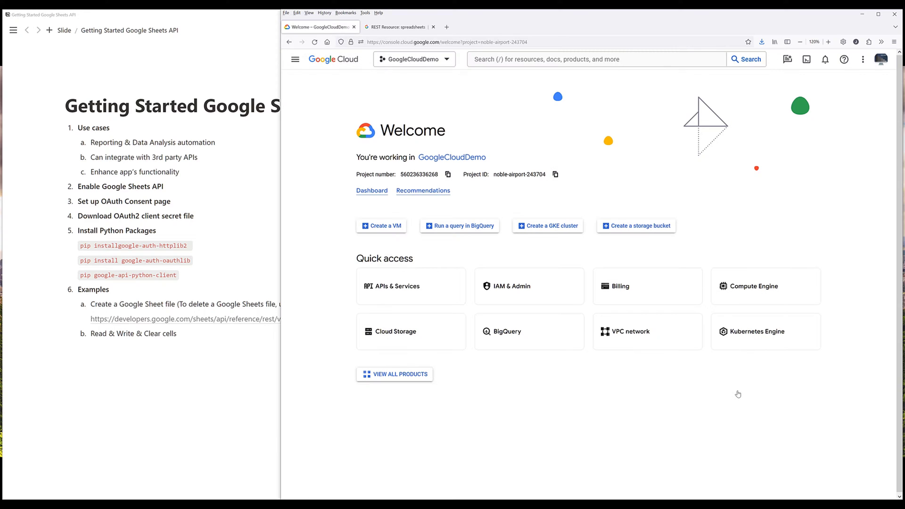
{"action": "mouse_move", "coordinate": [295, 59]}
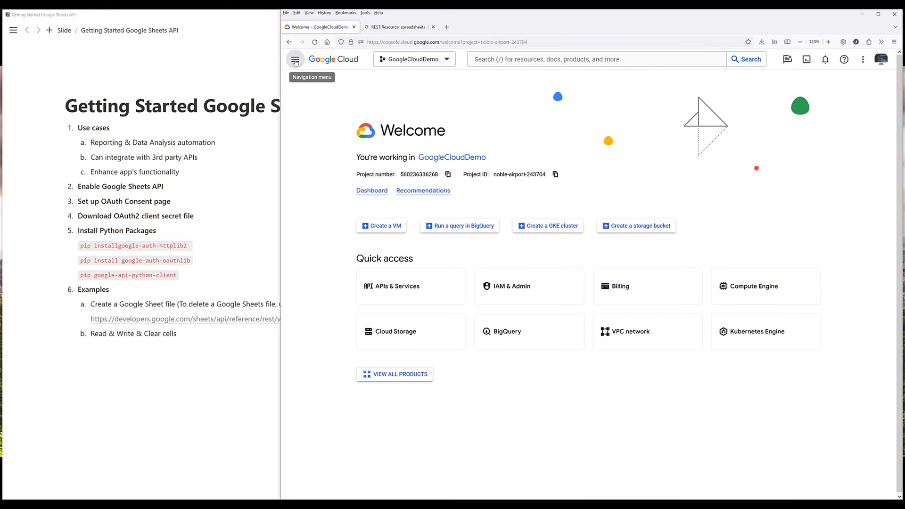
{"action": "left_click", "coordinate": [295, 59]}
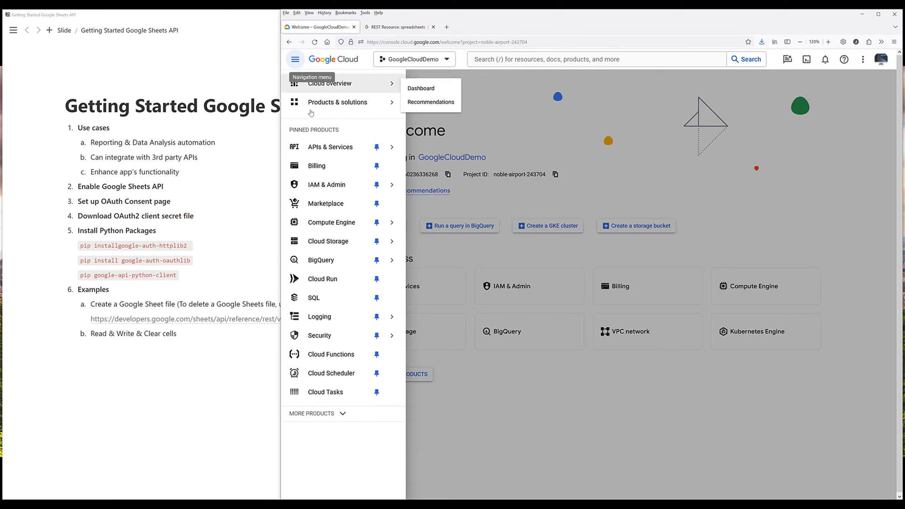
{"action": "mouse_move", "coordinate": [330, 147]}
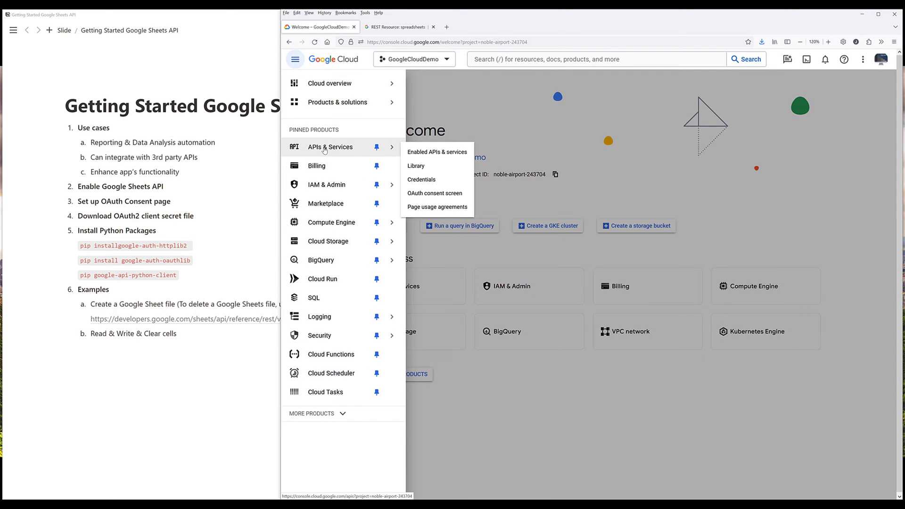
{"action": "mouse_move", "coordinate": [376, 147]}
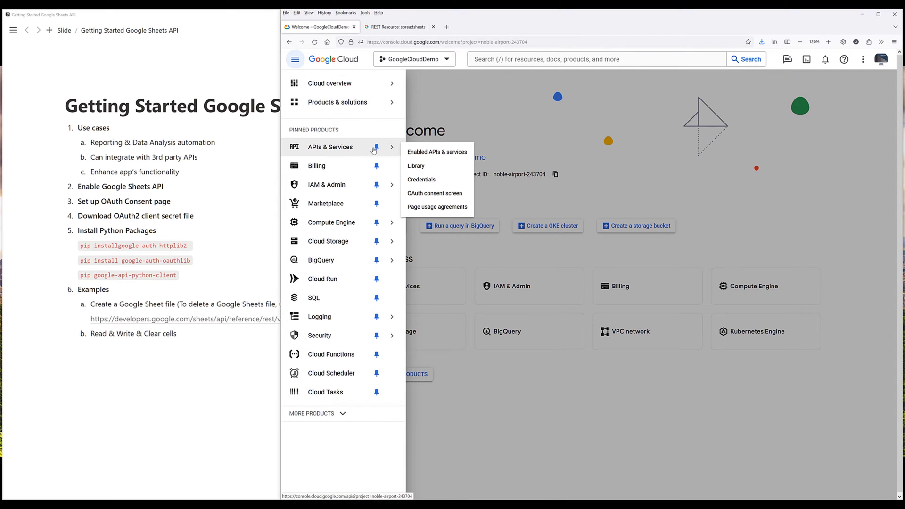
{"action": "left_click", "coordinate": [415, 166]}
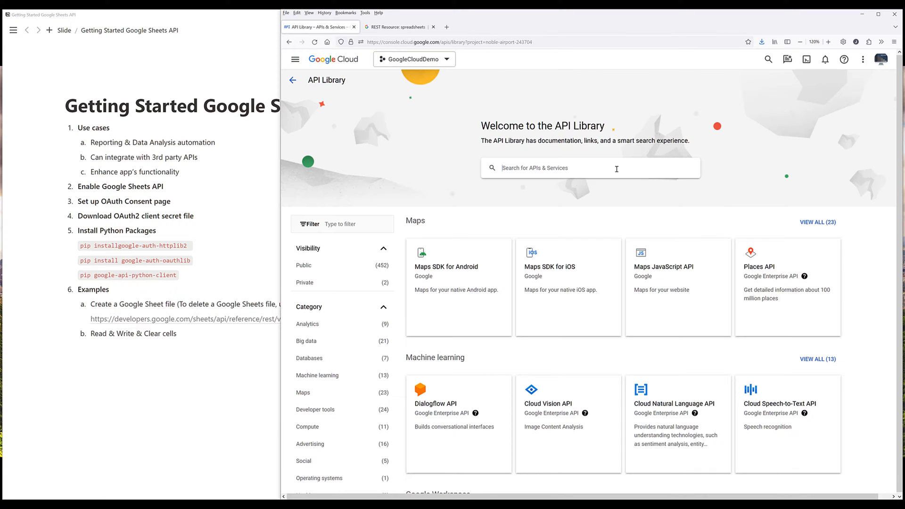
{"action": "type", "text": "google sheets"}
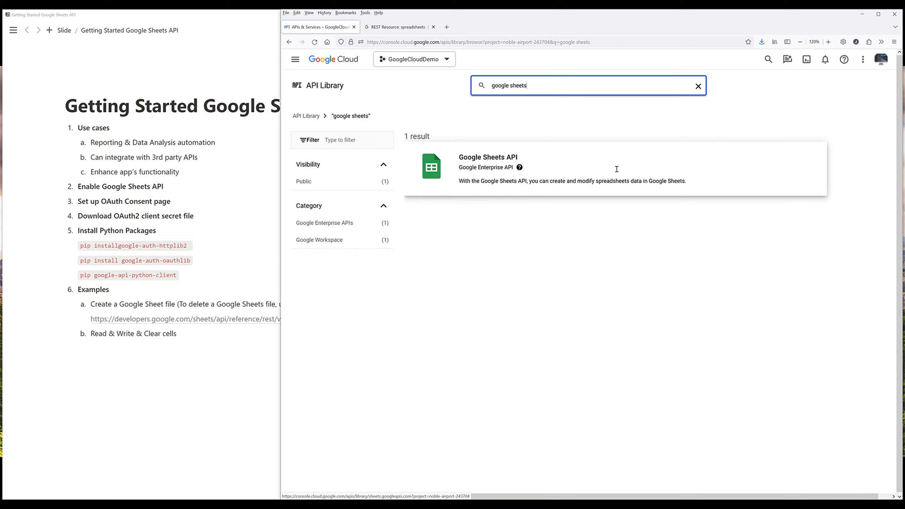
{"action": "left_click", "coordinate": [488, 157]}
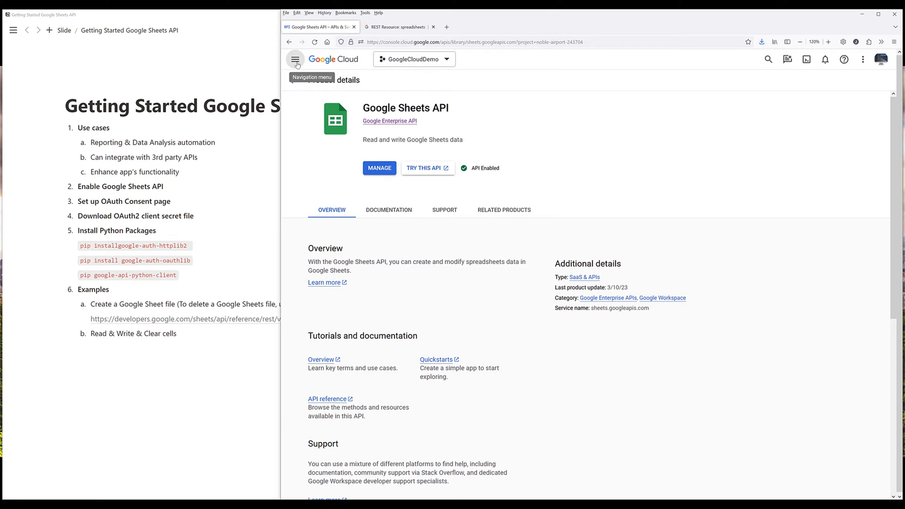
Navigate to APIs & Services > OAuth consent screen for the GoogleCloudDemo app
{"action": "left_click", "coordinate": [295, 58]}
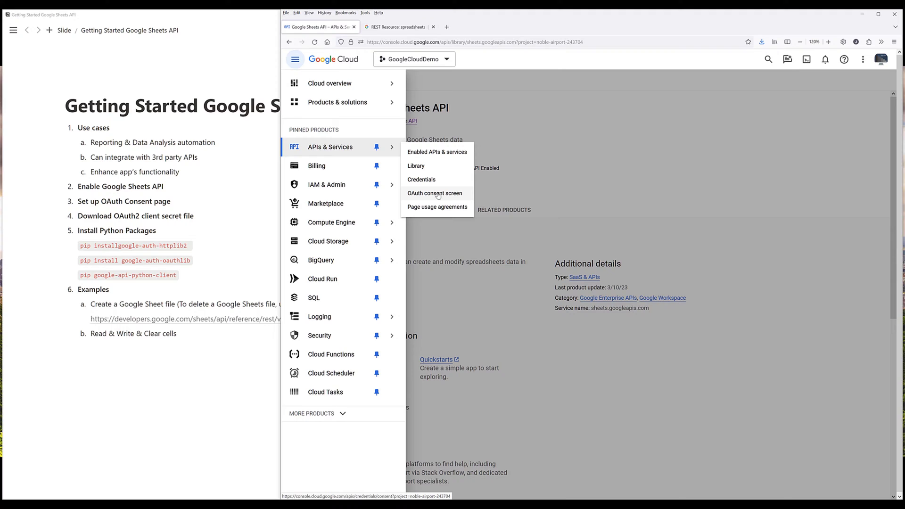
{"action": "left_click", "coordinate": [435, 193]}
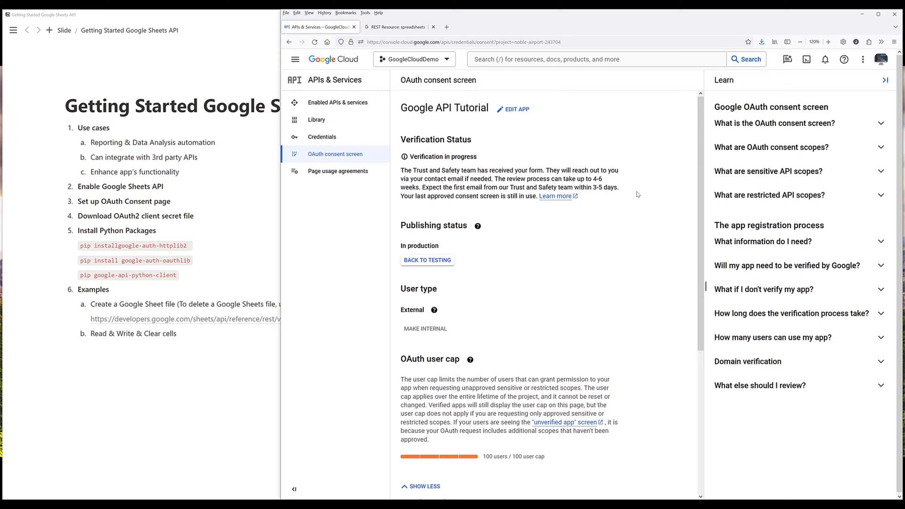
{"action": "mouse_move", "coordinate": [647, 199]}
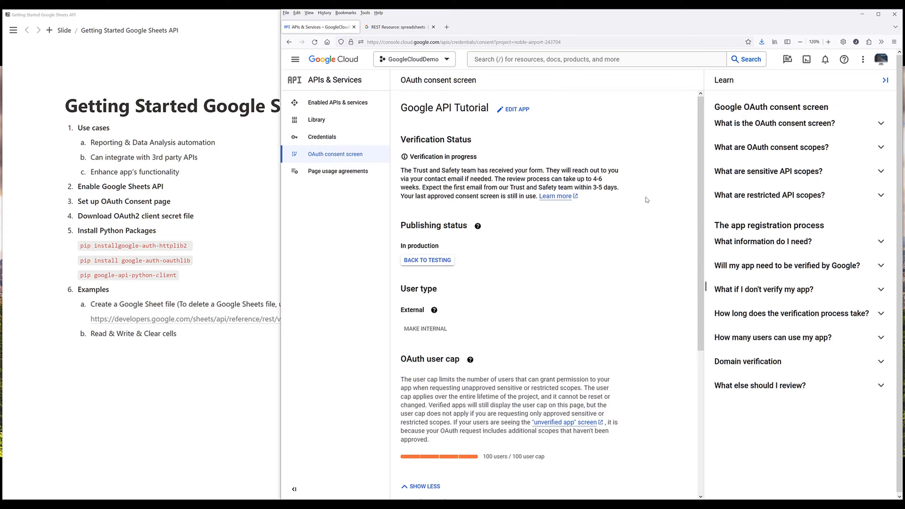
Switch the console to the SQL For BigQuery project from the Recent list
{"action": "left_click", "coordinate": [413, 58]}
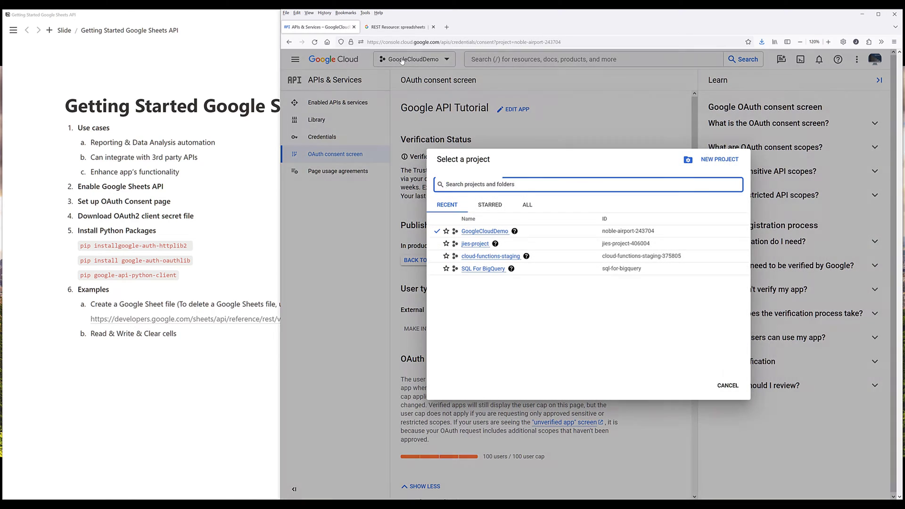
{"action": "left_click", "coordinate": [587, 184]}
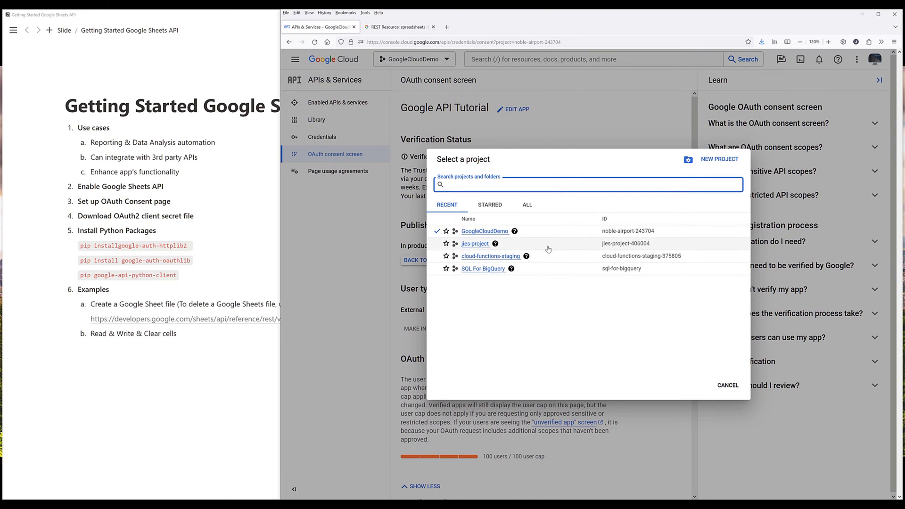
{"action": "left_click", "coordinate": [483, 269]}
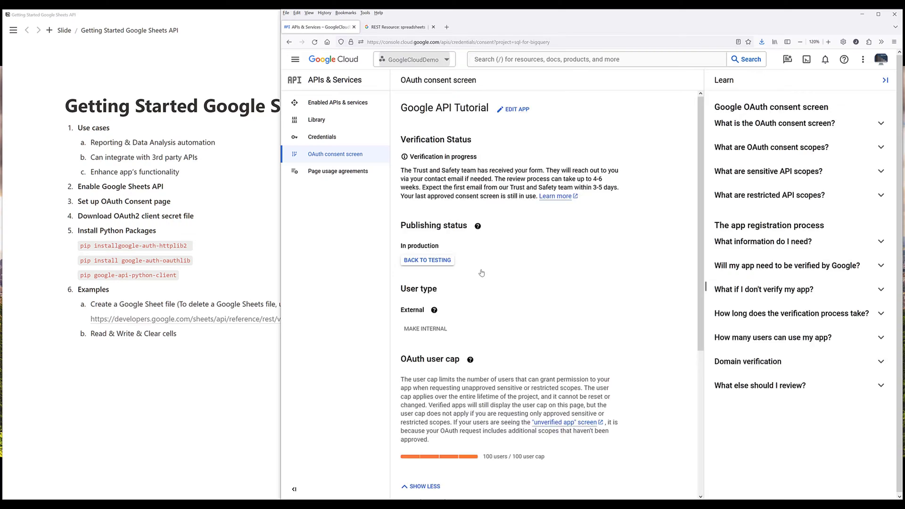
{"action": "left_click", "coordinate": [411, 58]}
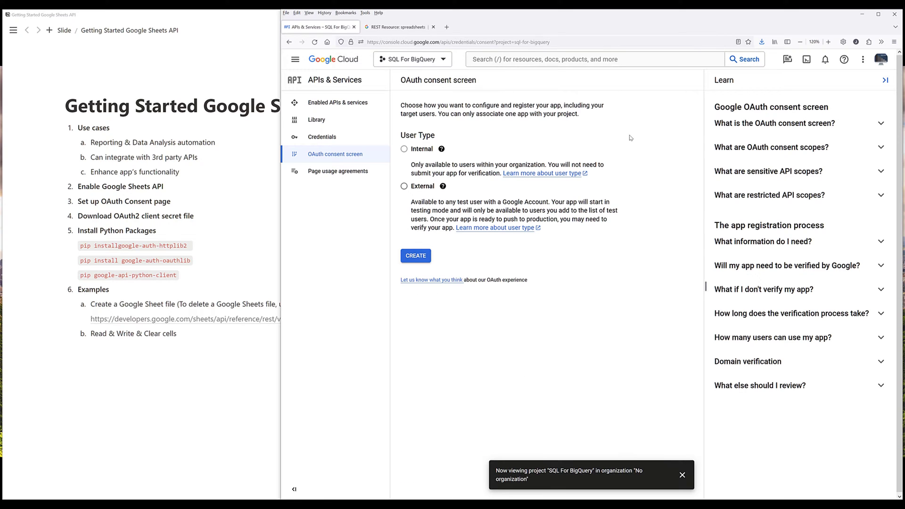
{"action": "mouse_move", "coordinate": [632, 136]}
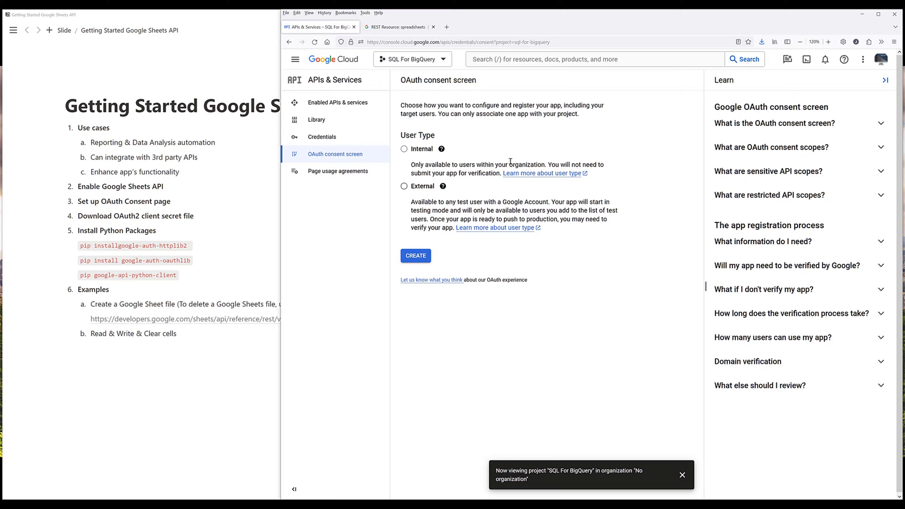
{"action": "mouse_move", "coordinate": [404, 148]}
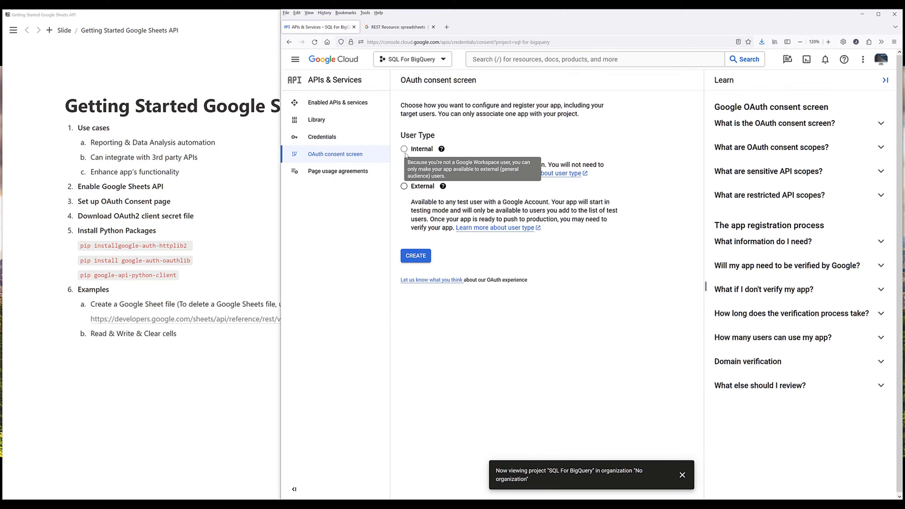
{"action": "mouse_move", "coordinate": [412, 187]}
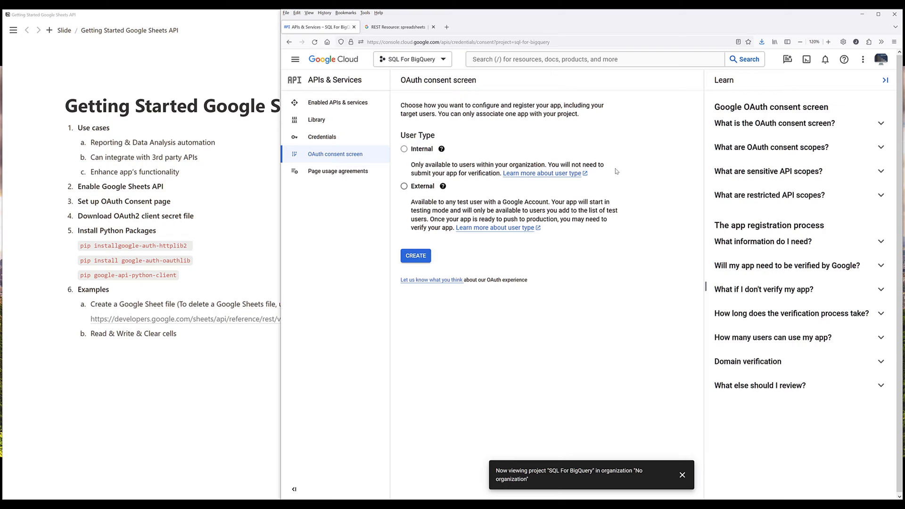
{"action": "mouse_move", "coordinate": [448, 203]}
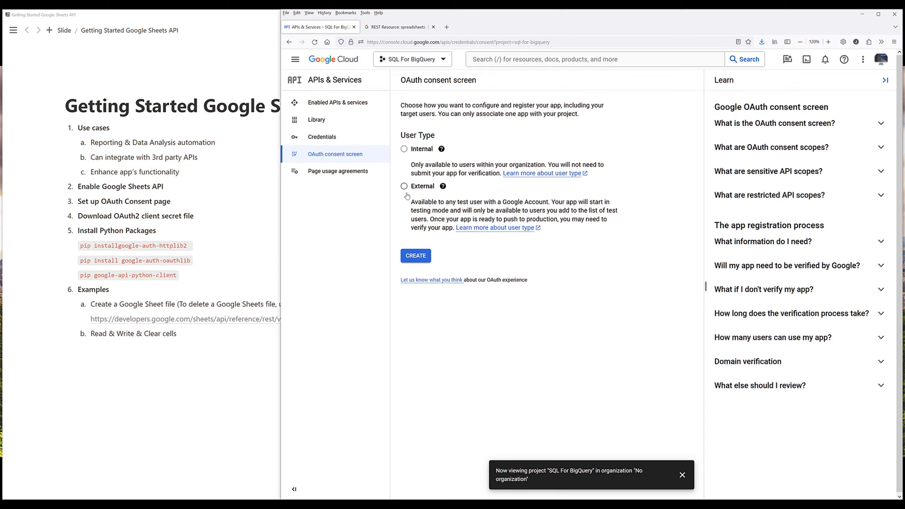
{"action": "left_click", "coordinate": [405, 186]}
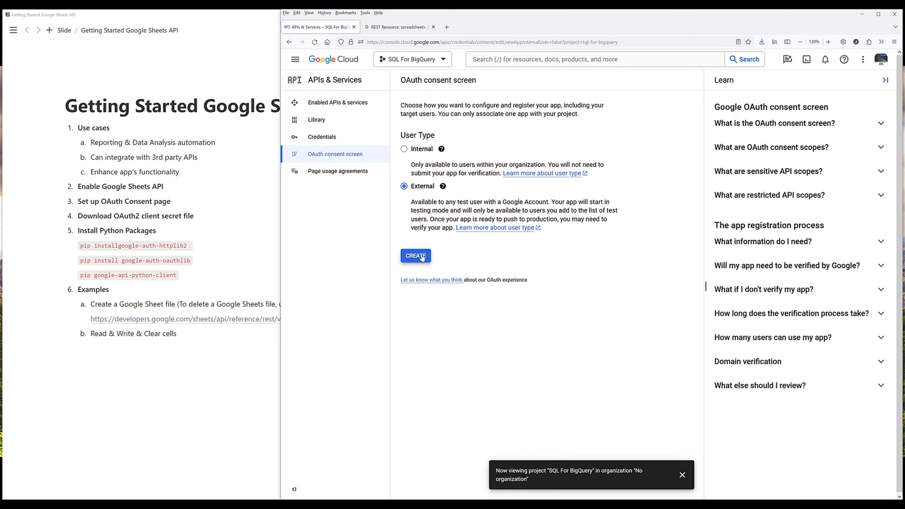
{"action": "left_click", "coordinate": [415, 256]}
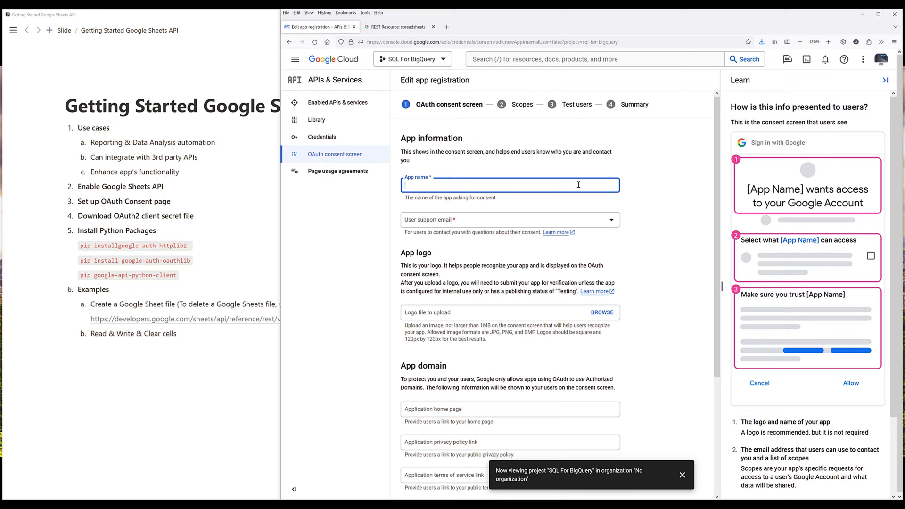
{"action": "type", "text": "google sheets tutorial"}
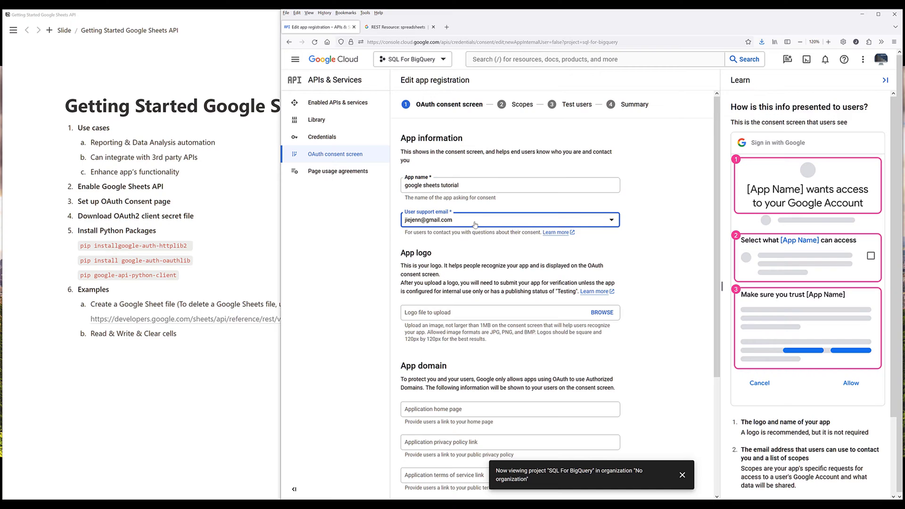
{"action": "scroll", "scroll_direction": "down", "scroll_amount": 3}
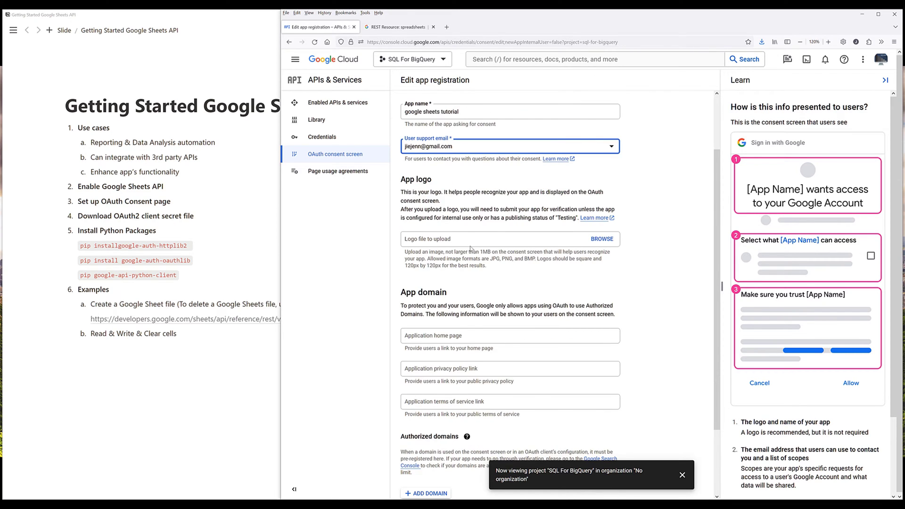
{"action": "scroll", "scroll_direction": "down", "scroll_amount": 3}
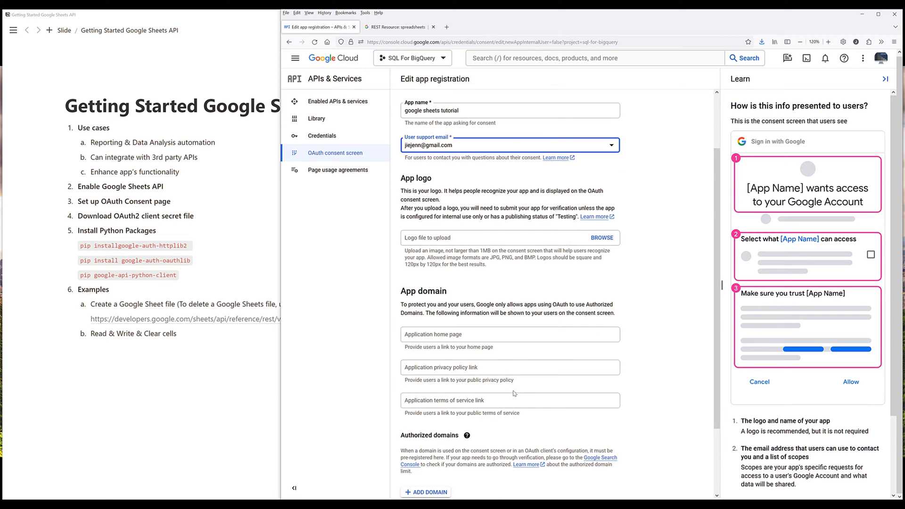
{"action": "scroll", "scroll_direction": "down", "scroll_amount": 3}
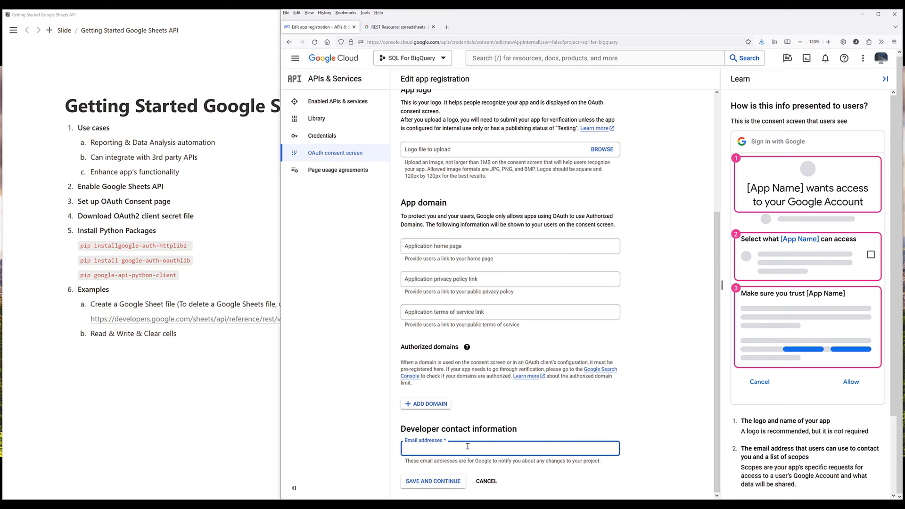
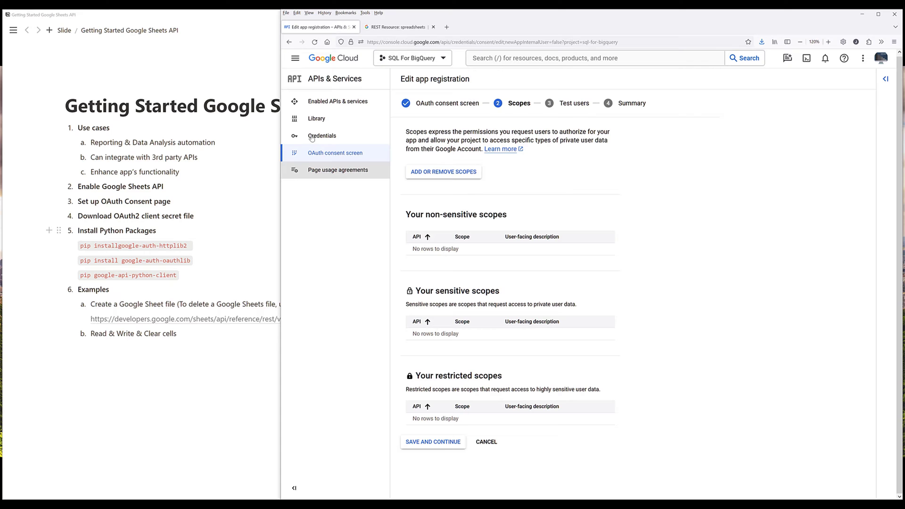
Go to the Credentials page and switch back to the GoogleCloudDemo project
{"action": "left_click", "coordinate": [295, 57]}
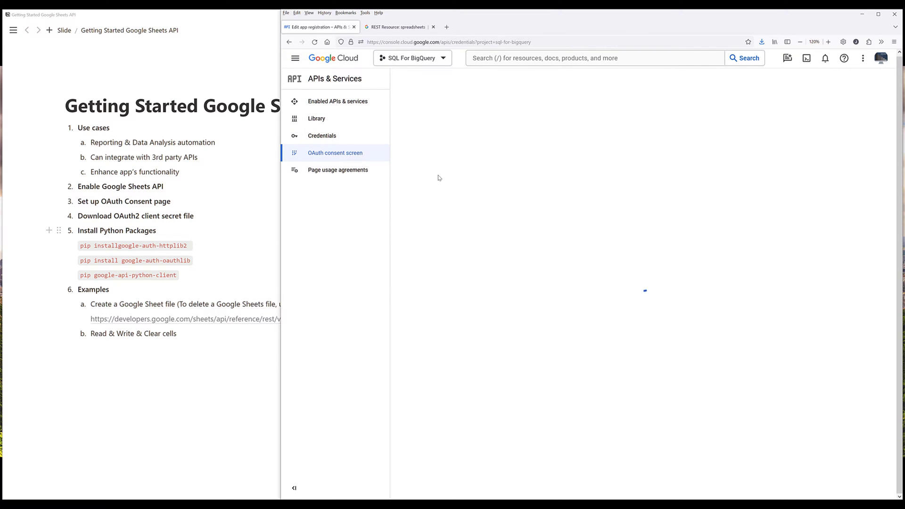
{"action": "left_click", "coordinate": [322, 136]}
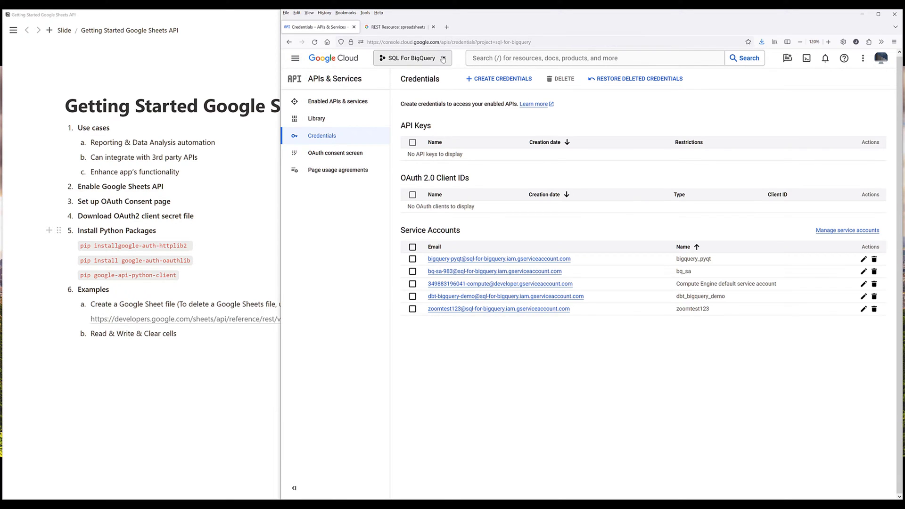
{"action": "left_click", "coordinate": [412, 57]}
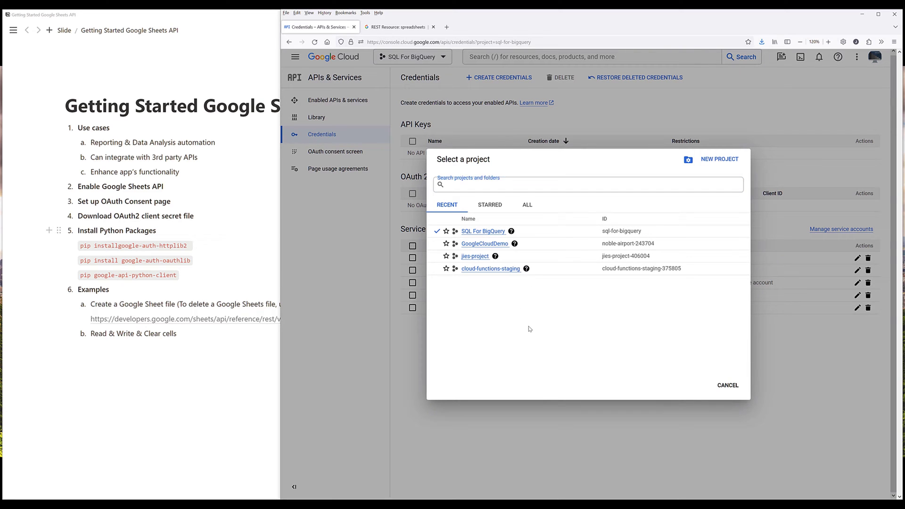
{"action": "left_click", "coordinate": [484, 244]}
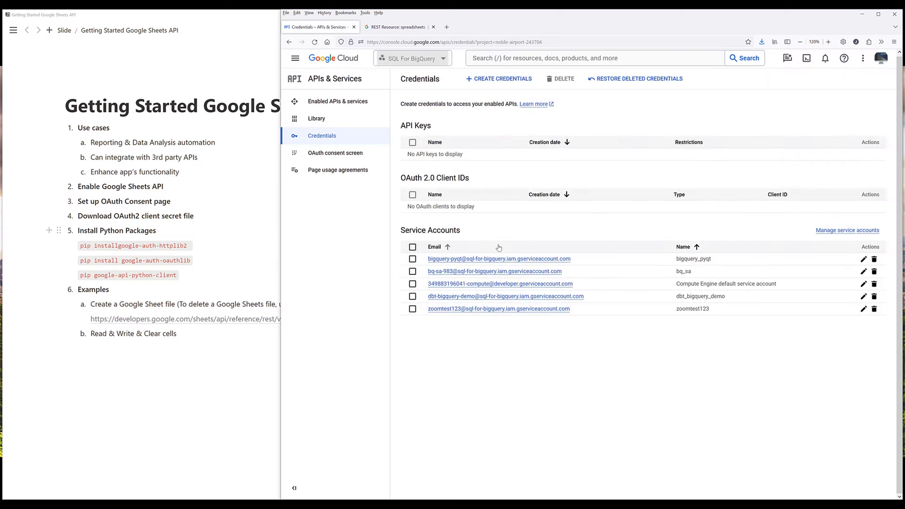
Create a Desktop app OAuth client ID named 'google sheets oauth'
{"action": "left_click", "coordinate": [412, 58]}
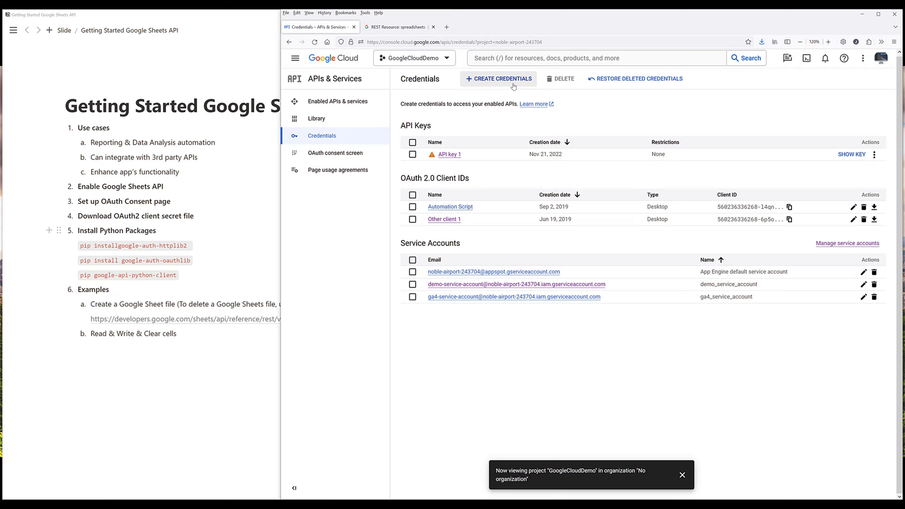
{"action": "left_click", "coordinate": [498, 78]}
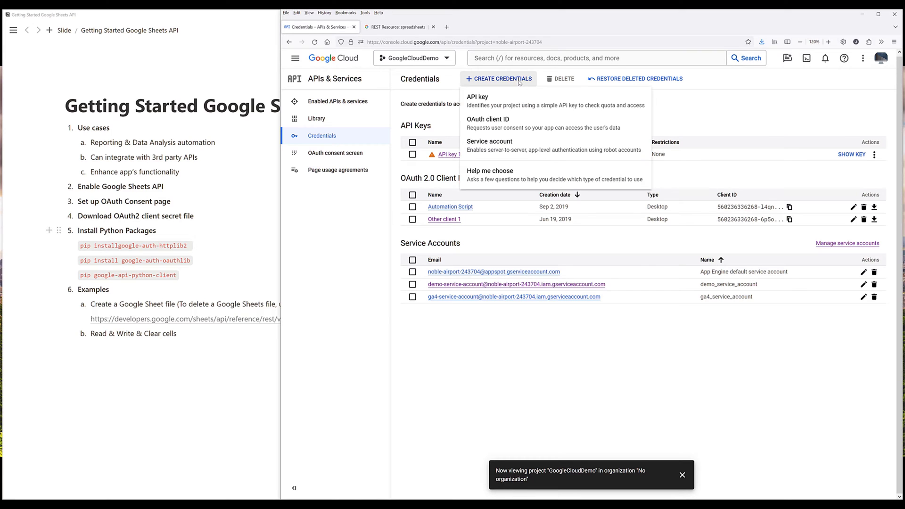
{"action": "mouse_move", "coordinate": [500, 122]}
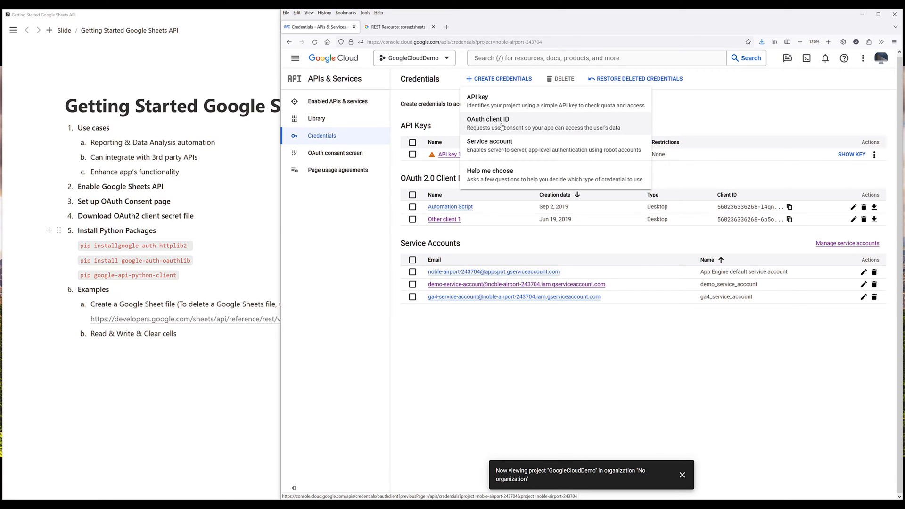
{"action": "left_click", "coordinate": [489, 118]}
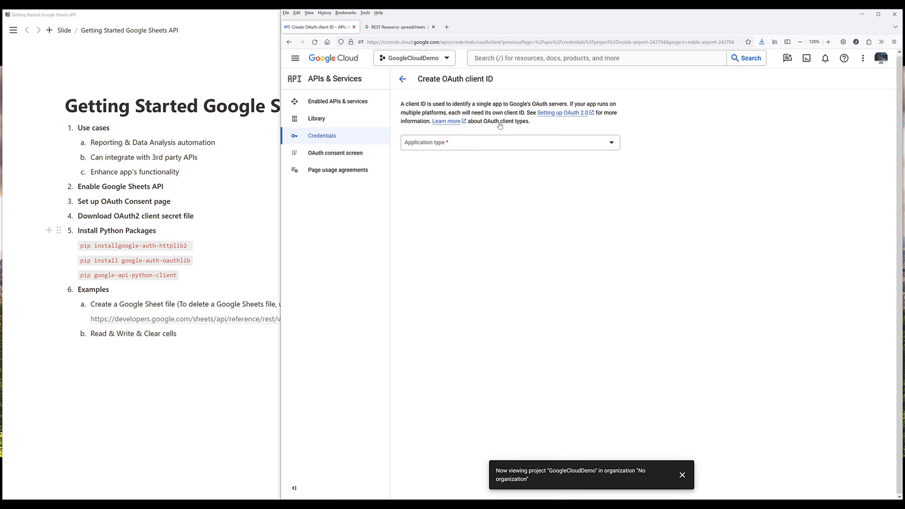
{"action": "left_click", "coordinate": [509, 143]}
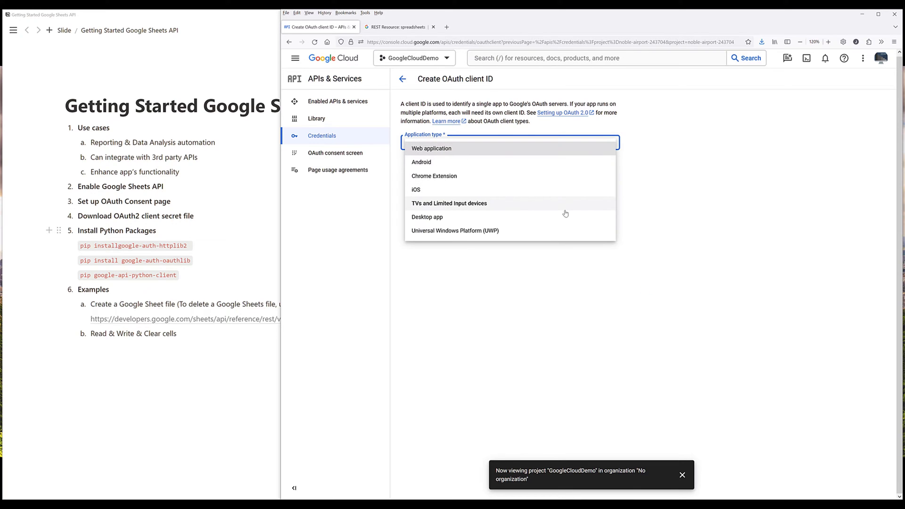
{"action": "mouse_move", "coordinate": [545, 213]}
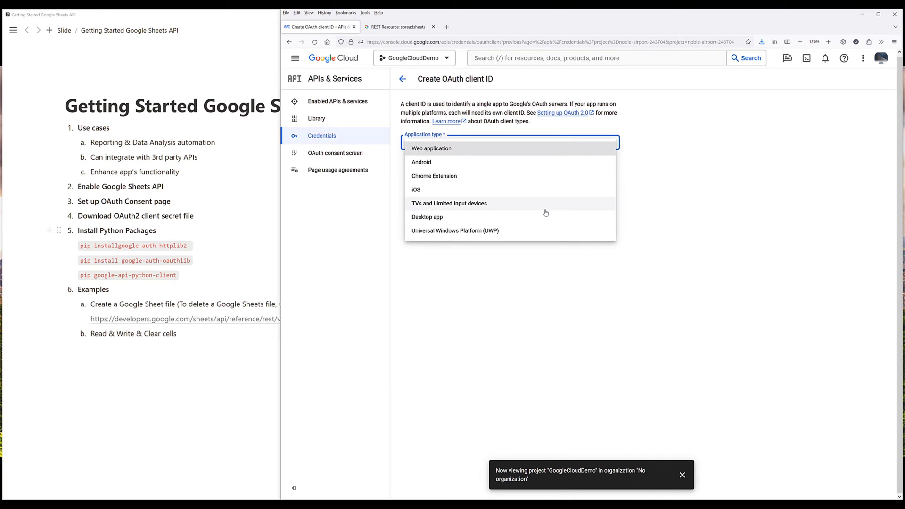
{"action": "mouse_move", "coordinate": [442, 217]}
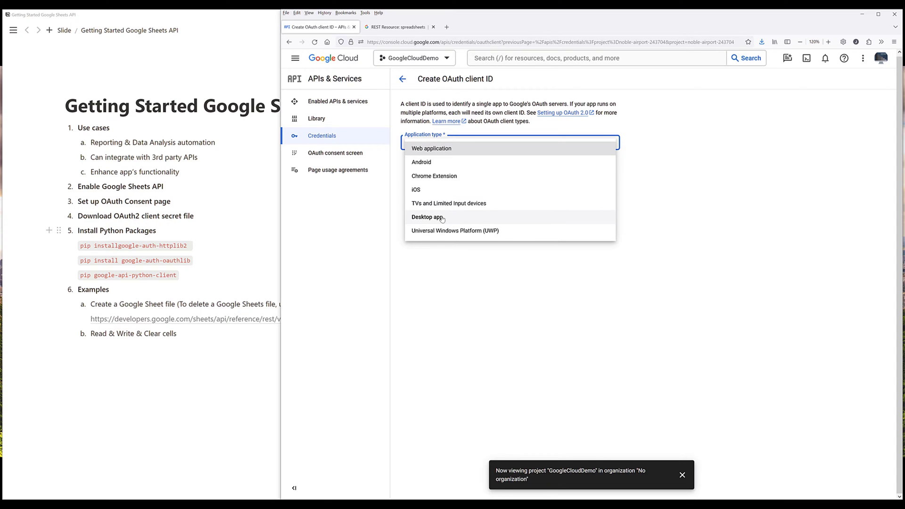
{"action": "left_click", "coordinate": [428, 217]}
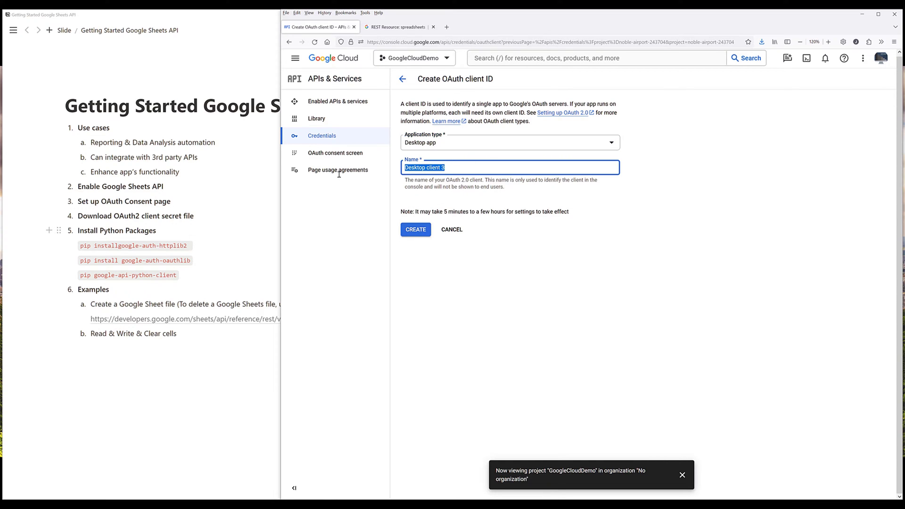
{"action": "type", "text": "google sheets oauth"}
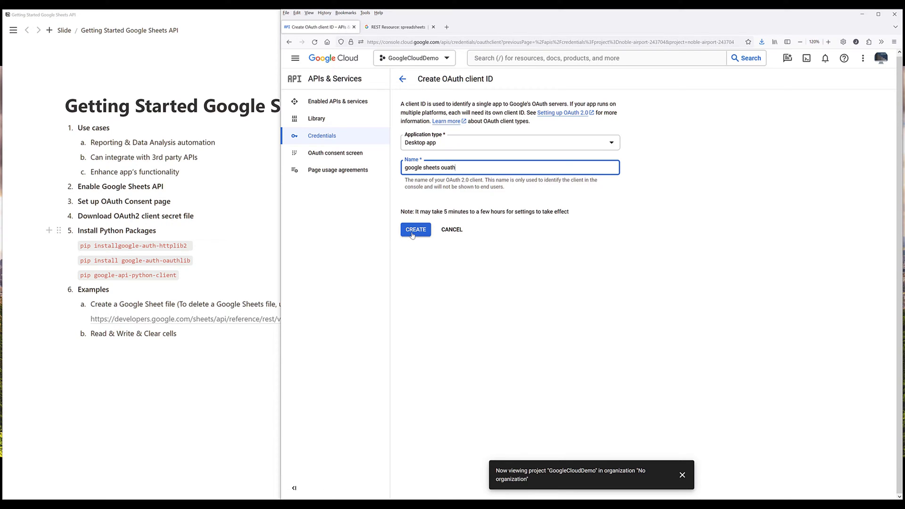
{"action": "left_click", "coordinate": [415, 229]}
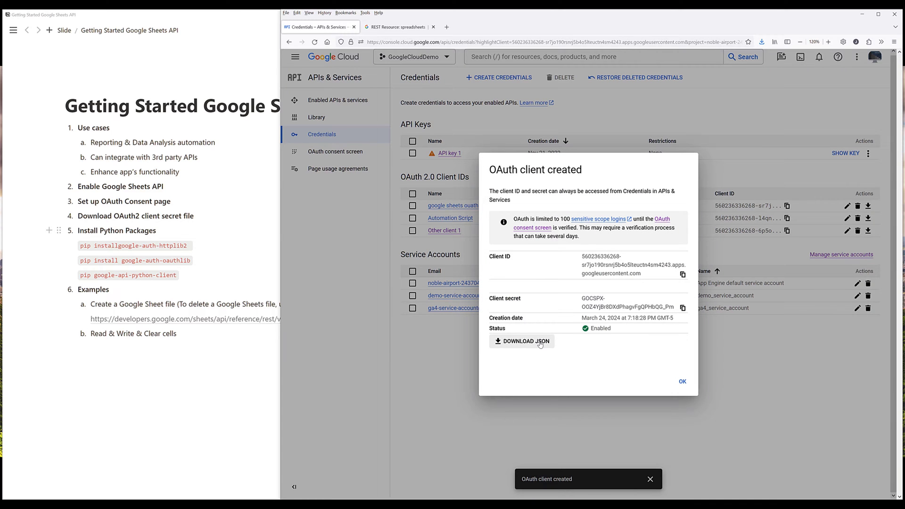
Download the client secret JSON, renamed starting 'cli', into the tutorial-gcp folder
{"action": "left_click", "coordinate": [522, 342]}
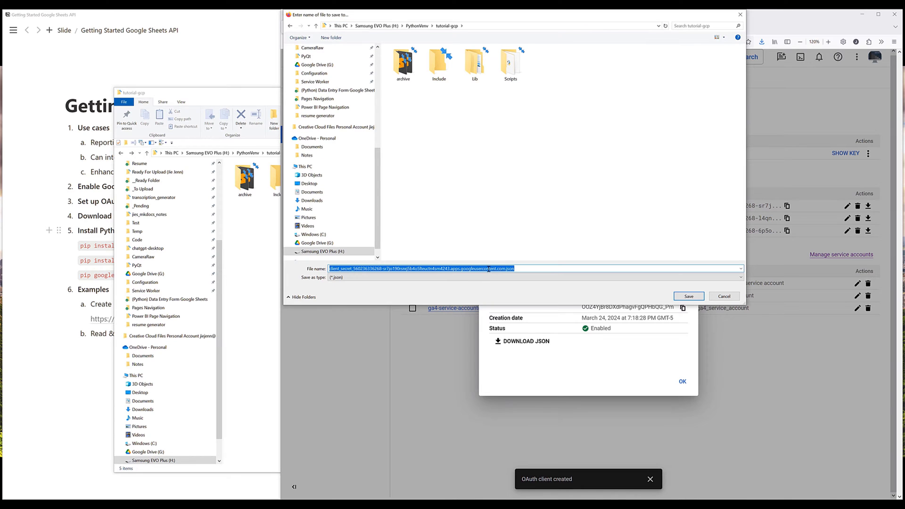
{"action": "type", "text": "client-s"}
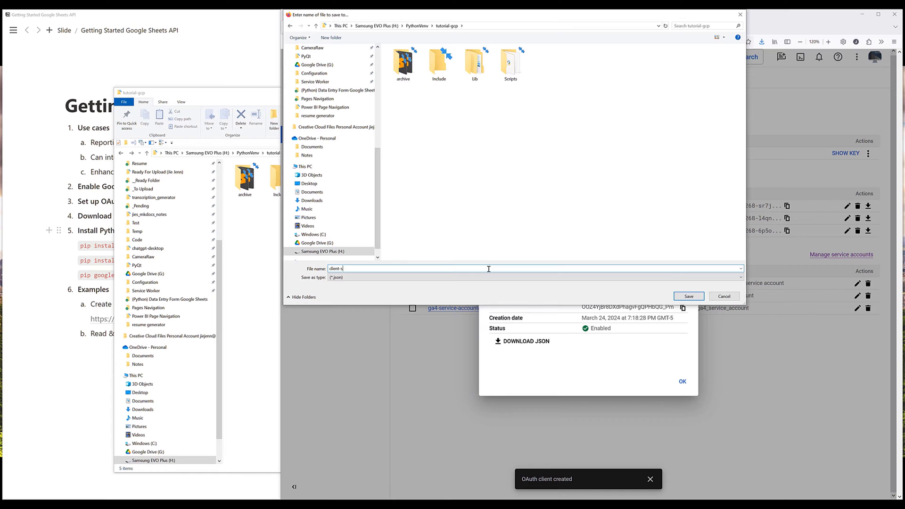
{"action": "left_click", "coordinate": [688, 296]}
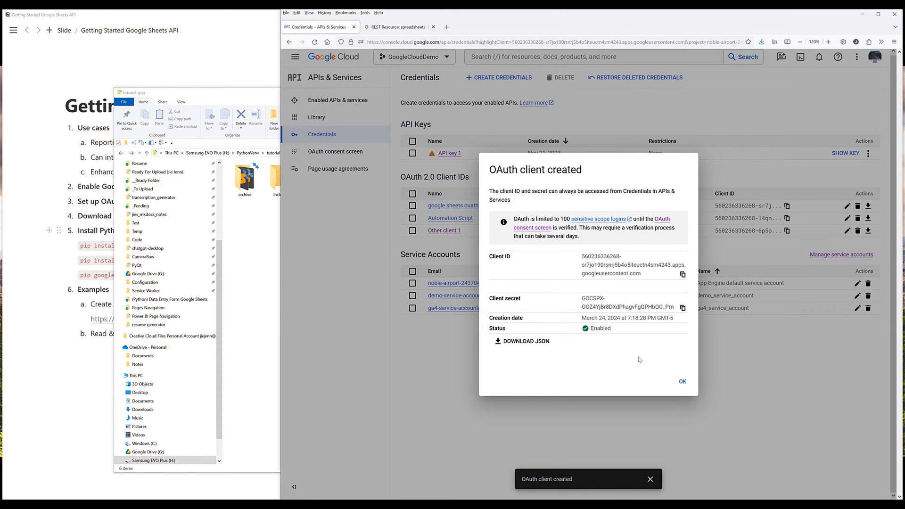
Dismiss the OAuth client created dialog to show the updated client IDs list
{"action": "left_click", "coordinate": [681, 382]}
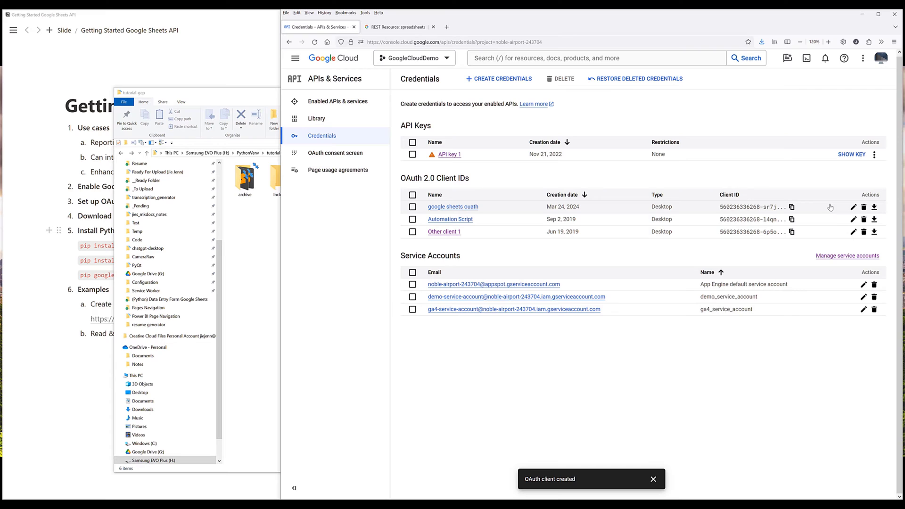
{"action": "mouse_move", "coordinate": [833, 208]}
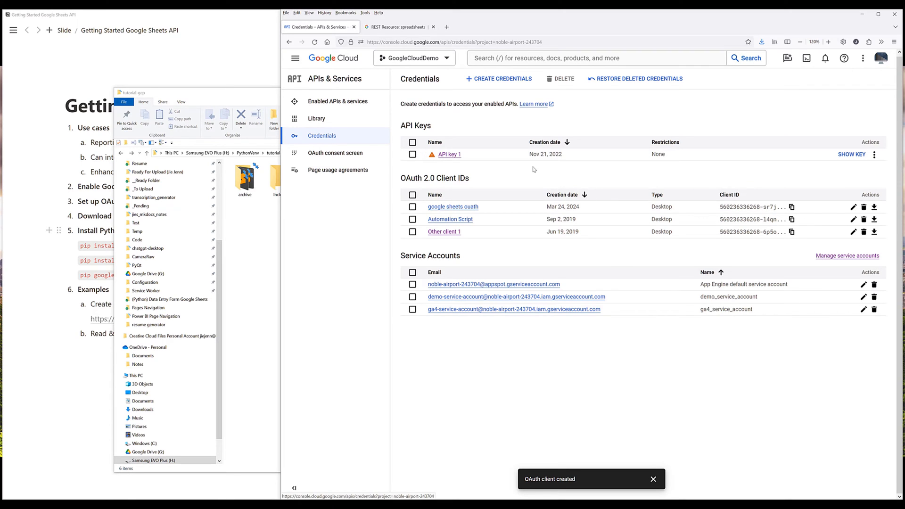
{"action": "mouse_move", "coordinate": [874, 207]}
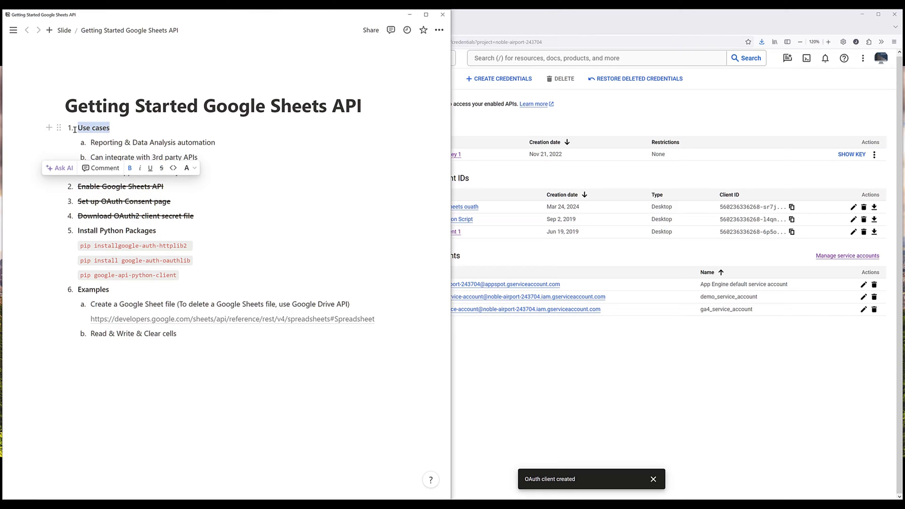
Enter the text 'Enhance app's functionality' in the Notion outline
{"action": "type", "text": "Enhance app's functionality"}
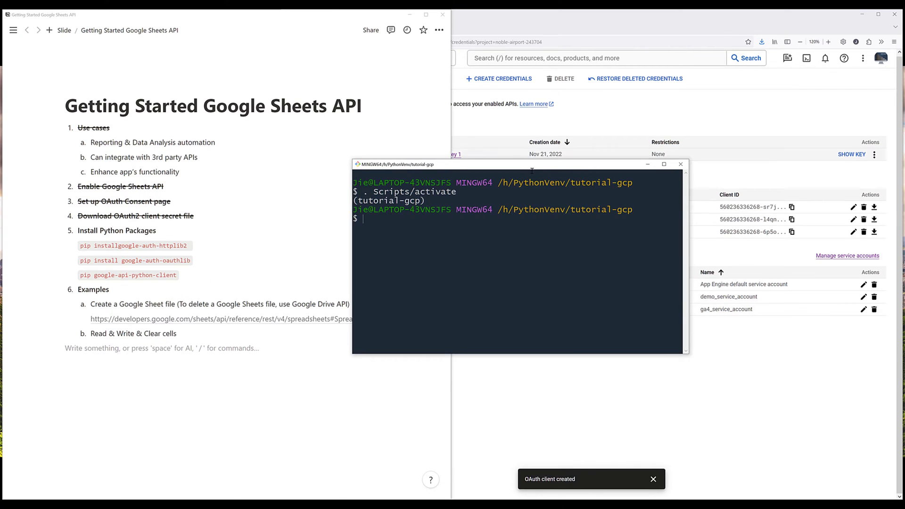
pip install google-auth-httplib2, google-auth-oauthlib and google-api-python-client in the activated environment
{"action": "left_click_drag", "start_coordinate": [519, 164], "coordinate": [569, 171]}
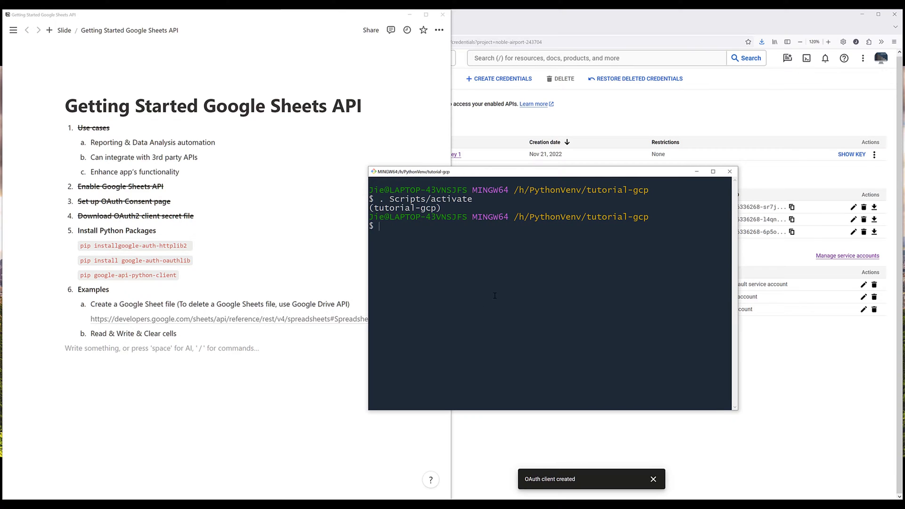
{"action": "mouse_move", "coordinate": [492, 290]}
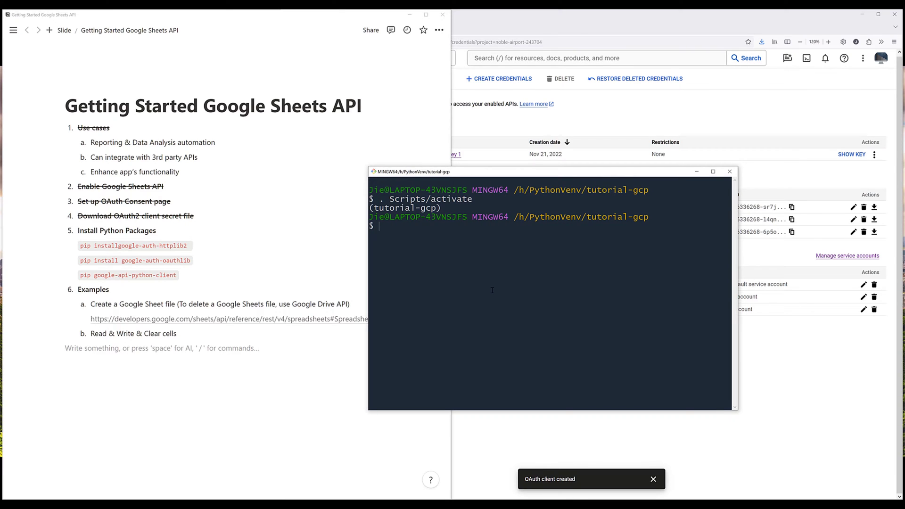
{"action": "type", "text": "pip install"}
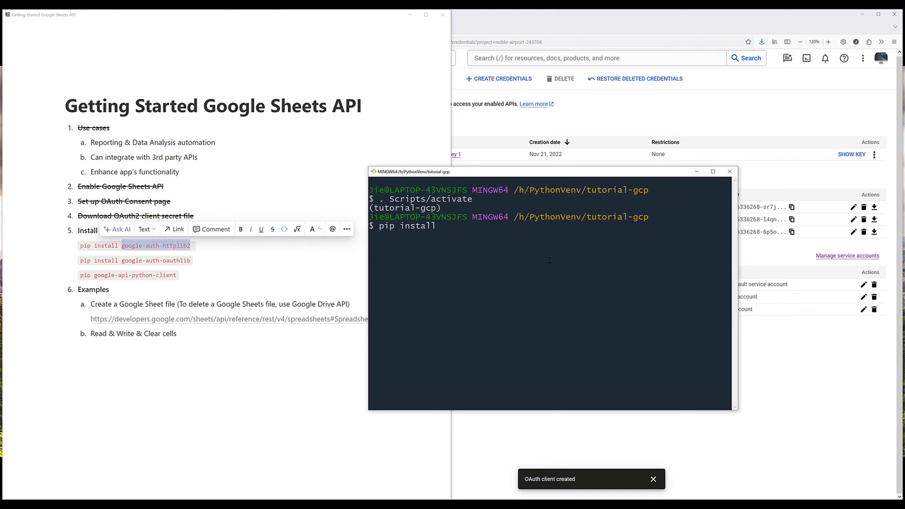
{"action": "type", "text": "google-auth-httplib2"}
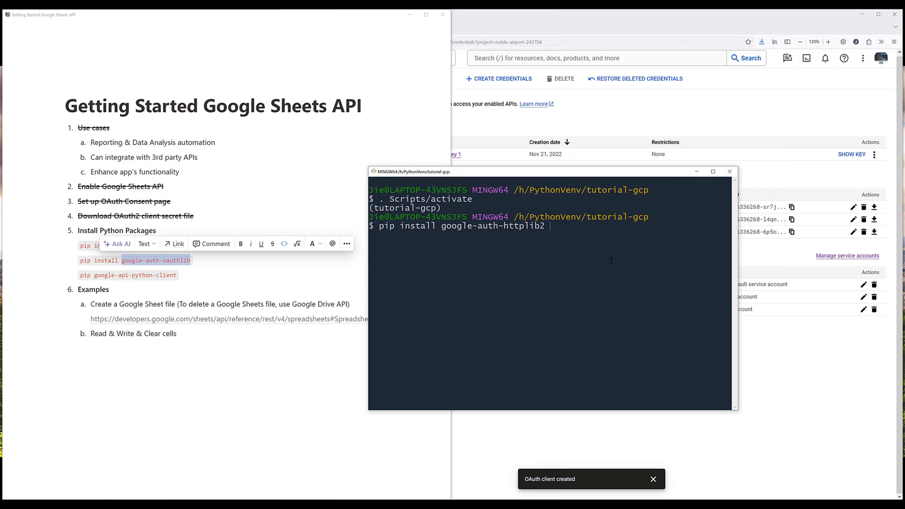
{"action": "type", "text": "google-auth-oauthlib"}
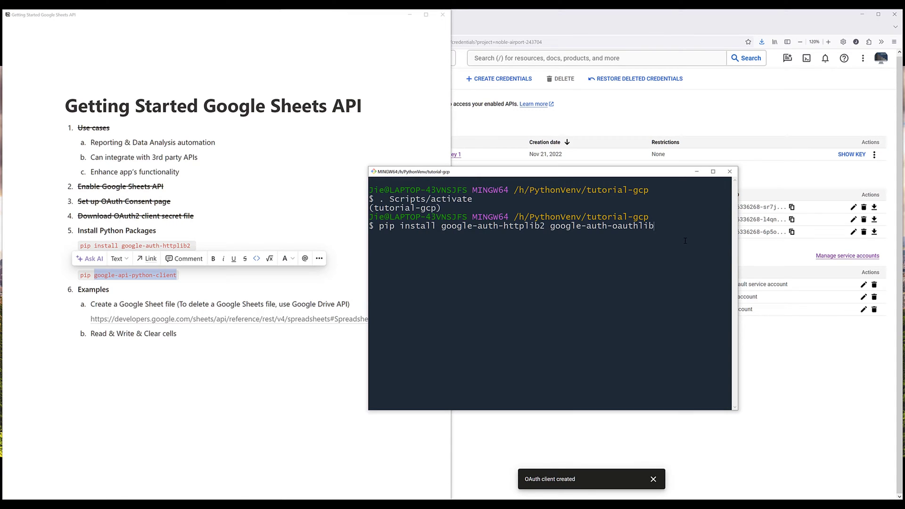
{"action": "type", "text": "google-api-python-client"}
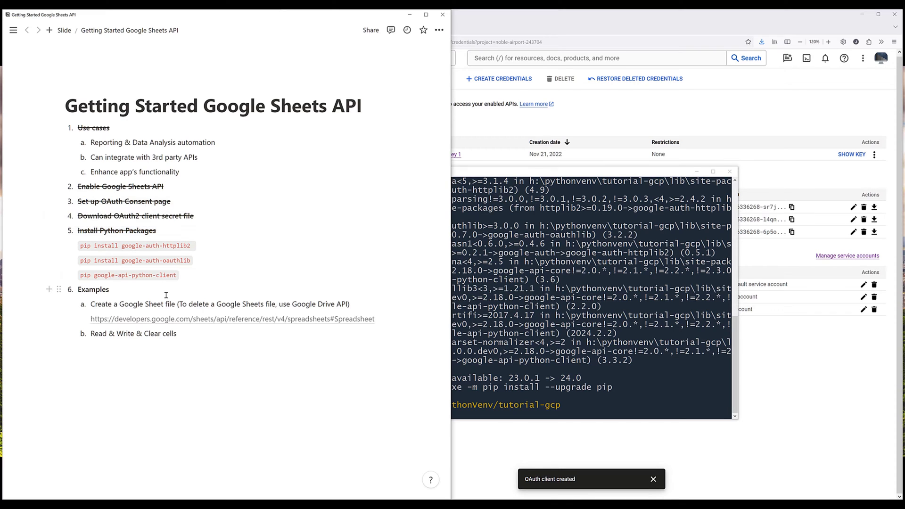
Review the Examples notes including the Drive API deletion note, then launch VS Code via 'code .'
{"action": "left_click", "coordinate": [162, 348]}
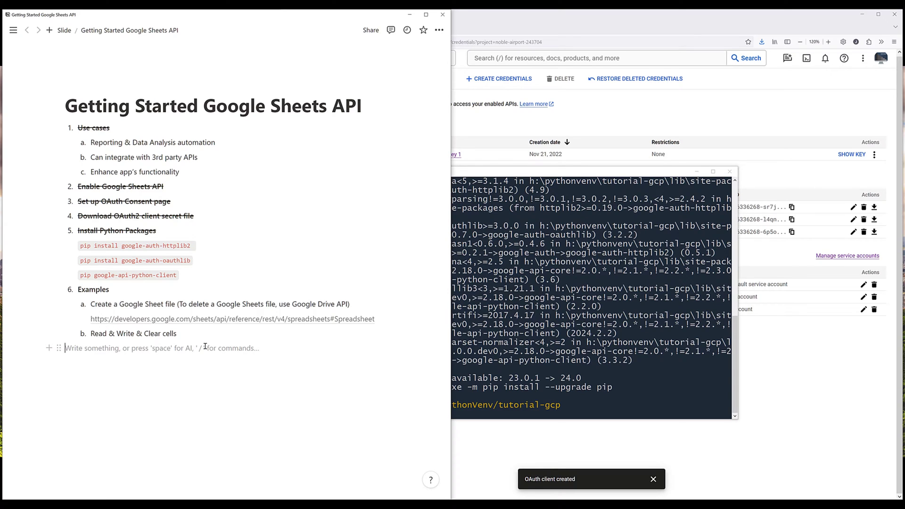
{"action": "left_click", "coordinate": [349, 303]}
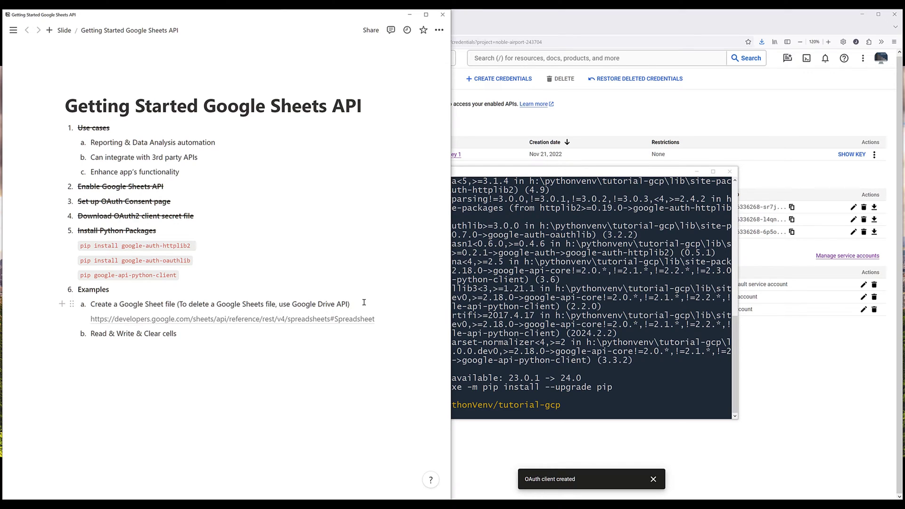
{"action": "left_click_drag", "start_coordinate": [180, 303], "coordinate": [350, 303]}
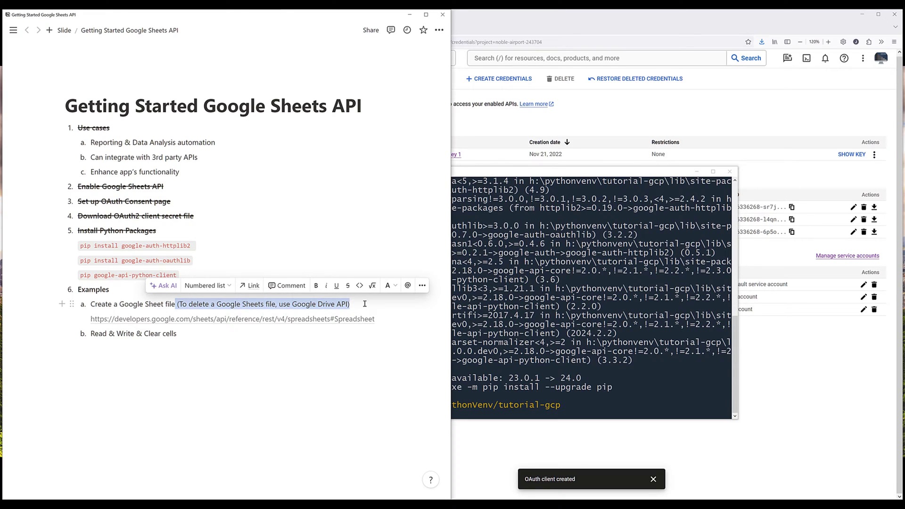
{"action": "left_click", "coordinate": [216, 340]}
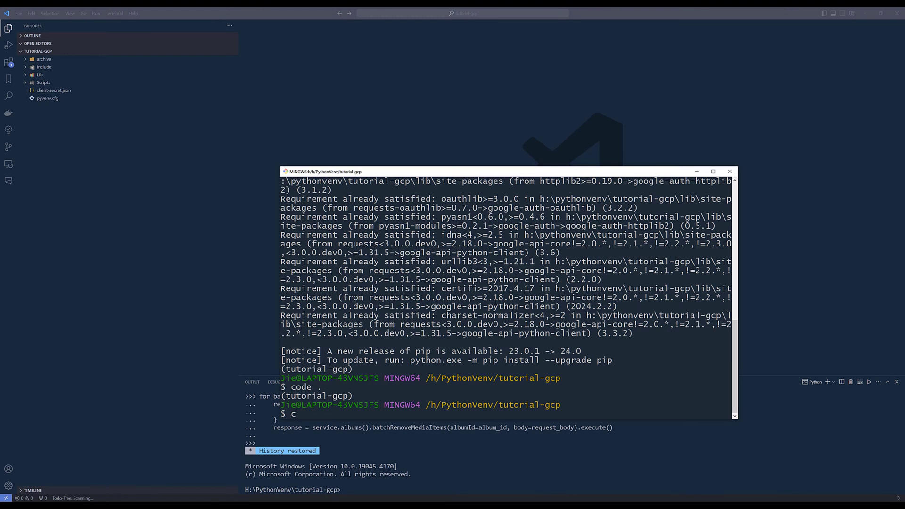
Create empty demo1.py and demo2.py files with 'touch' in the tutorial-gcp folder
{"action": "type", "text": "ouch"}
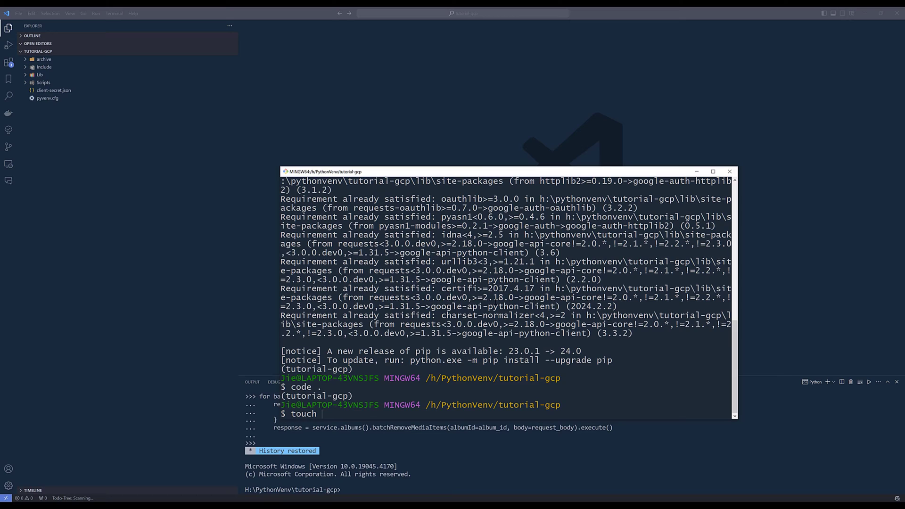
{"action": "type", "text": "demo1.py d"}
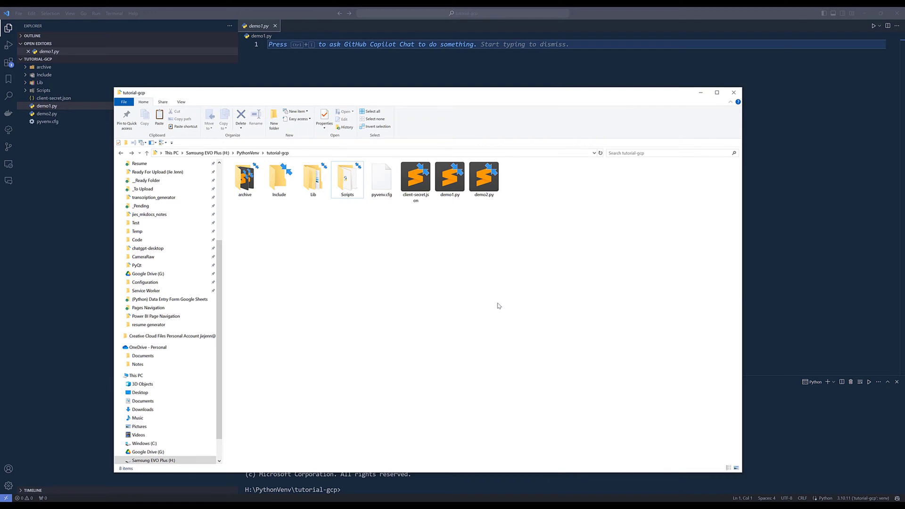
Paste the google_apis.py helper into tutorial-gcp and open it in the editor
{"action": "left_click", "coordinate": [517, 176]}
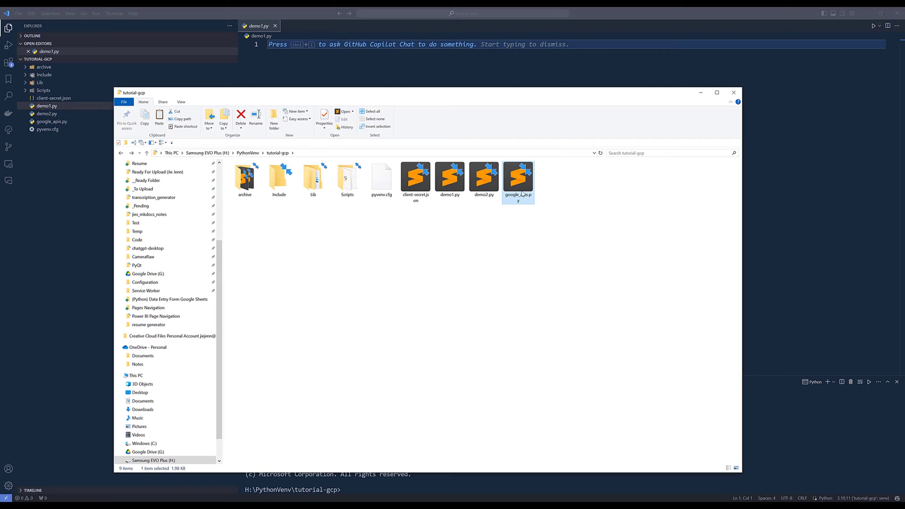
{"action": "mouse_move", "coordinate": [517, 176]}
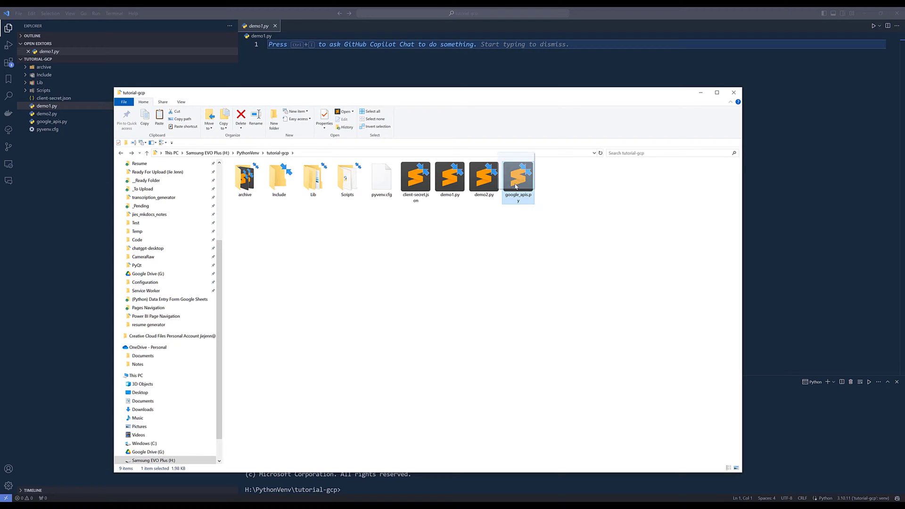
{"action": "double_click", "coordinate": [517, 176]}
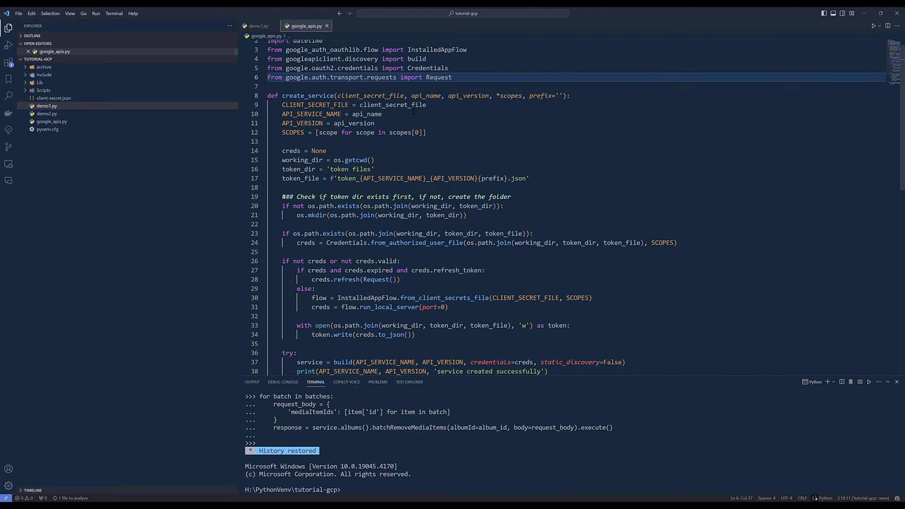
{"action": "left_click", "coordinate": [374, 161]}
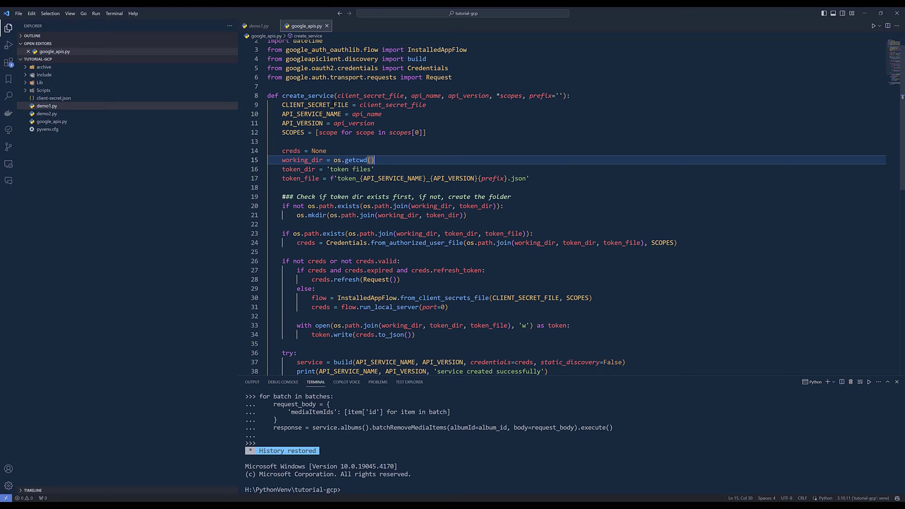
{"action": "left_click", "coordinate": [307, 95]}
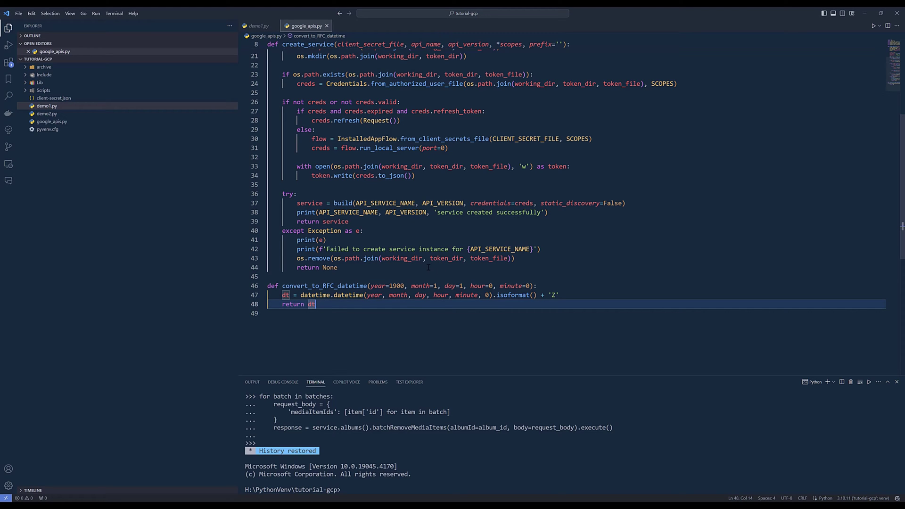
{"action": "left_click", "coordinate": [259, 25]}
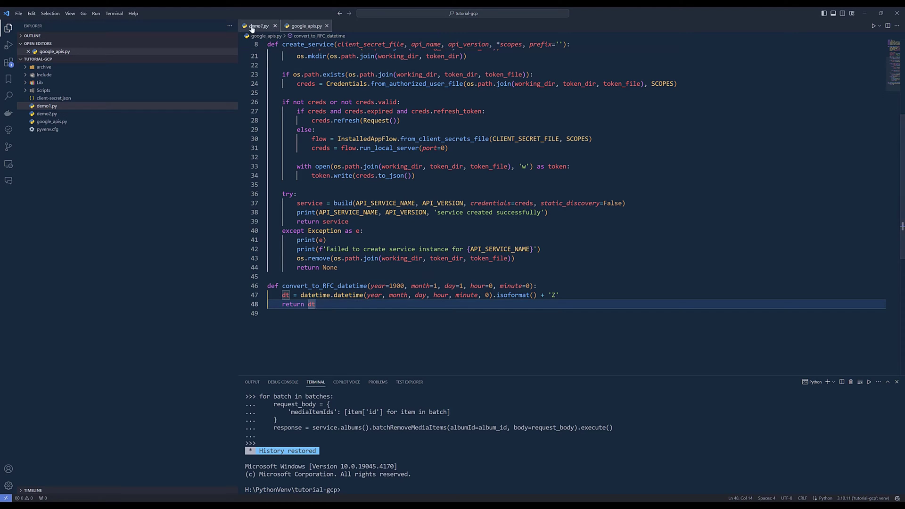
In demo1.py import create_service and define the client file, Sheets v4 API name/version and spreadsheets scope
{"action": "left_click", "coordinate": [304, 26]}
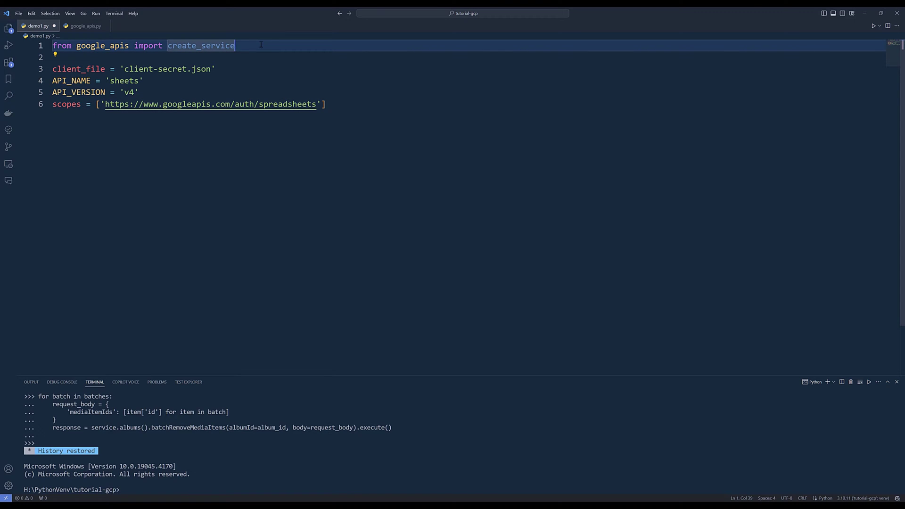
{"action": "mouse_move", "coordinate": [201, 45]}
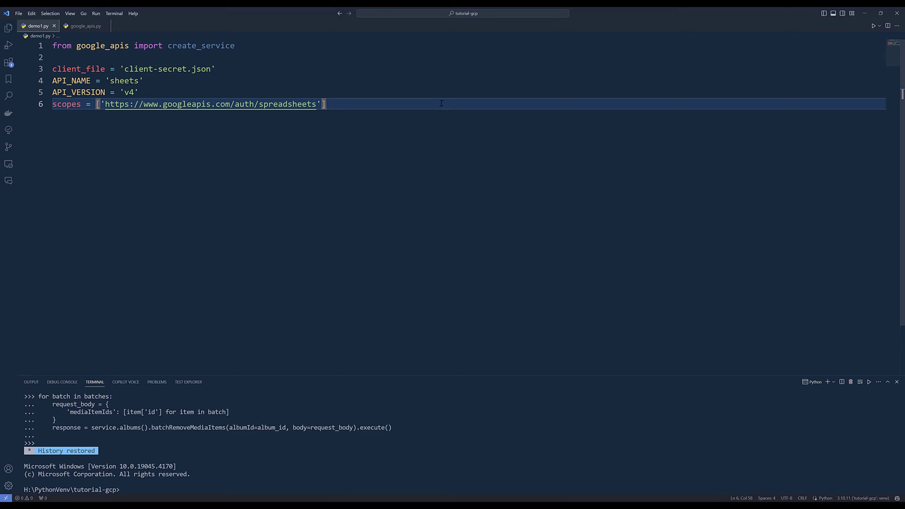
{"action": "left_click", "coordinate": [215, 69]}
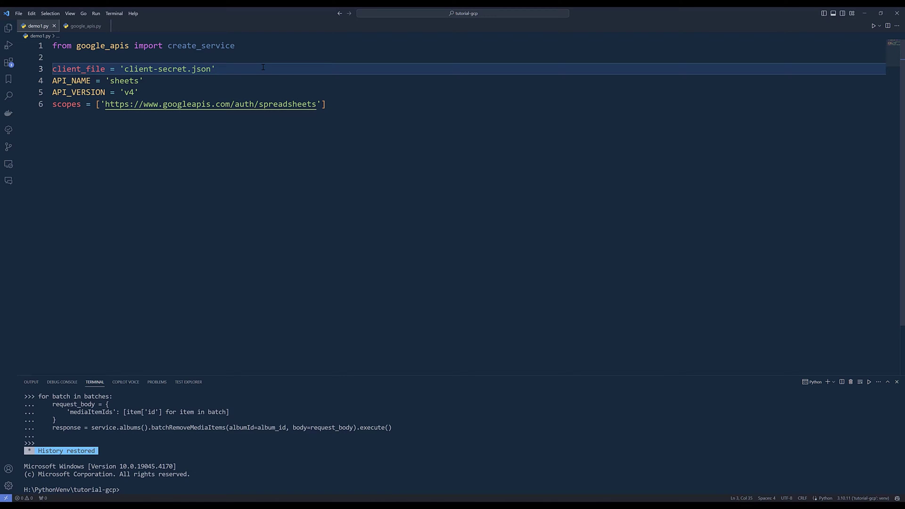
{"action": "left_click", "coordinate": [143, 81]}
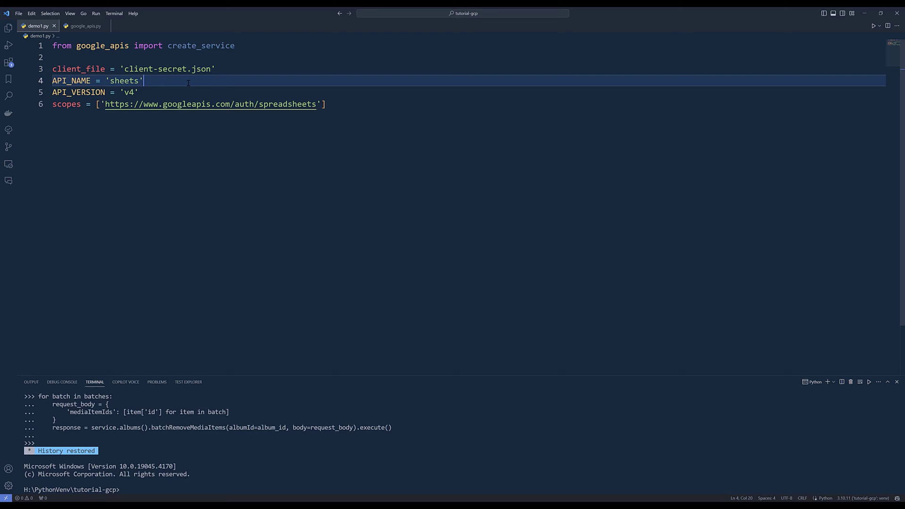
{"action": "left_click", "coordinate": [138, 92]}
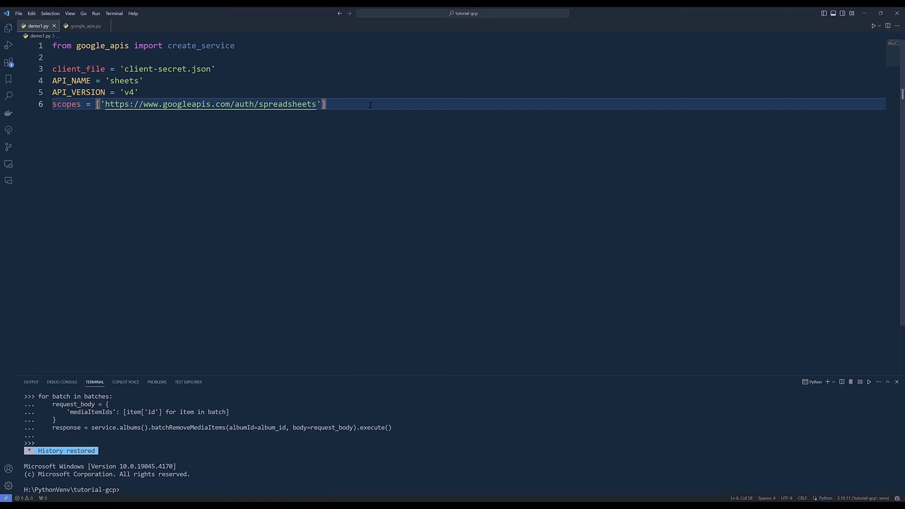
{"action": "key", "text": "Enter"}
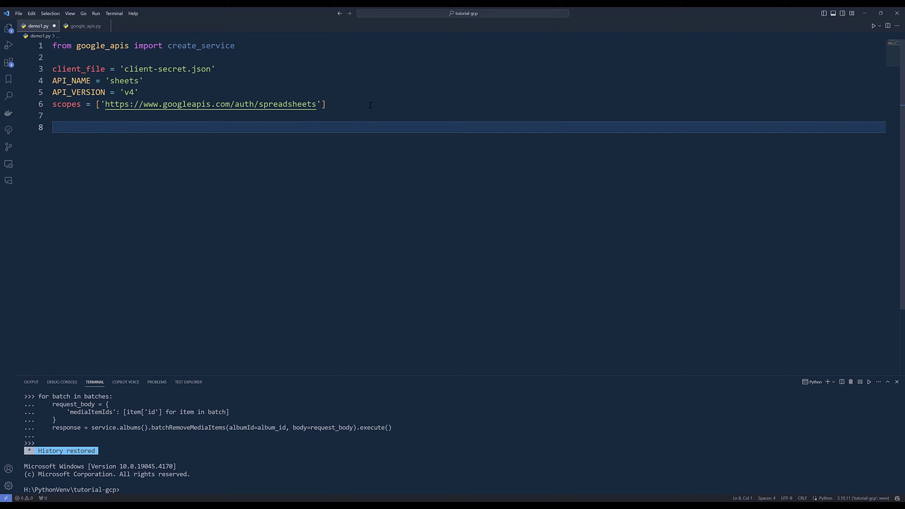
Add service = create_service(client_file, API_NAME, API_VERSION, scopes) and run the whole script in the terminal
{"action": "type", "text": "service = create_service(client_file, API_NAME, API_VERSION, scopes)"}
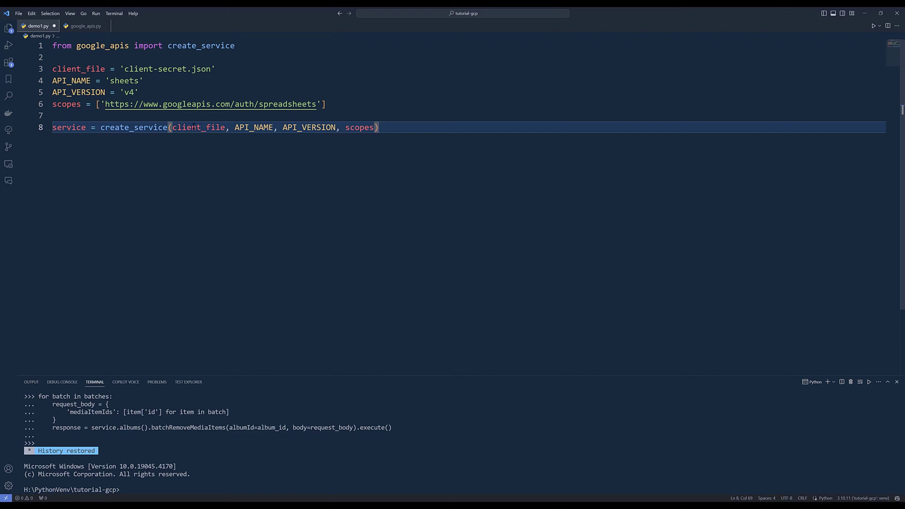
{"action": "left_click", "coordinate": [133, 127]}
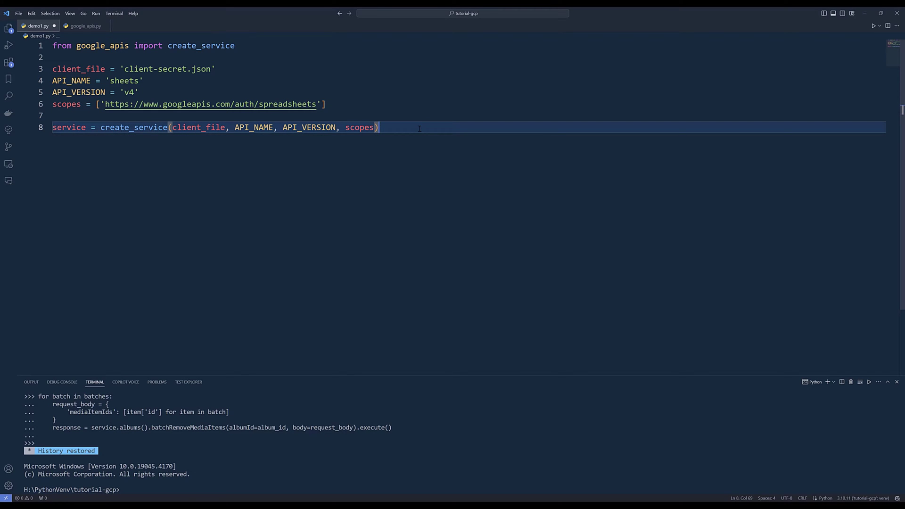
{"action": "key", "text": "ctrl+a"}
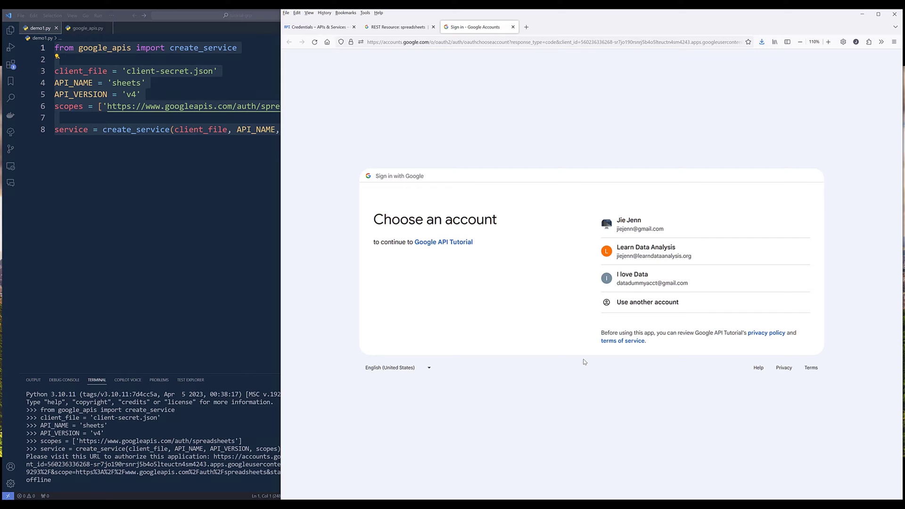
Choose the Google account, proceed past the unverified-app warning, and grant Google API Tutorial Sheets access
{"action": "left_click", "coordinate": [639, 224]}
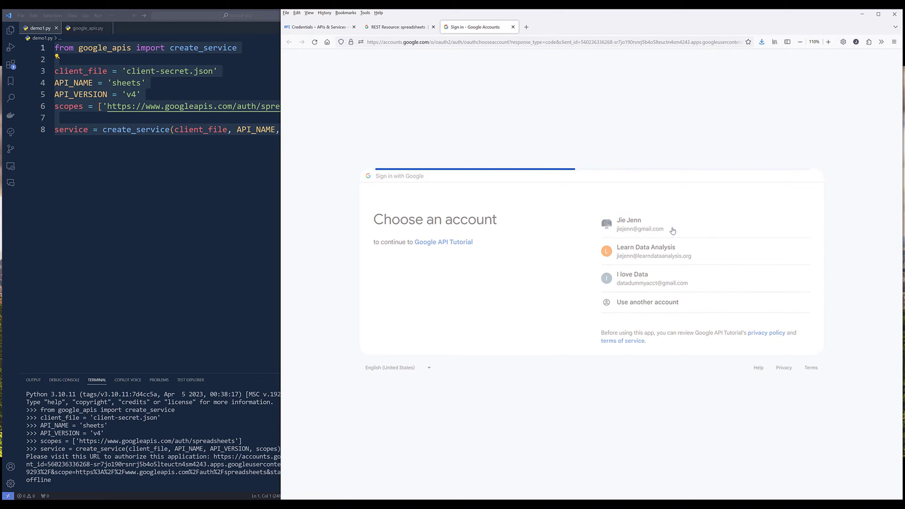
{"action": "left_click", "coordinate": [639, 225]}
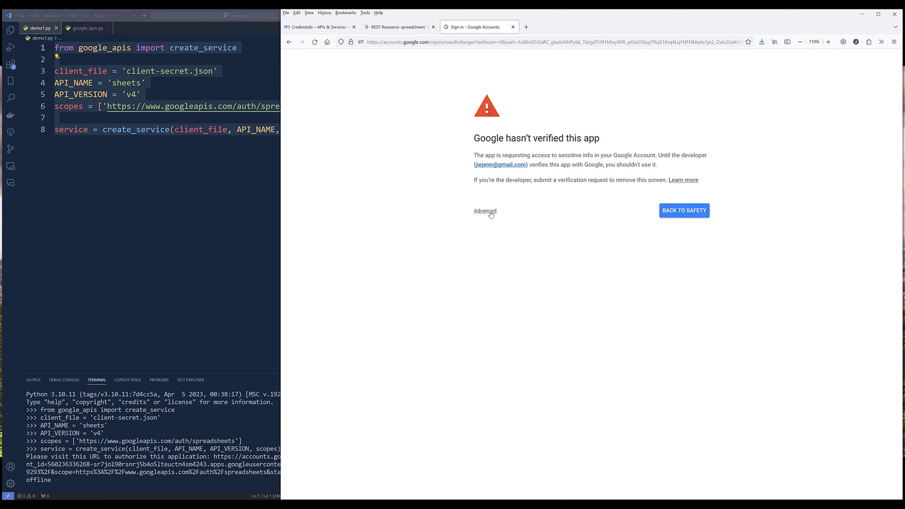
{"action": "left_click", "coordinate": [485, 210]}
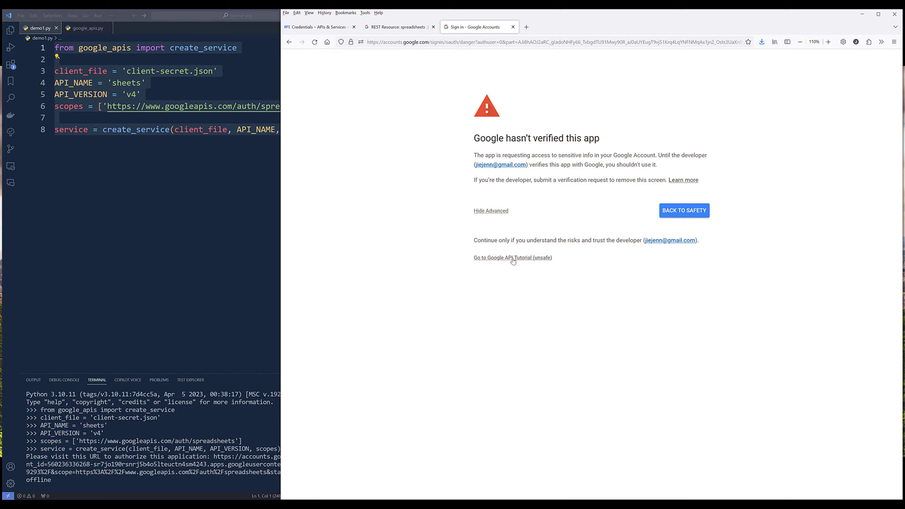
{"action": "left_click", "coordinate": [512, 257]}
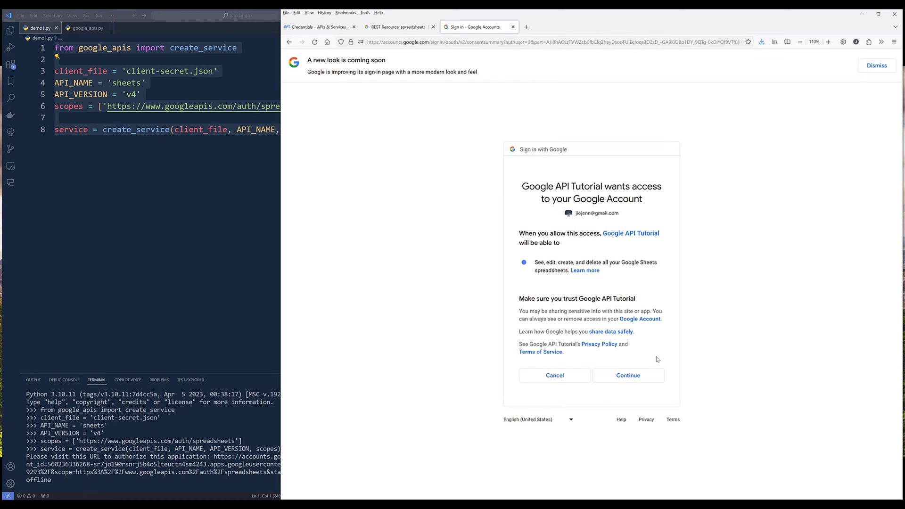
{"action": "mouse_move", "coordinate": [581, 289]}
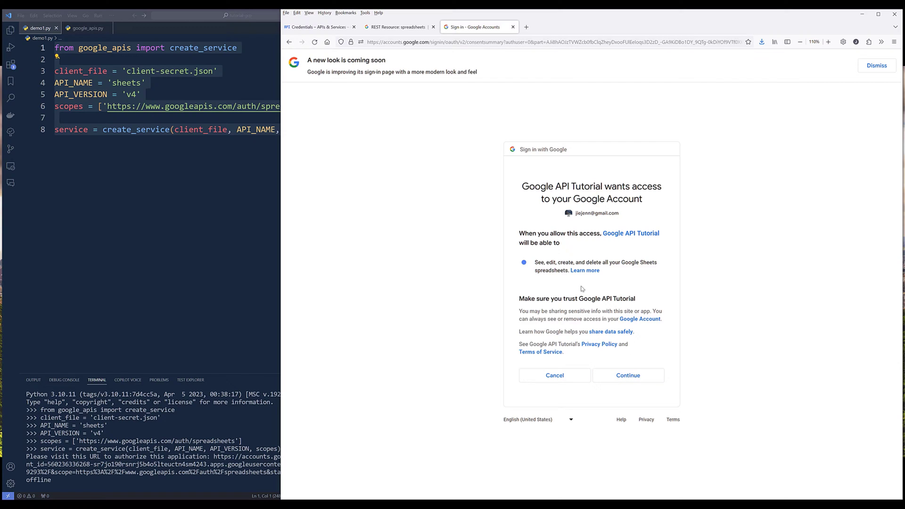
{"action": "left_click", "coordinate": [627, 375]}
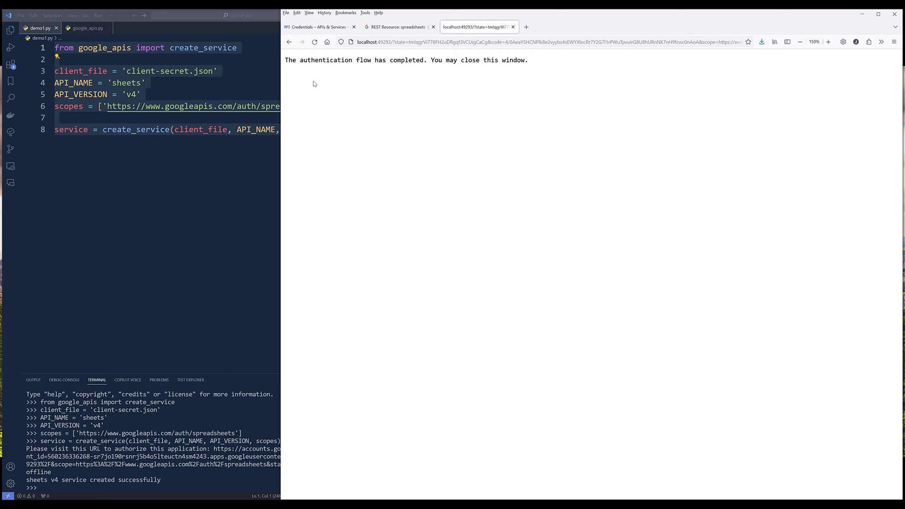
{"action": "mouse_move", "coordinate": [431, 76]}
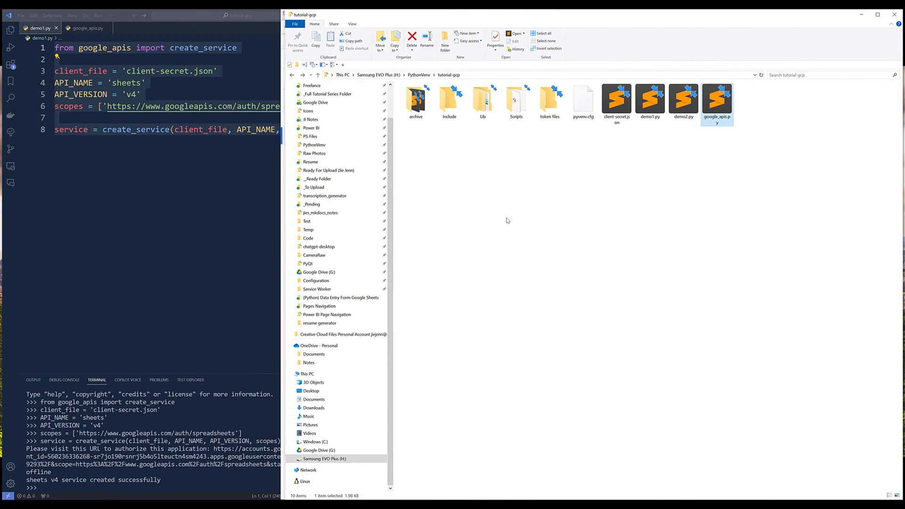
{"action": "mouse_move", "coordinate": [550, 99]}
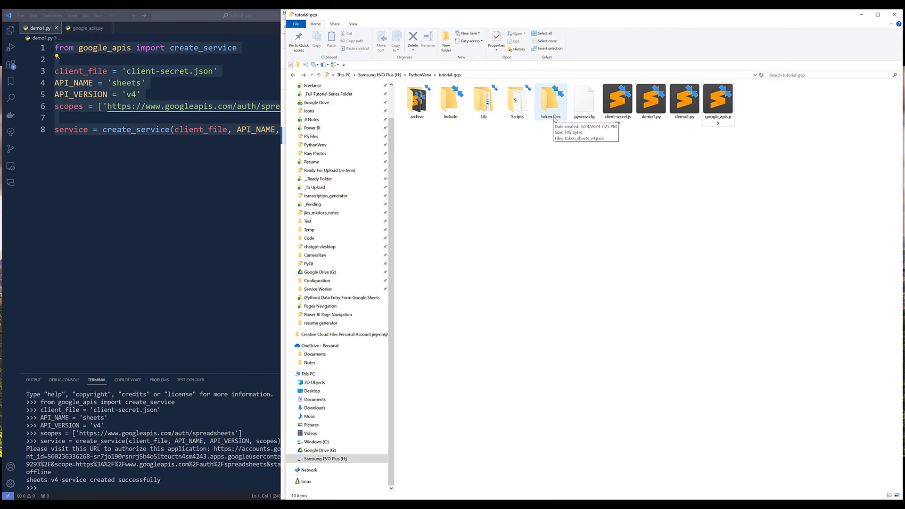
Browse into the token files folder and locate the saved token_sheets_v4.json file
{"action": "left_click", "coordinate": [549, 99]}
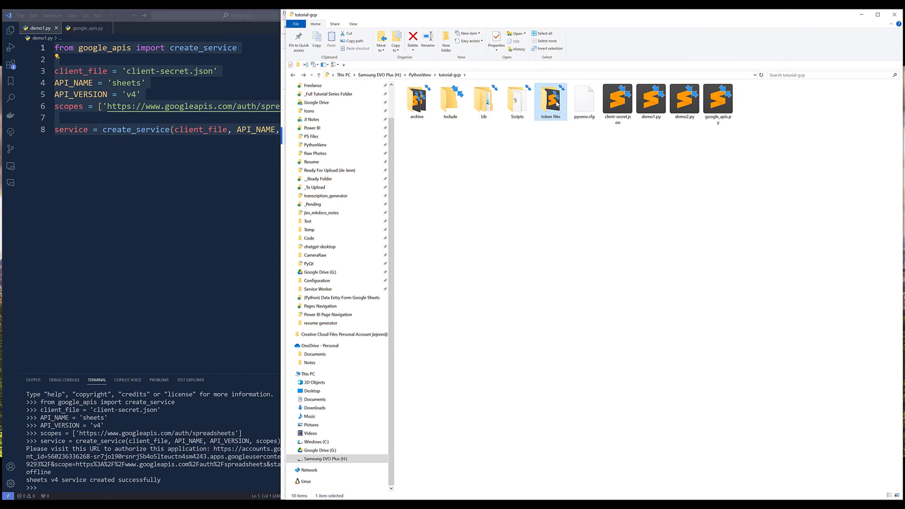
{"action": "double_click", "coordinate": [550, 101]}
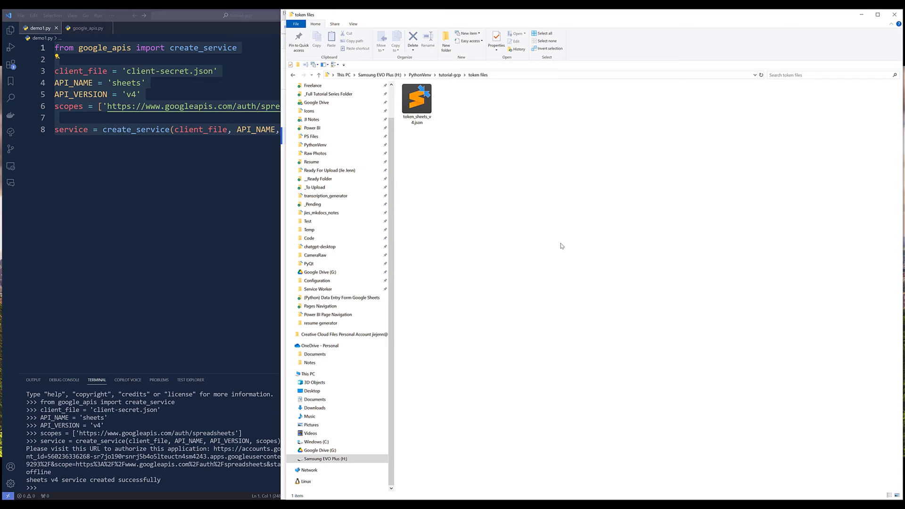
{"action": "mouse_move", "coordinate": [579, 186]}
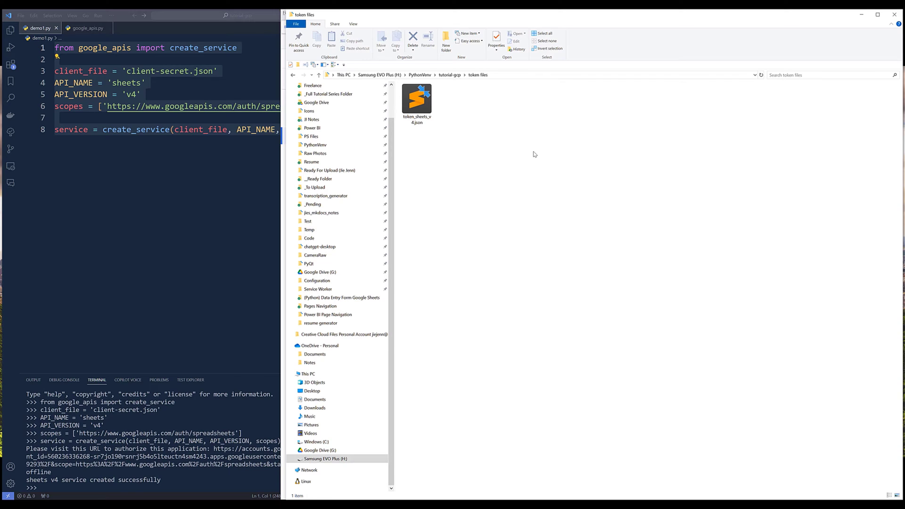
{"action": "left_click", "coordinate": [416, 101]}
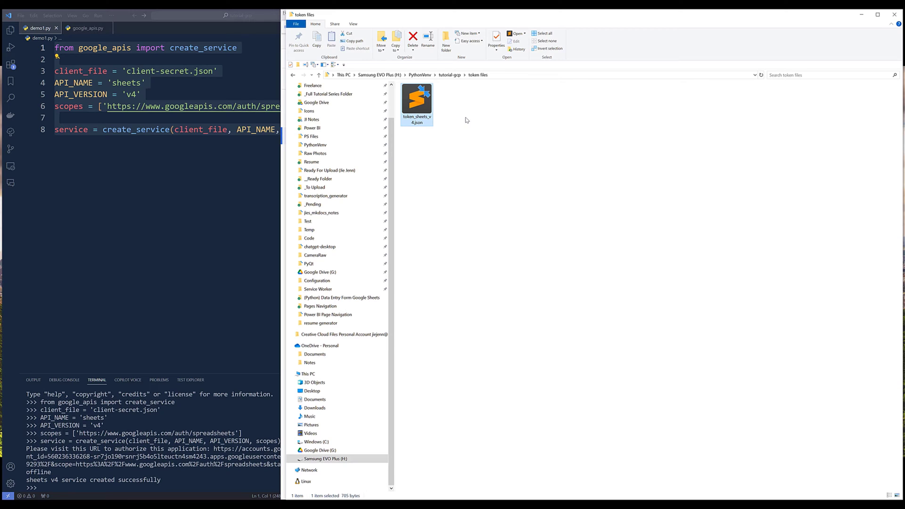
{"action": "left_click", "coordinate": [293, 76]}
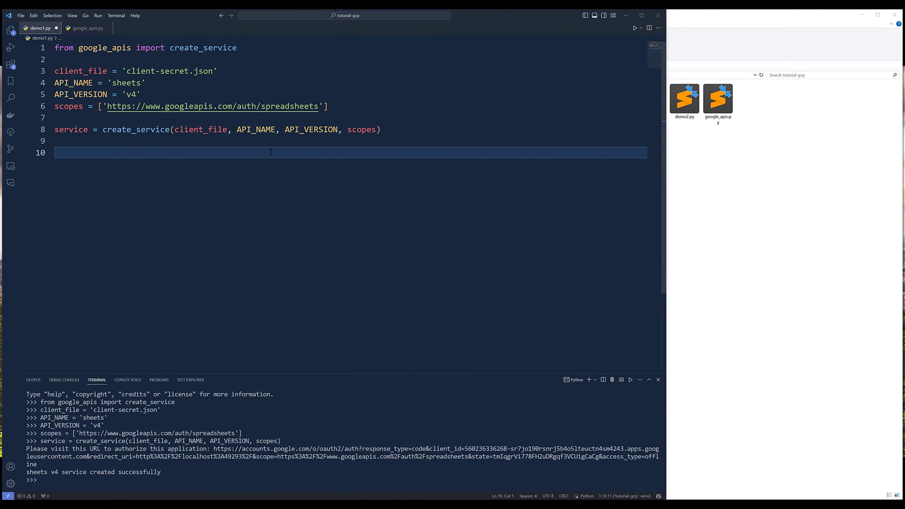
Add response = service.spreadsheets().create().execute() and print dir(service) to list its attributes
{"action": "type", "text": "response = service.spreadsheets().create().execute()"}
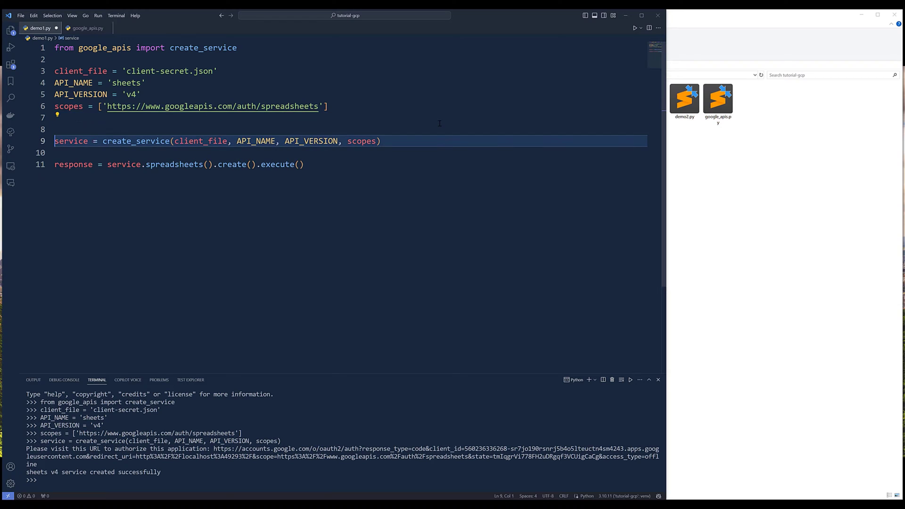
{"action": "type", "text": "print()"}
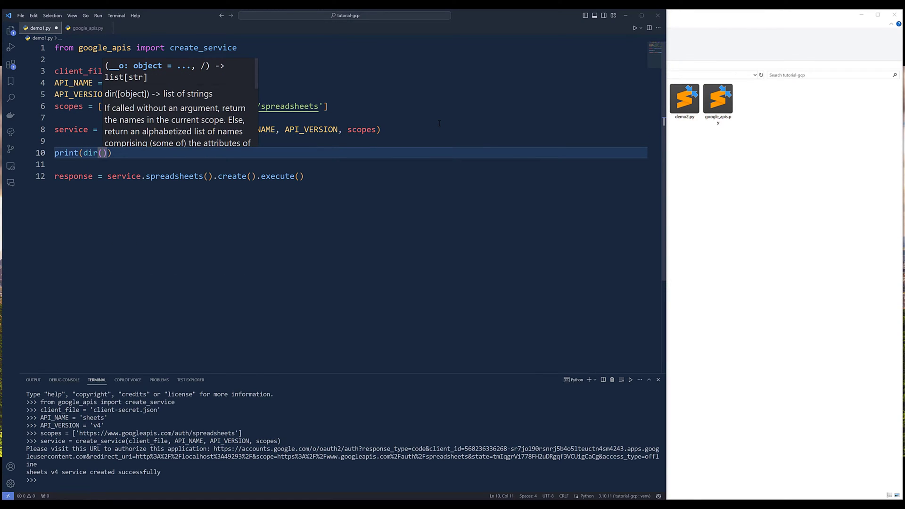
{"action": "type", "text": "service"}
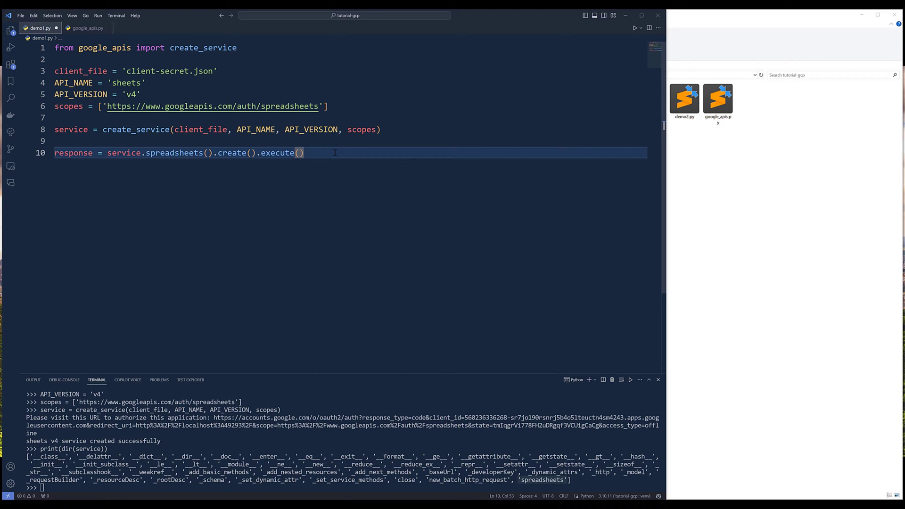
Run the create call, print the full response, then begin printing response['...Url'] for the spreadsheet link
{"action": "key", "text": "enter"}
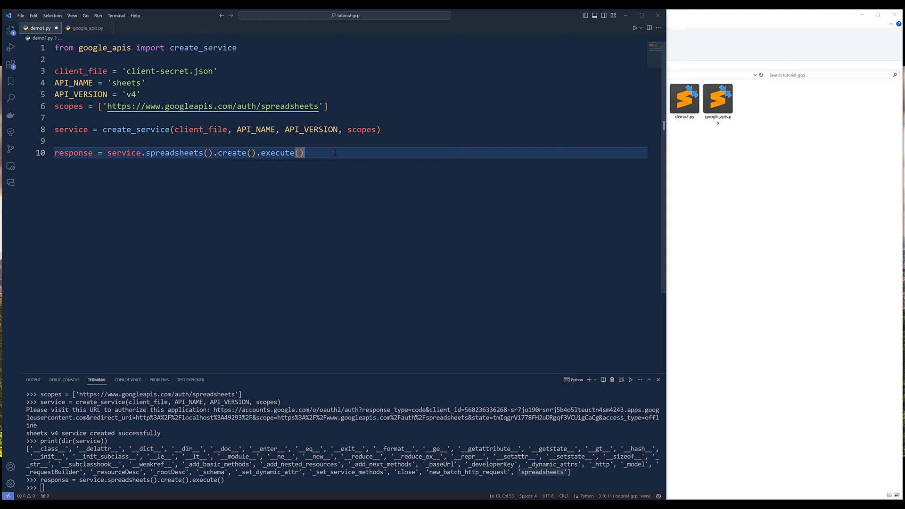
{"action": "type", "text": "print"}
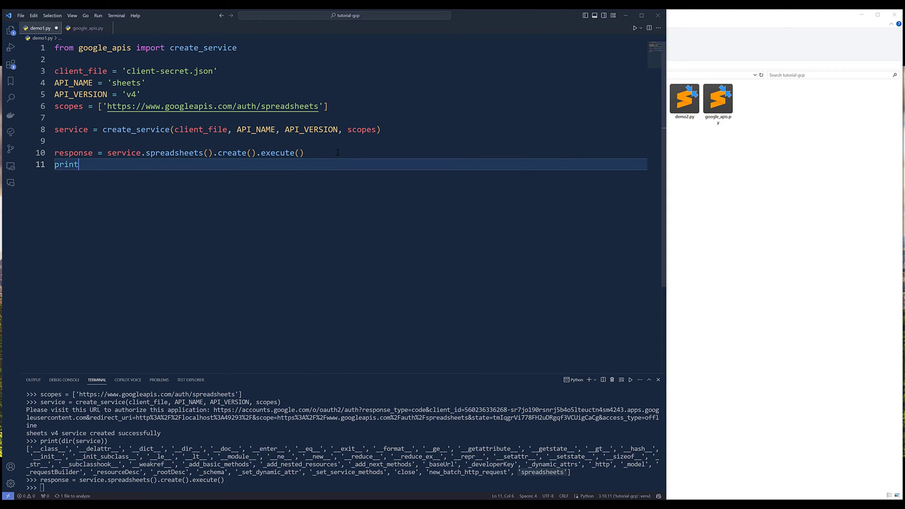
{"action": "type", "text": "(response"}
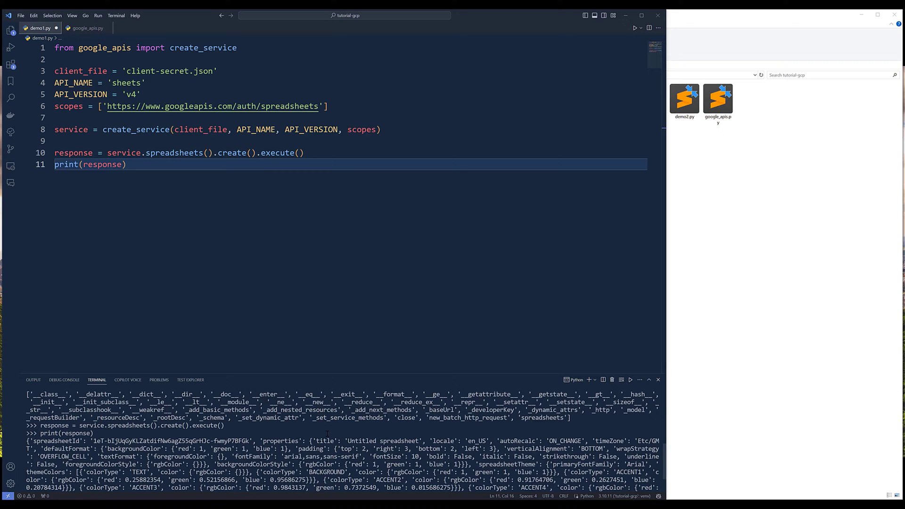
{"action": "type", "text": "print()"}
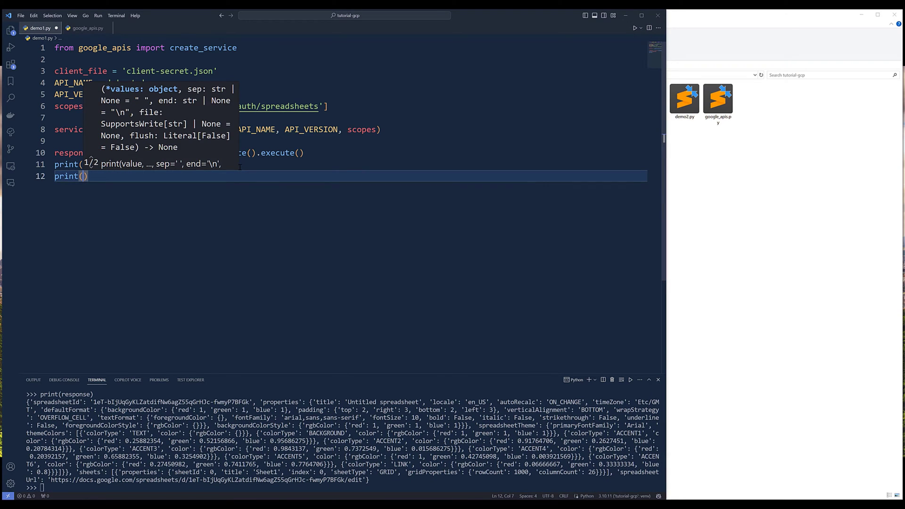
{"action": "type", "text": "response['']"}
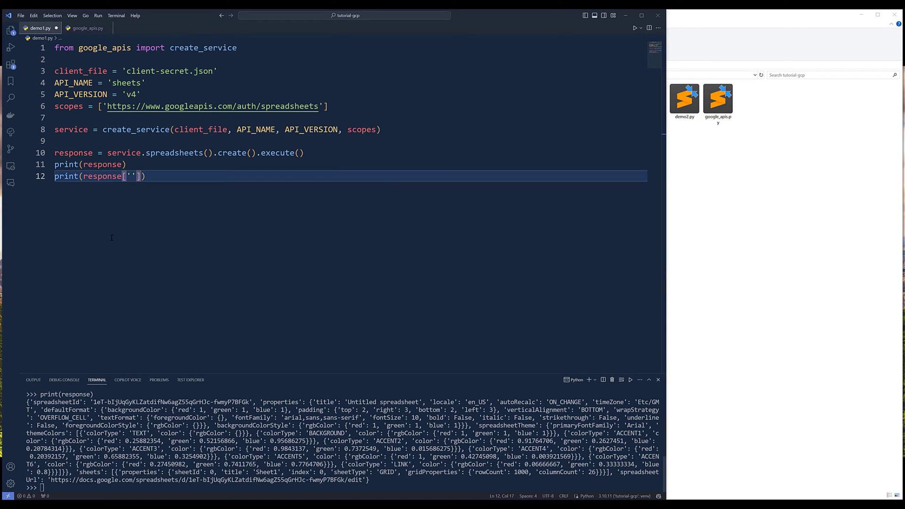
{"action": "type", "text": "Ur"}
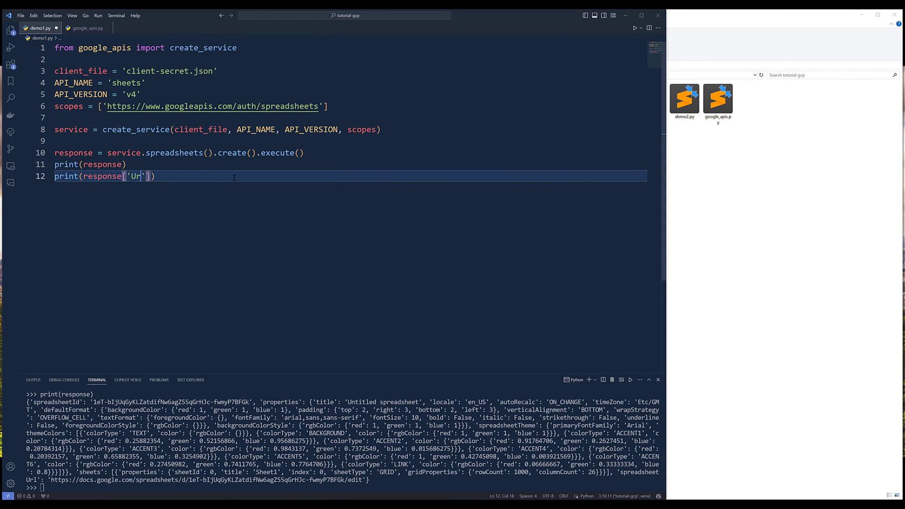
{"action": "type", "text": "l"}
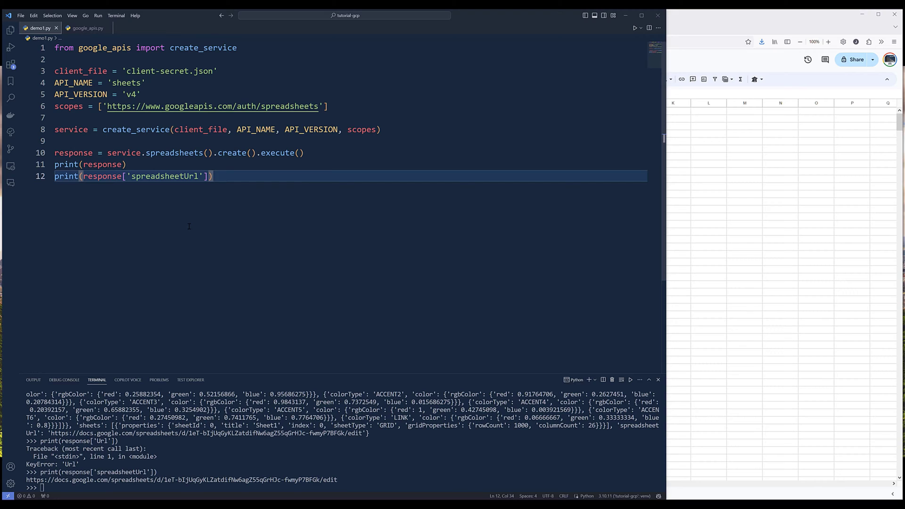
{"action": "mouse_move", "coordinate": [291, 199]}
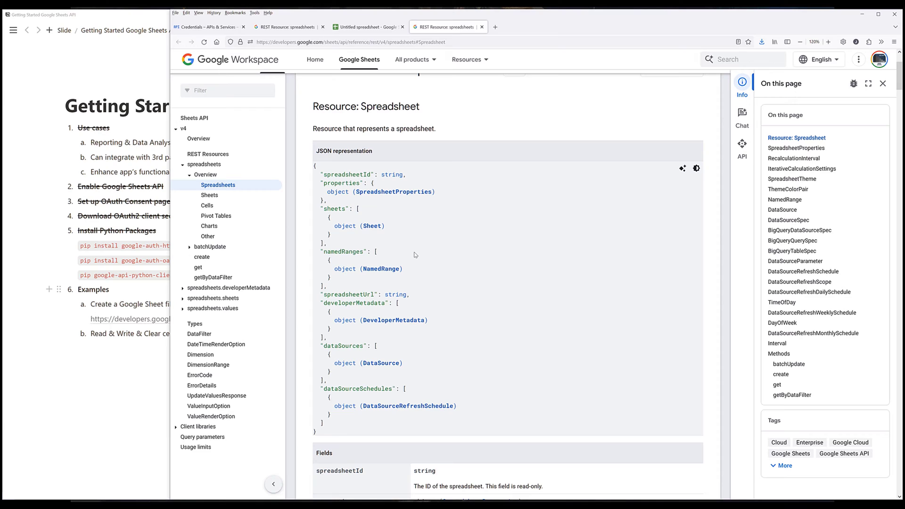
{"action": "mouse_move", "coordinate": [338, 261]}
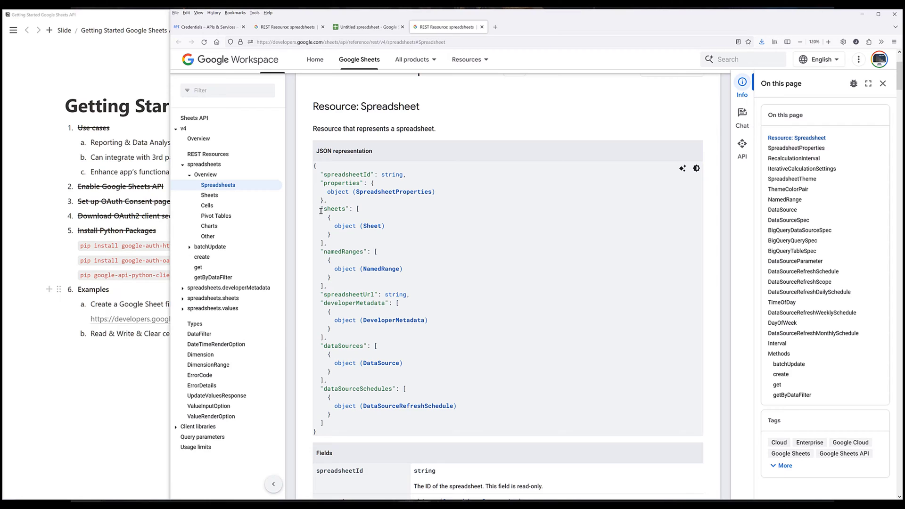
{"action": "mouse_move", "coordinate": [387, 231]}
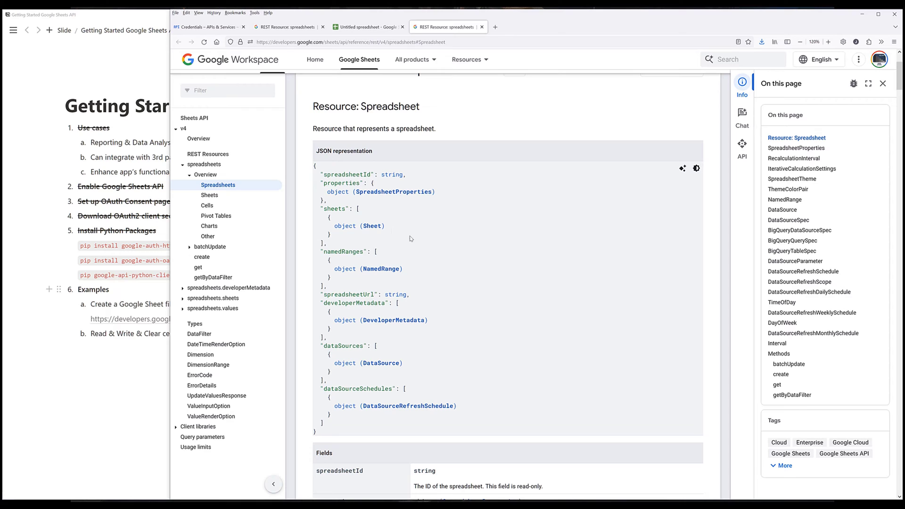
{"action": "mouse_move", "coordinate": [414, 359]}
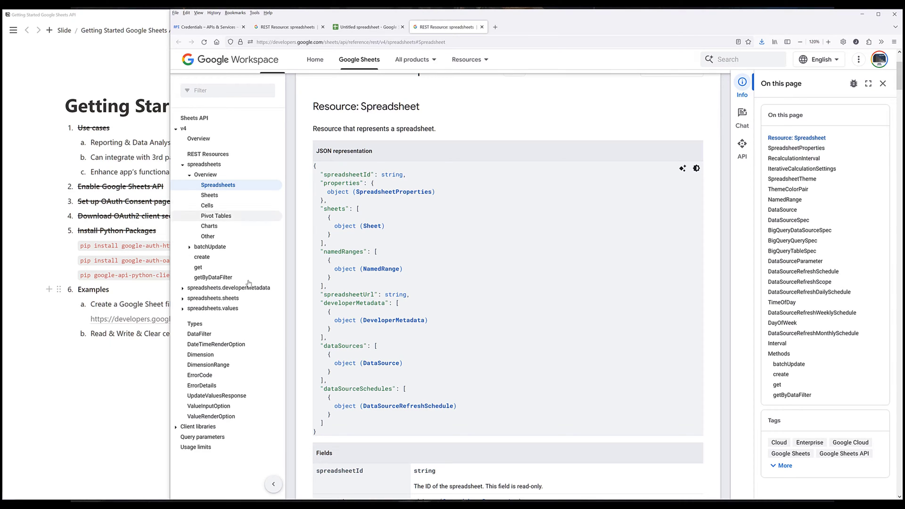
{"action": "mouse_move", "coordinate": [477, 329]}
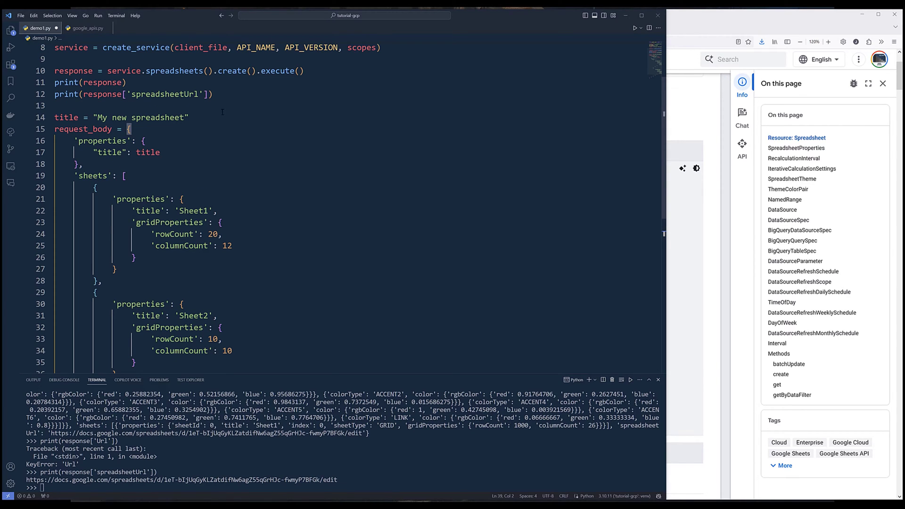
Review the request_body defining Sheet1 20×12 and Sheet2 10×10 grids before creating 'My new spreadsheet'
{"action": "scroll", "scroll_direction": "down", "scroll_amount": 3}
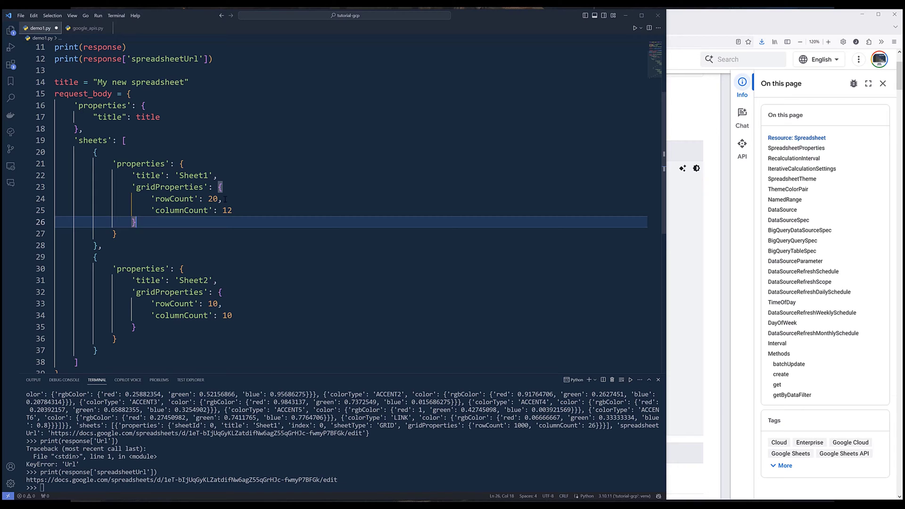
{"action": "left_click", "coordinate": [233, 210]}
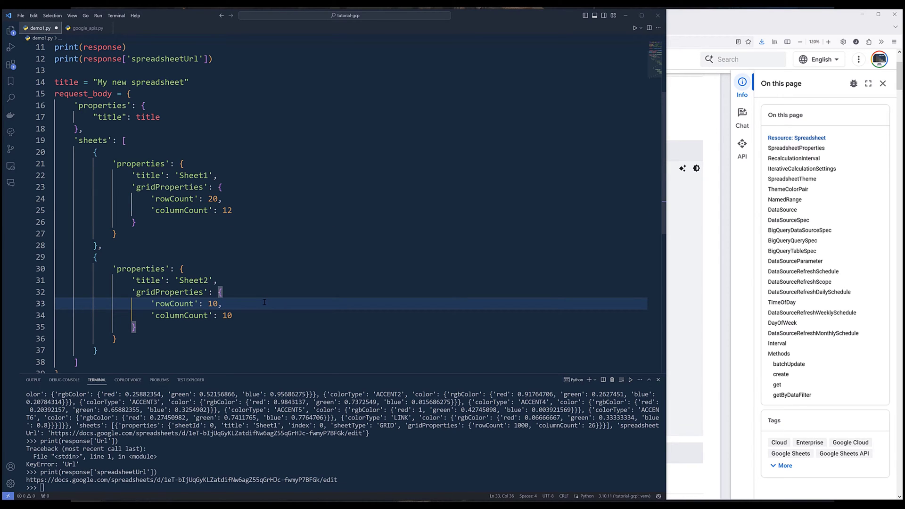
{"action": "left_click", "coordinate": [133, 327]}
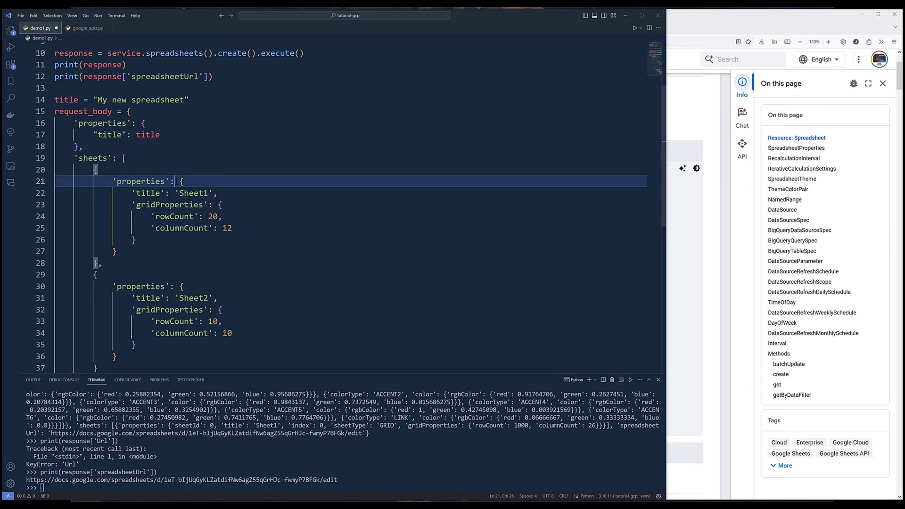
{"action": "scroll", "scroll_direction": "down", "scroll_amount": 3}
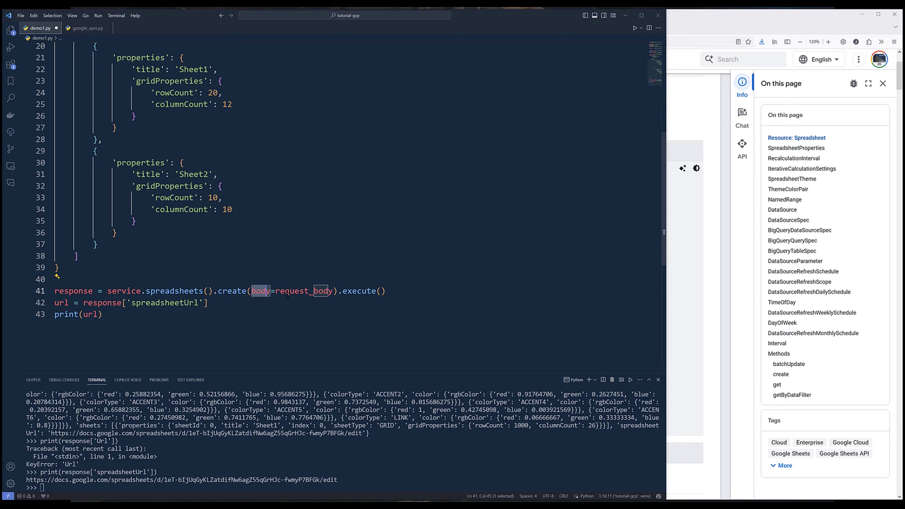
{"action": "mouse_move", "coordinate": [360, 291]}
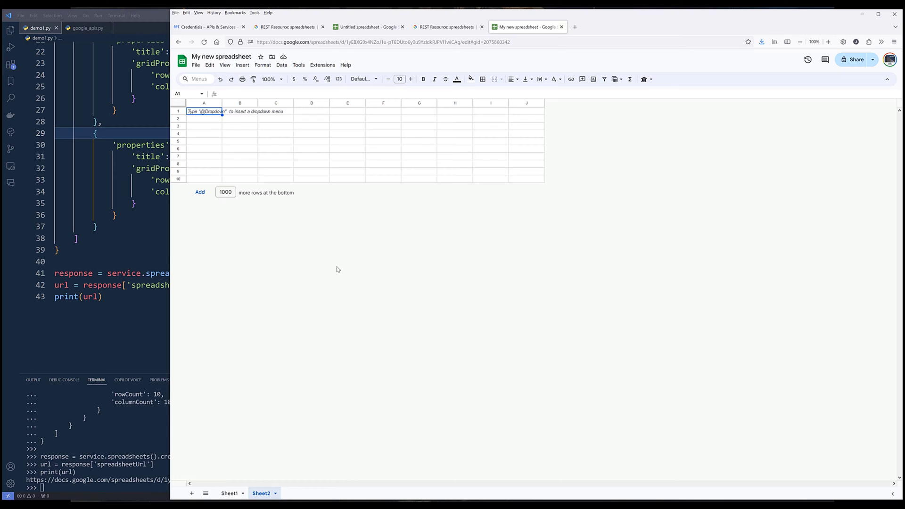
Add the line spreadsheet_id = response['spreadsheetId'] to store the new spreadsheet's ID
{"action": "left_click", "coordinate": [383, 178]}
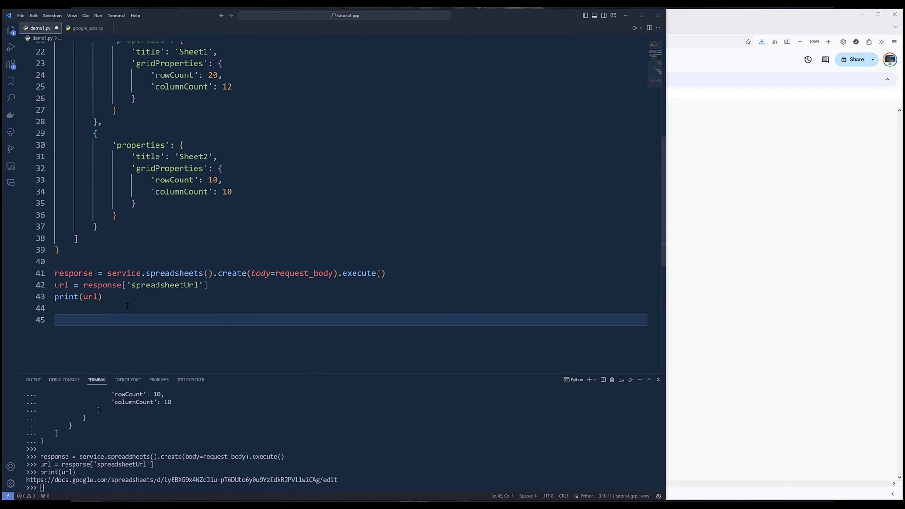
{"action": "type", "text": "spreadsheet"}
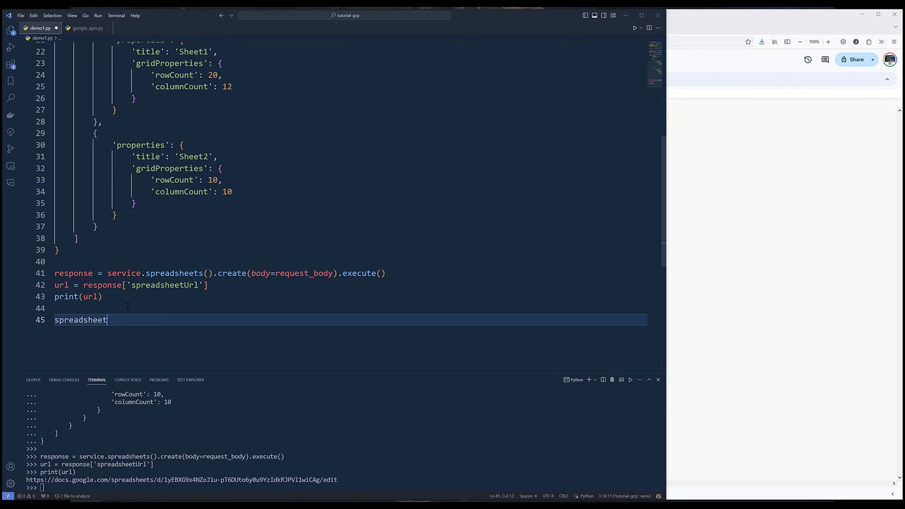
{"action": "type", "text": "_id = response['"}
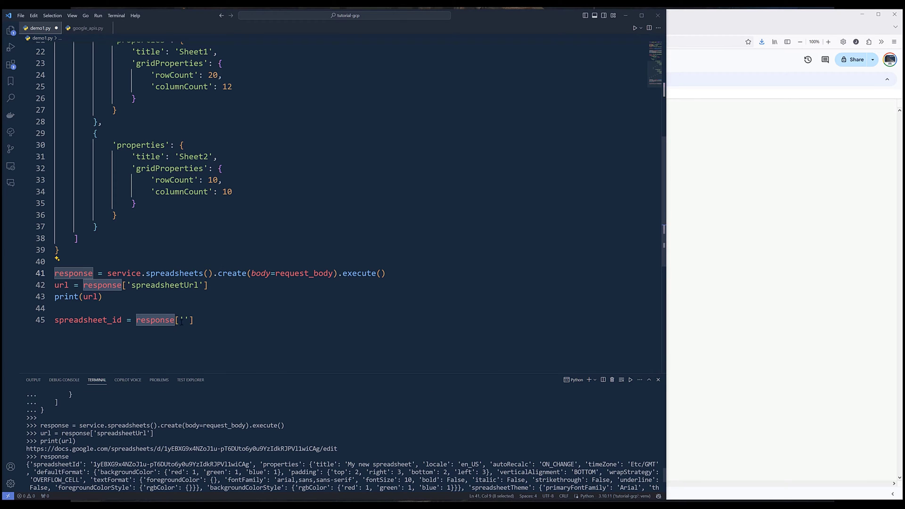
{"action": "type", "text": "spreadsheetId"}
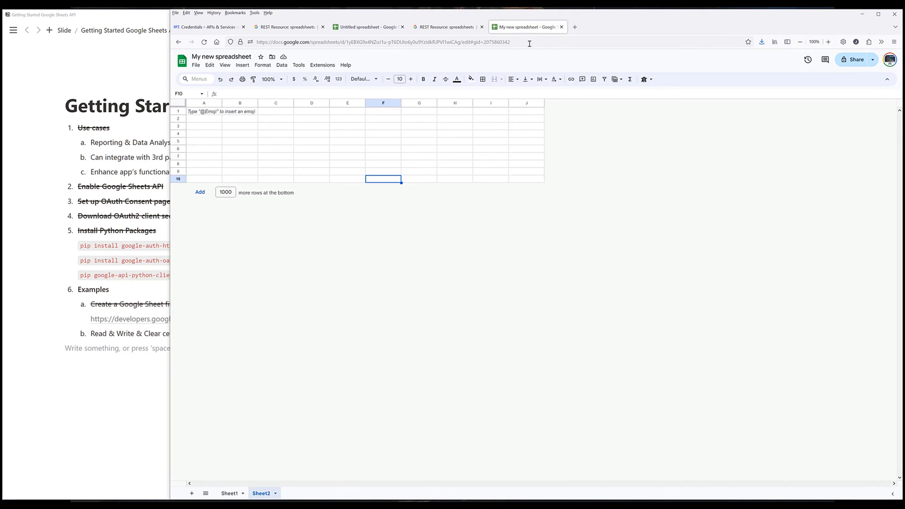
Review the Methods table listing get, update and append in the Read & write cell values guide
{"action": "left_click", "coordinate": [444, 26]}
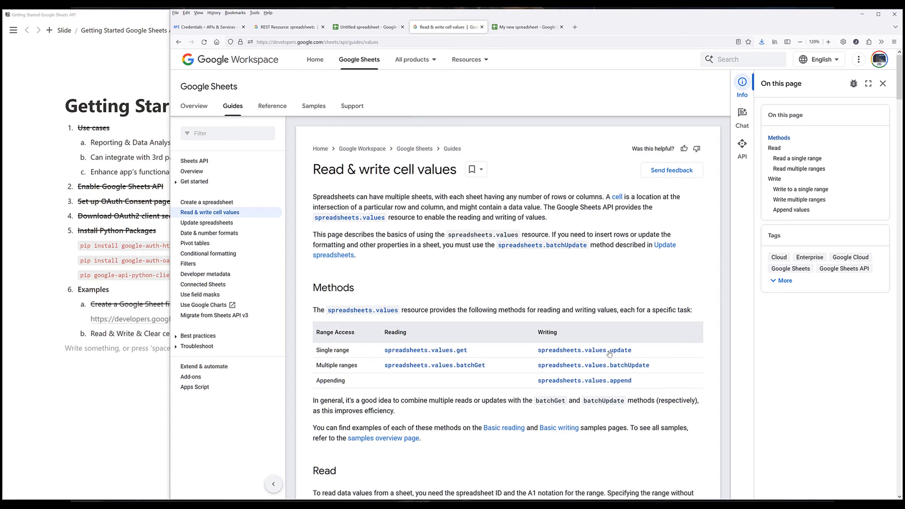
{"action": "mouse_move", "coordinate": [649, 387]}
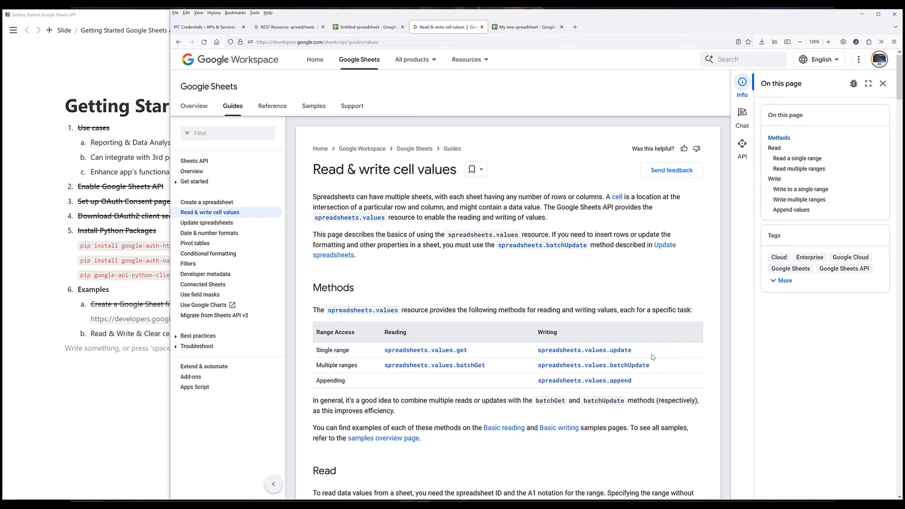
{"action": "mouse_move", "coordinate": [643, 357]}
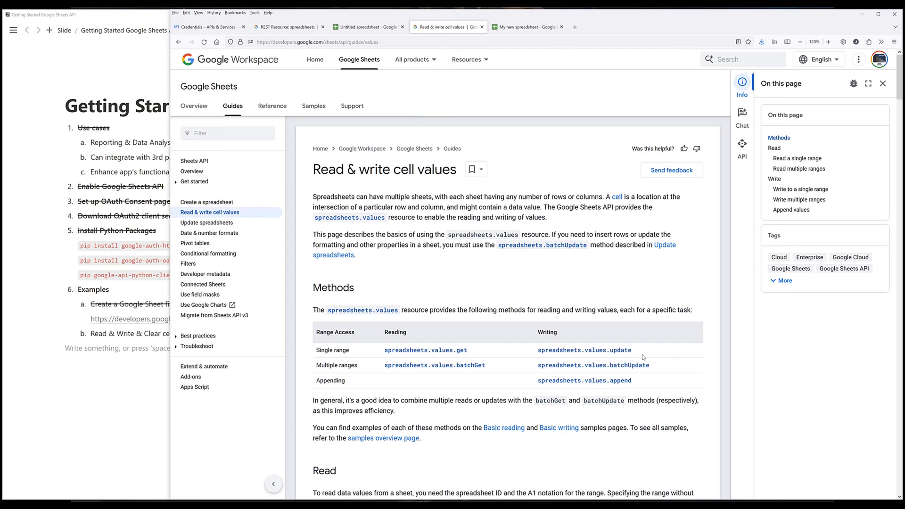
{"action": "mouse_move", "coordinate": [656, 350]}
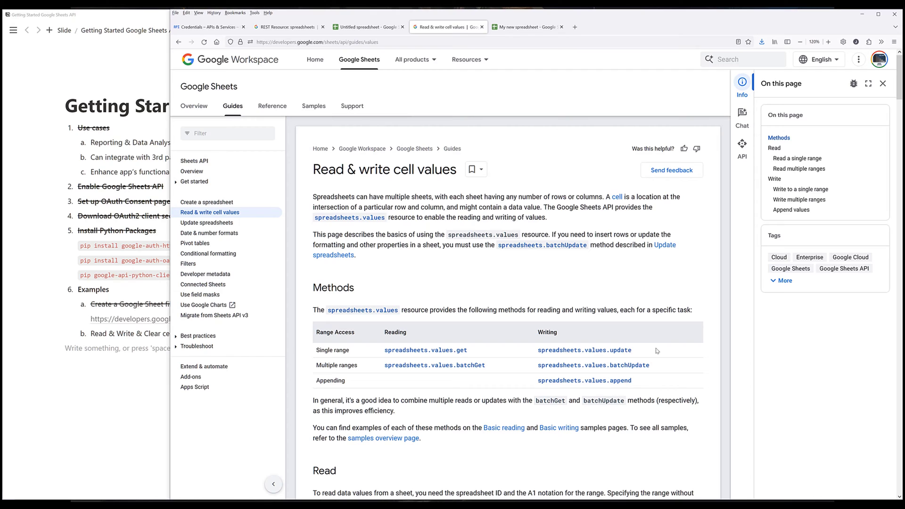
{"action": "mouse_move", "coordinate": [651, 350]}
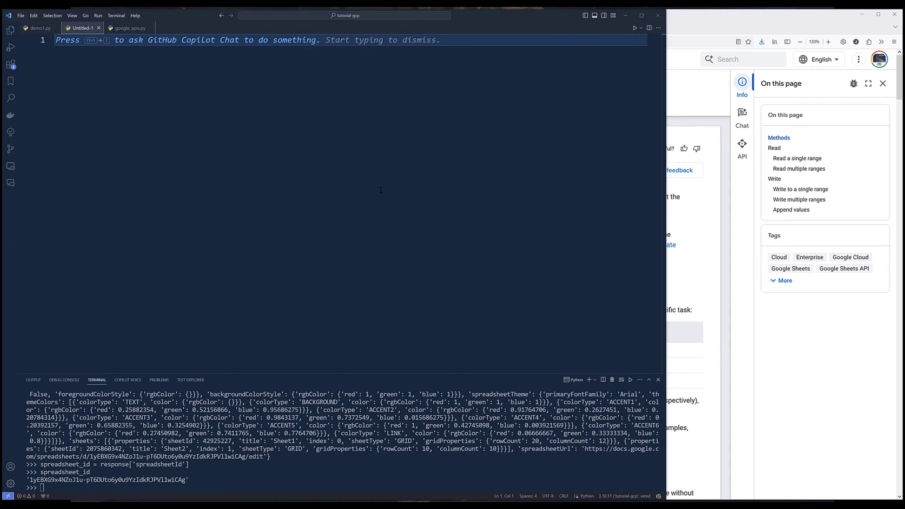
Save the file as demo2.py, copy demo1.py's imports and create_service setup, and run it
{"action": "type", "text": "demo2"}
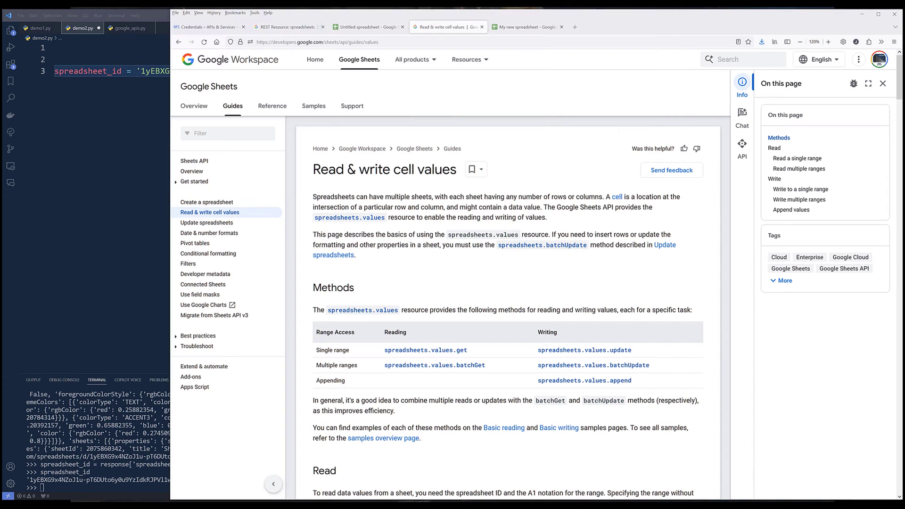
{"action": "left_click", "coordinate": [525, 27]}
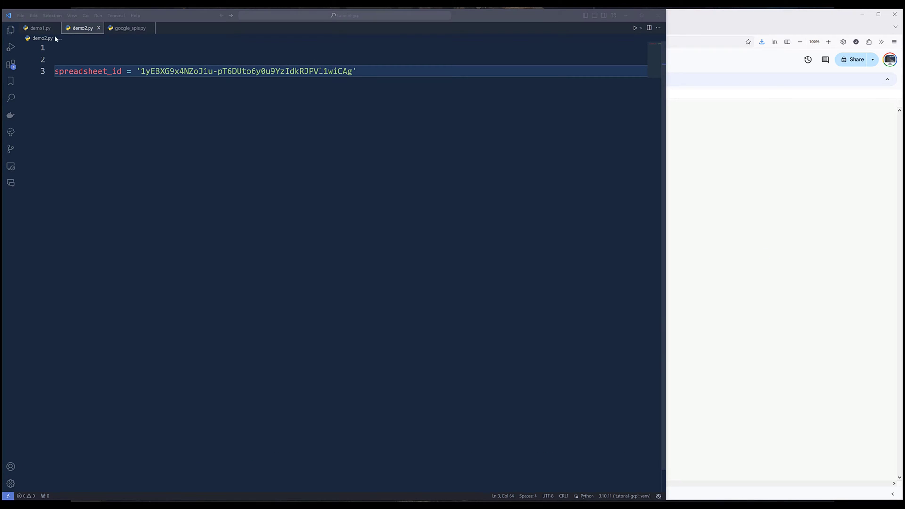
{"action": "left_click", "coordinate": [39, 27]}
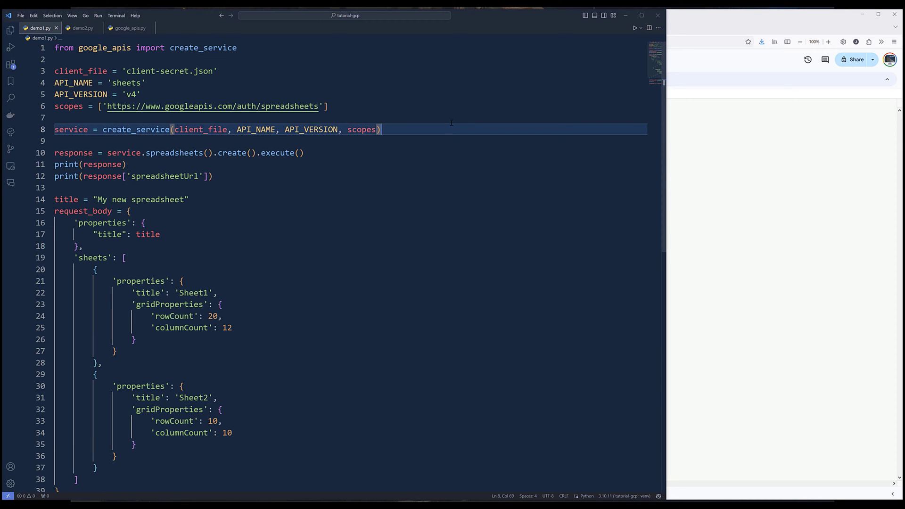
{"action": "left_click", "coordinate": [82, 28]}
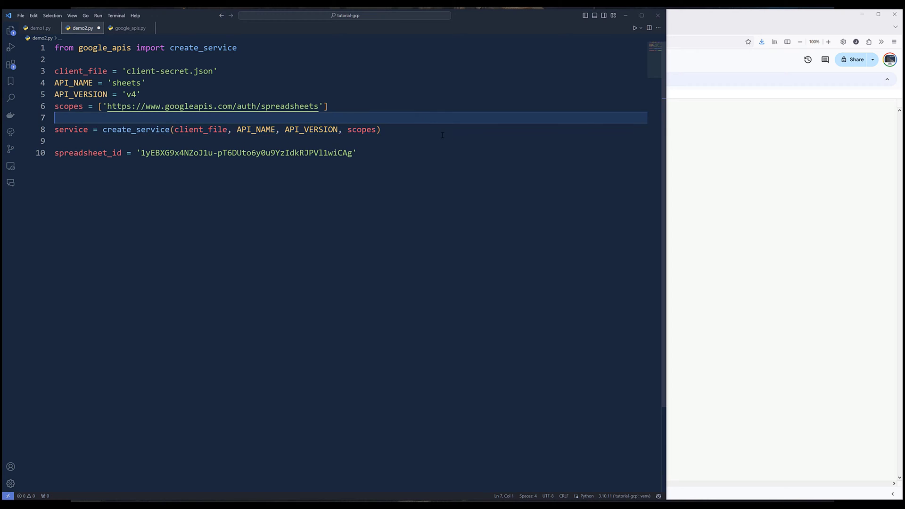
{"action": "key", "text": "ctrl+a"}
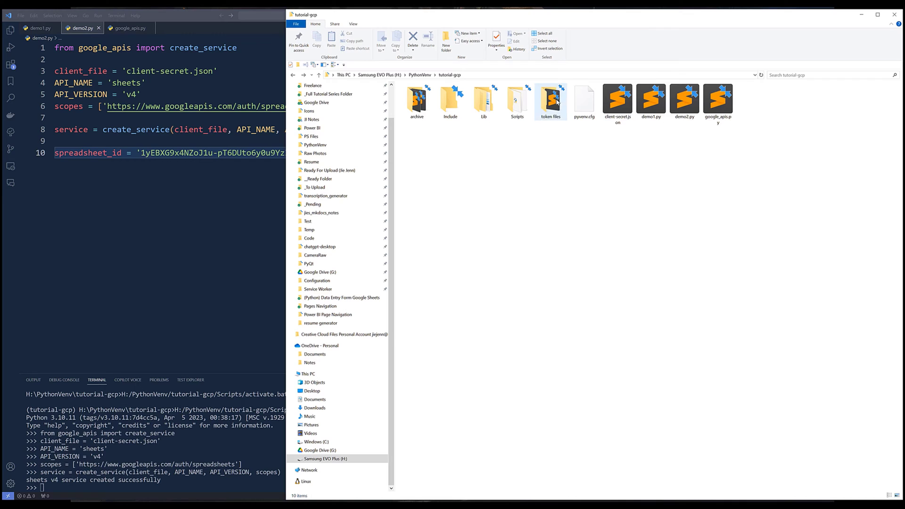
Locate token_sheets_v4.json inside the token files folder
{"action": "left_click", "coordinate": [551, 101]}
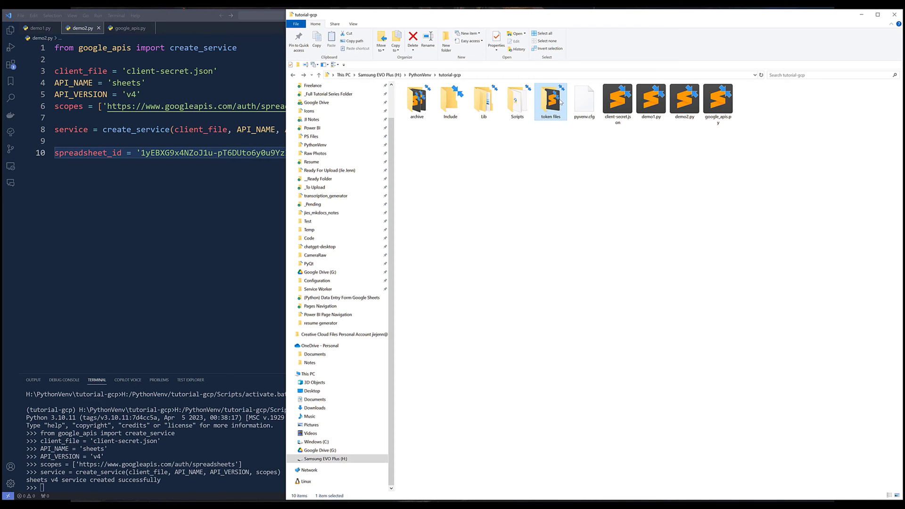
{"action": "double_click", "coordinate": [549, 98]}
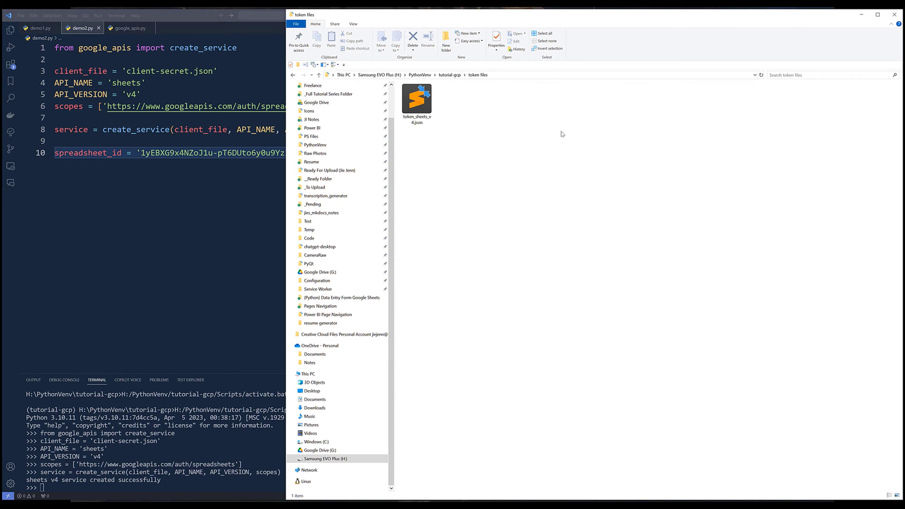
{"action": "left_click", "coordinate": [415, 99]}
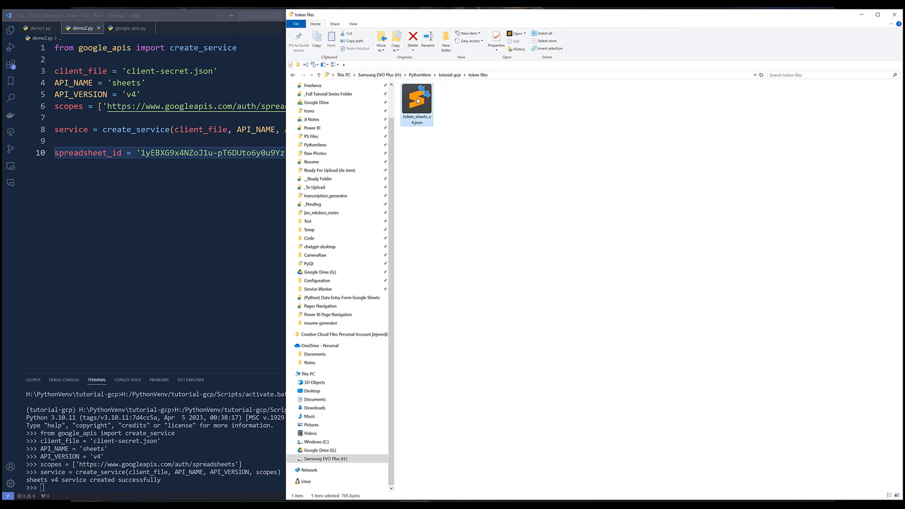
{"action": "mouse_move", "coordinate": [417, 100]}
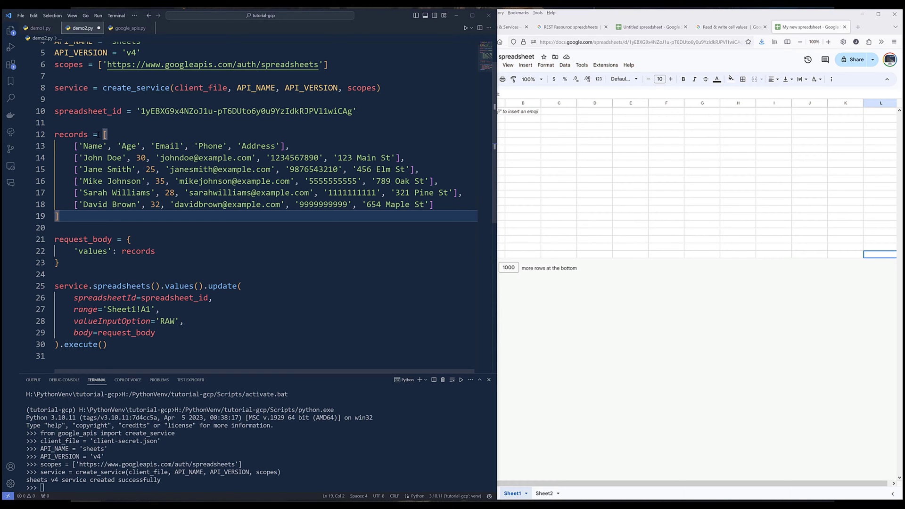
Run the records list and values().update call writing six rows to Sheet1!A1 with RAW input
{"action": "left_click_drag", "start_coordinate": [105, 134], "coordinate": [58, 215]}
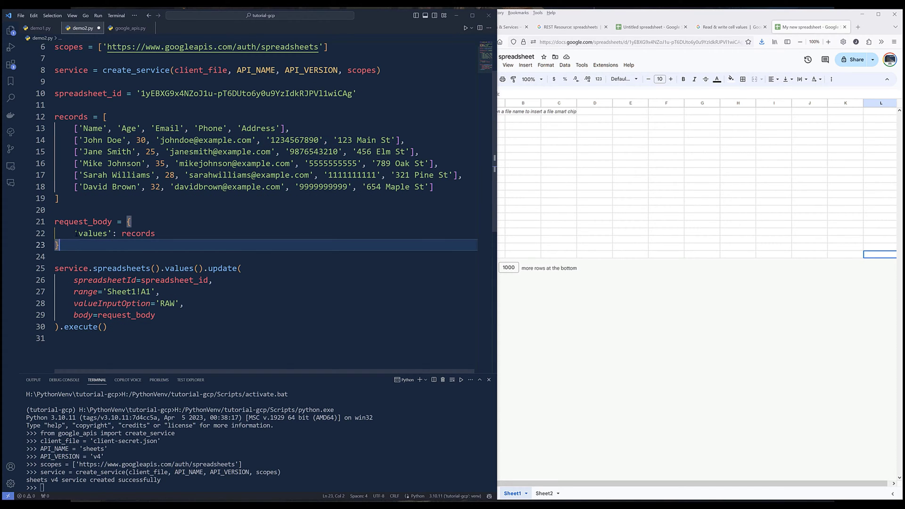
{"action": "double_click", "coordinate": [92, 233]}
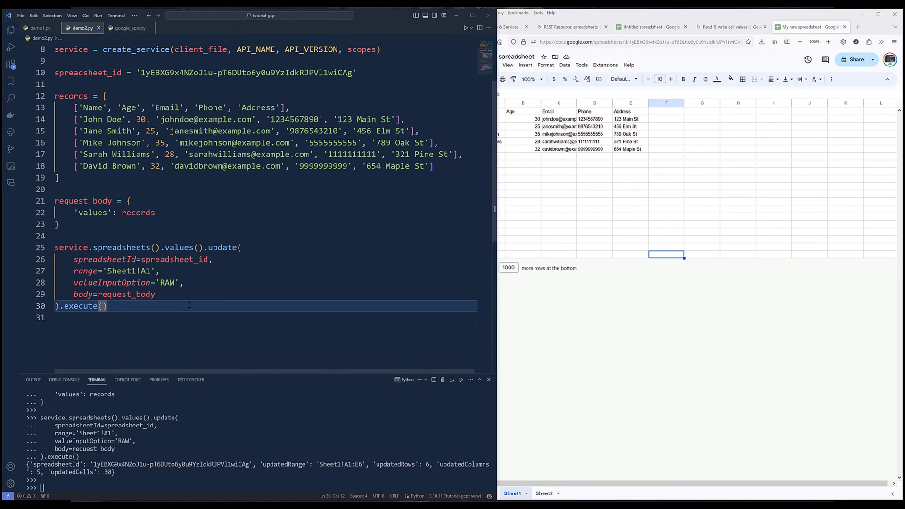
Update Sheet1!A2 with new people and append additional_records using range Sheet1!A1, then run both
{"action": "key", "text": "enter"}
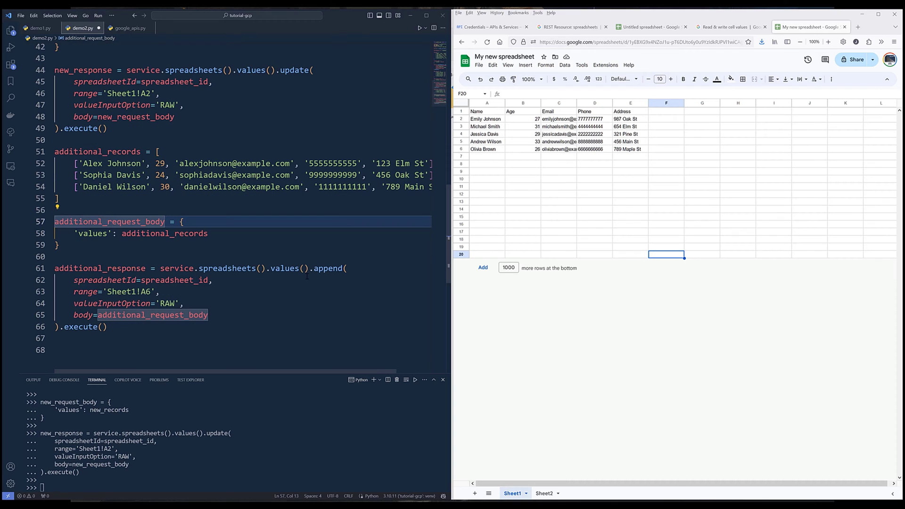
{"action": "mouse_move", "coordinate": [285, 268]}
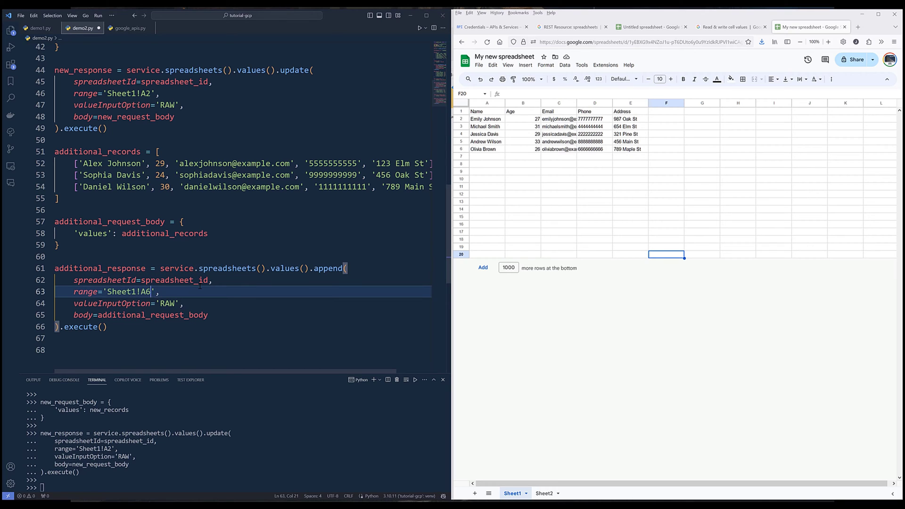
{"action": "type", "text": "A1"}
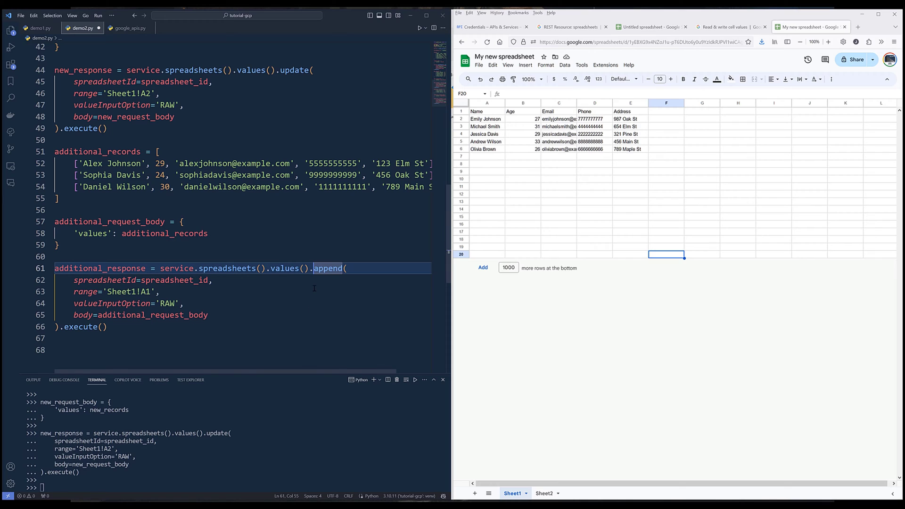
{"action": "left_click", "coordinate": [107, 327]}
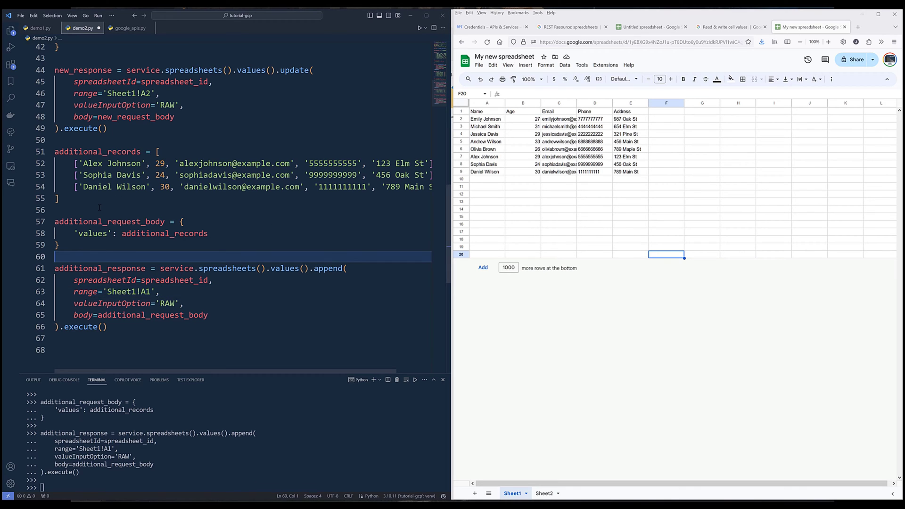
Run response_read = values().get on Sheet1!A1:E9 and begin a print(response_read) statement
{"action": "left_click", "coordinate": [523, 156]}
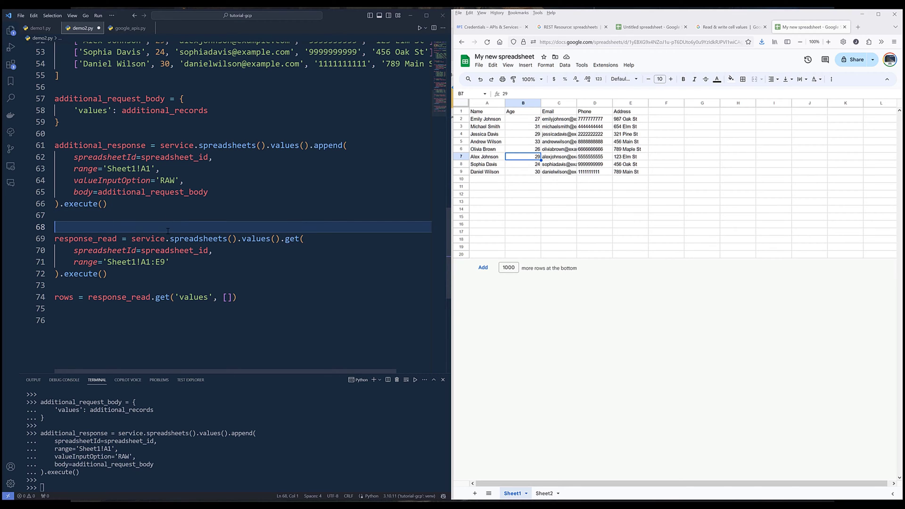
{"action": "mouse_move", "coordinate": [148, 238]}
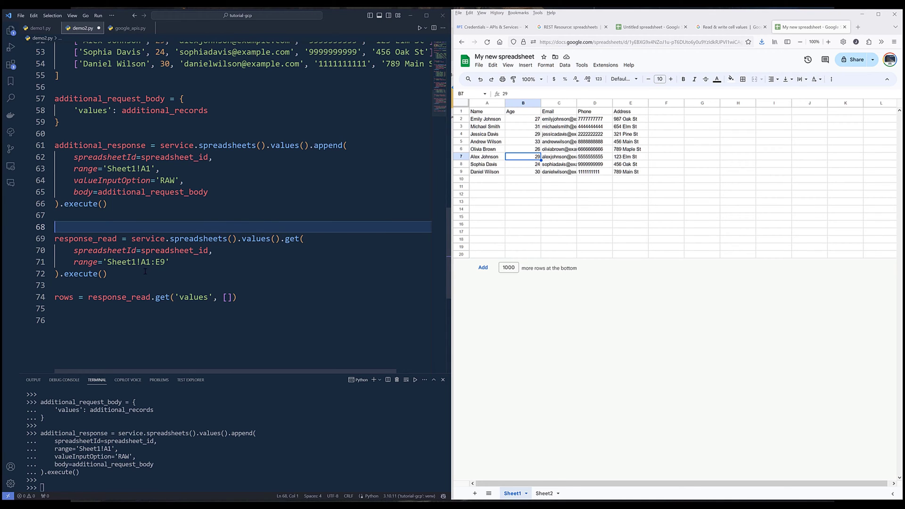
{"action": "left_click", "coordinate": [106, 274]}
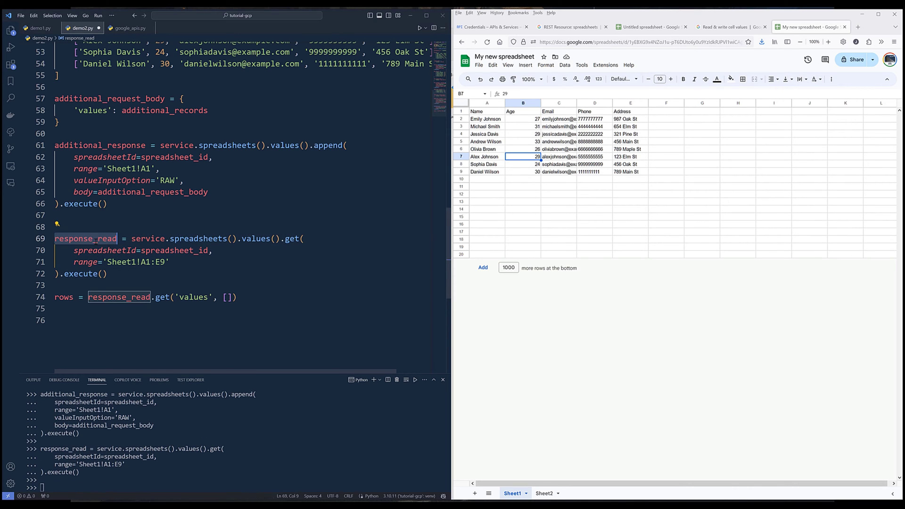
{"action": "type", "text": "print"}
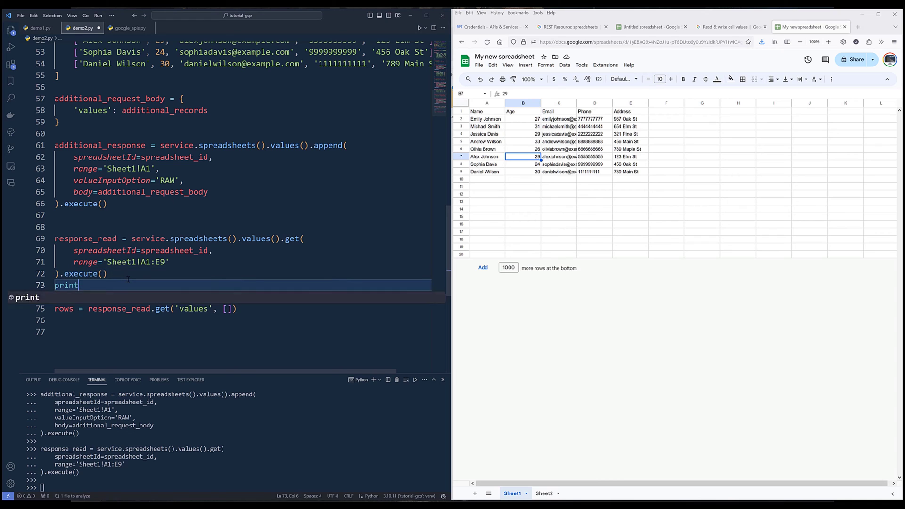
{"action": "type", "text": "(resposne"}
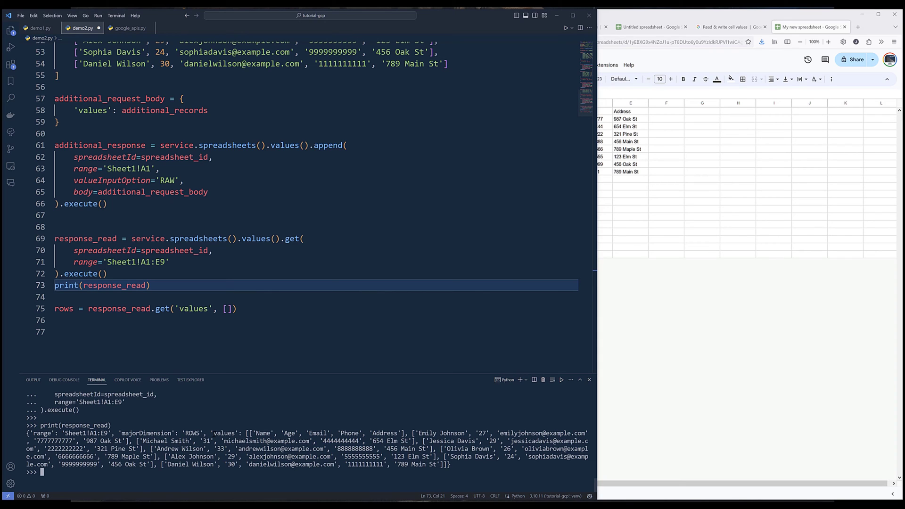
Run rows = response_read.get('values', []) and start a for row loop
{"action": "left_click", "coordinate": [297, 308]}
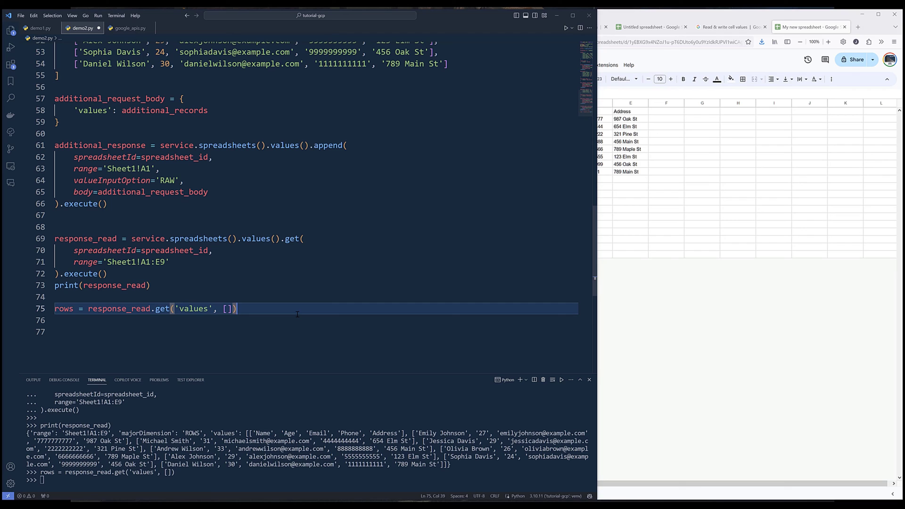
{"action": "type", "text": "for row"}
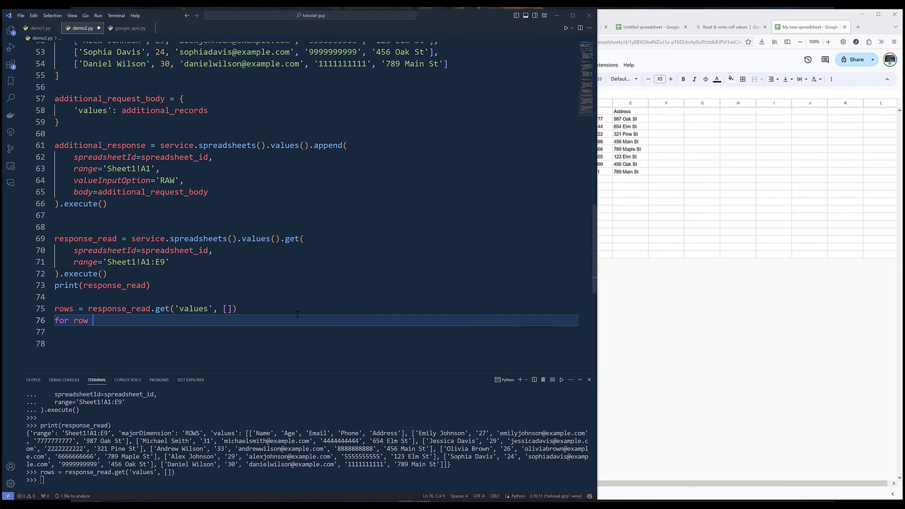